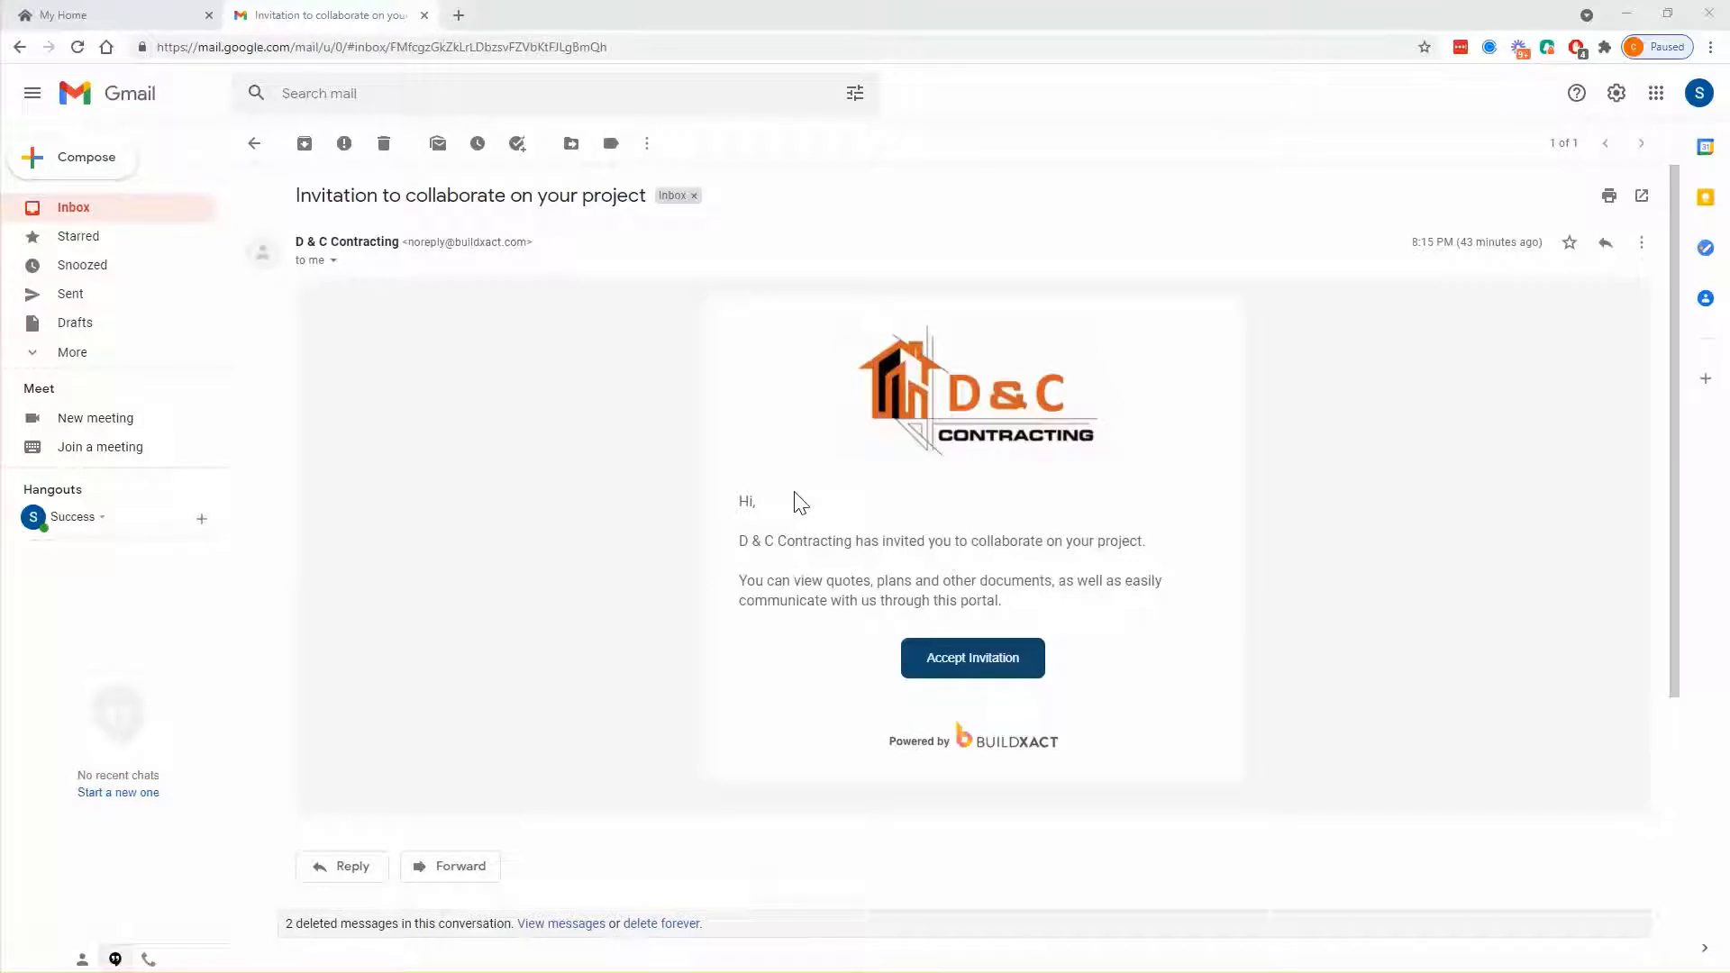
pyautogui.moveTo(952, 507)
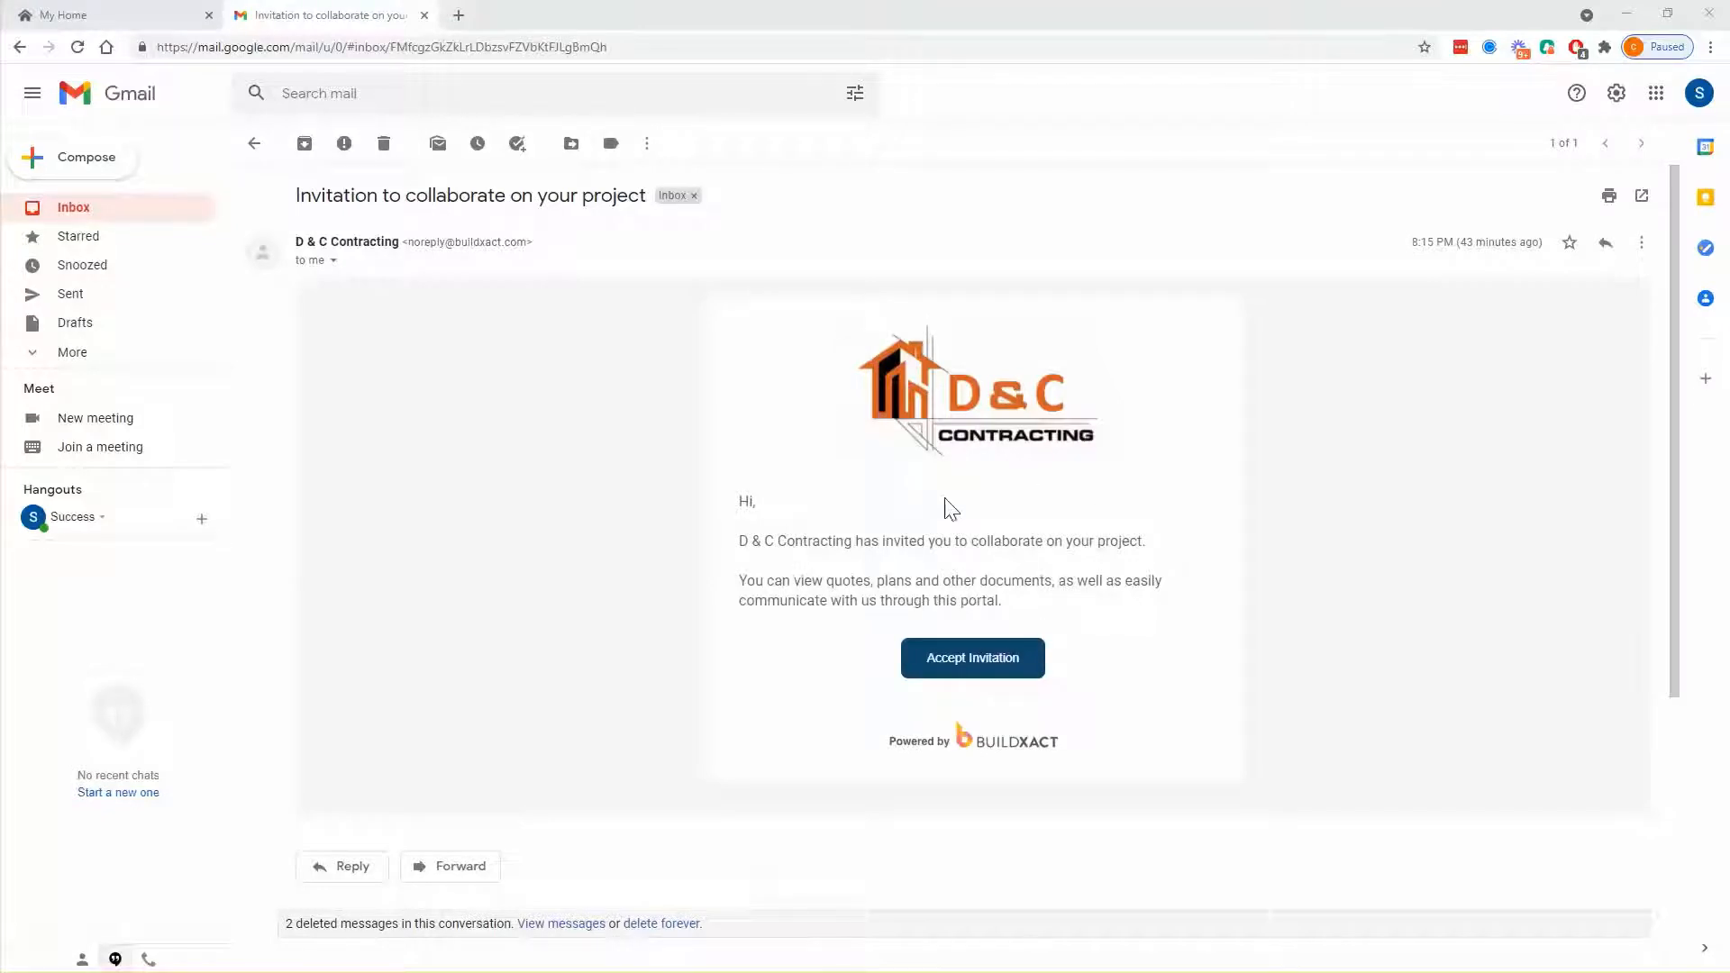
pyautogui.moveTo(1145, 703)
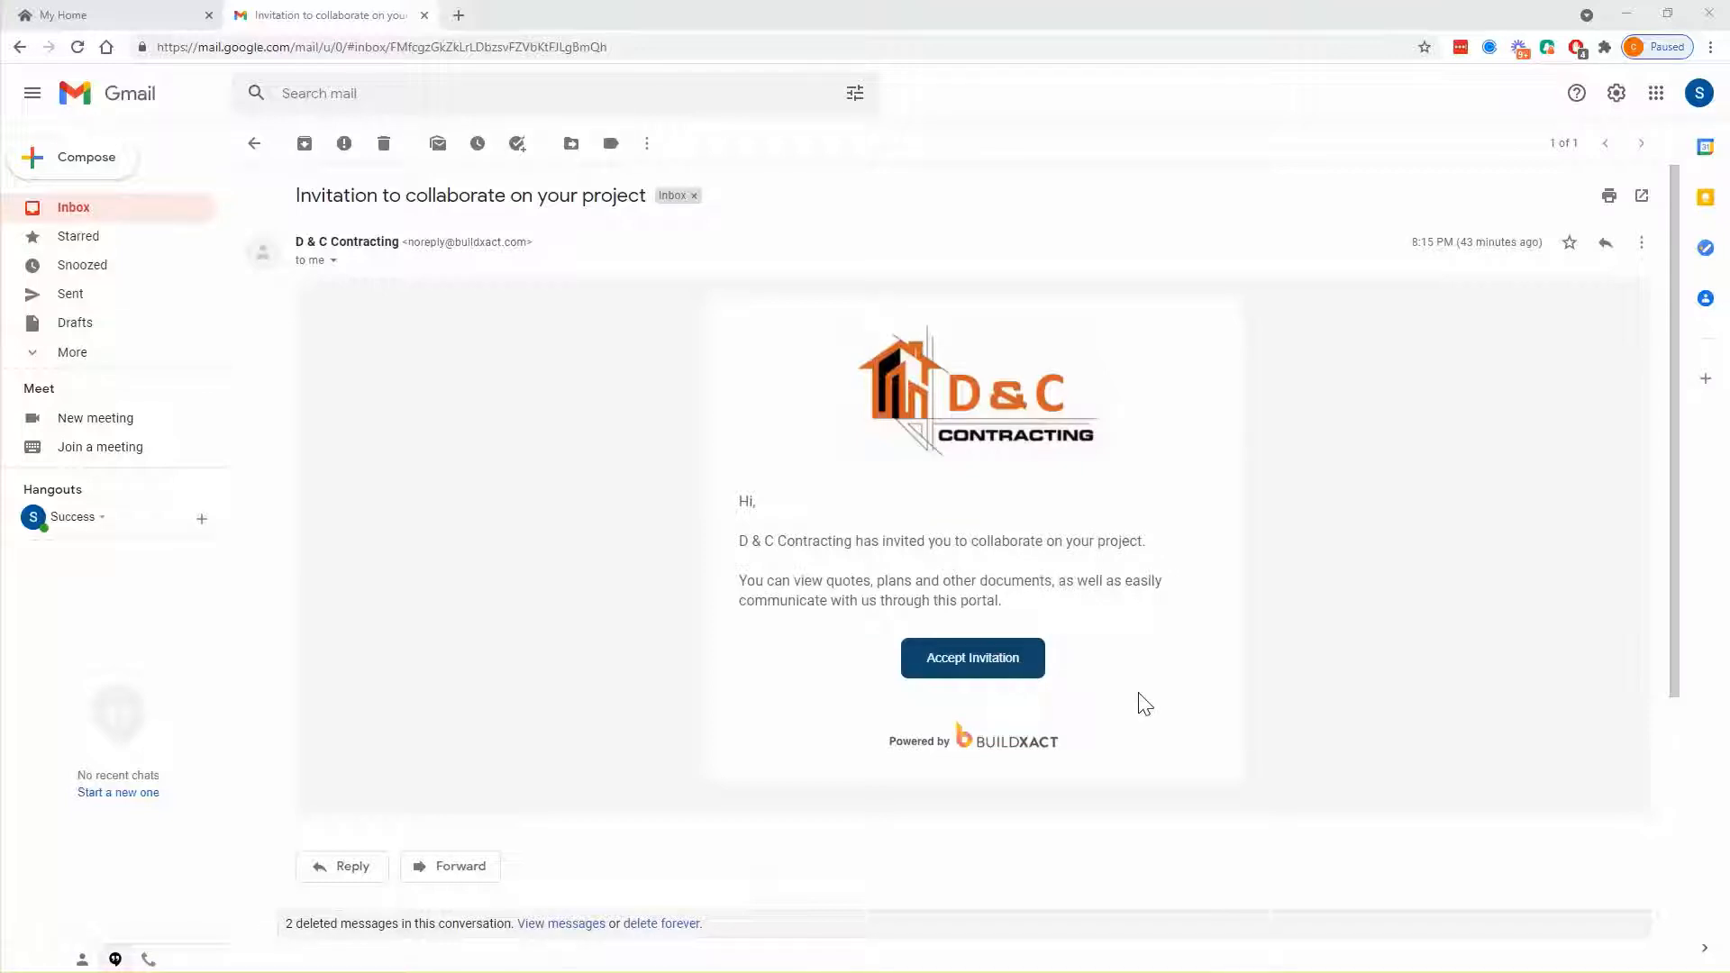
pyautogui.moveTo(972, 658)
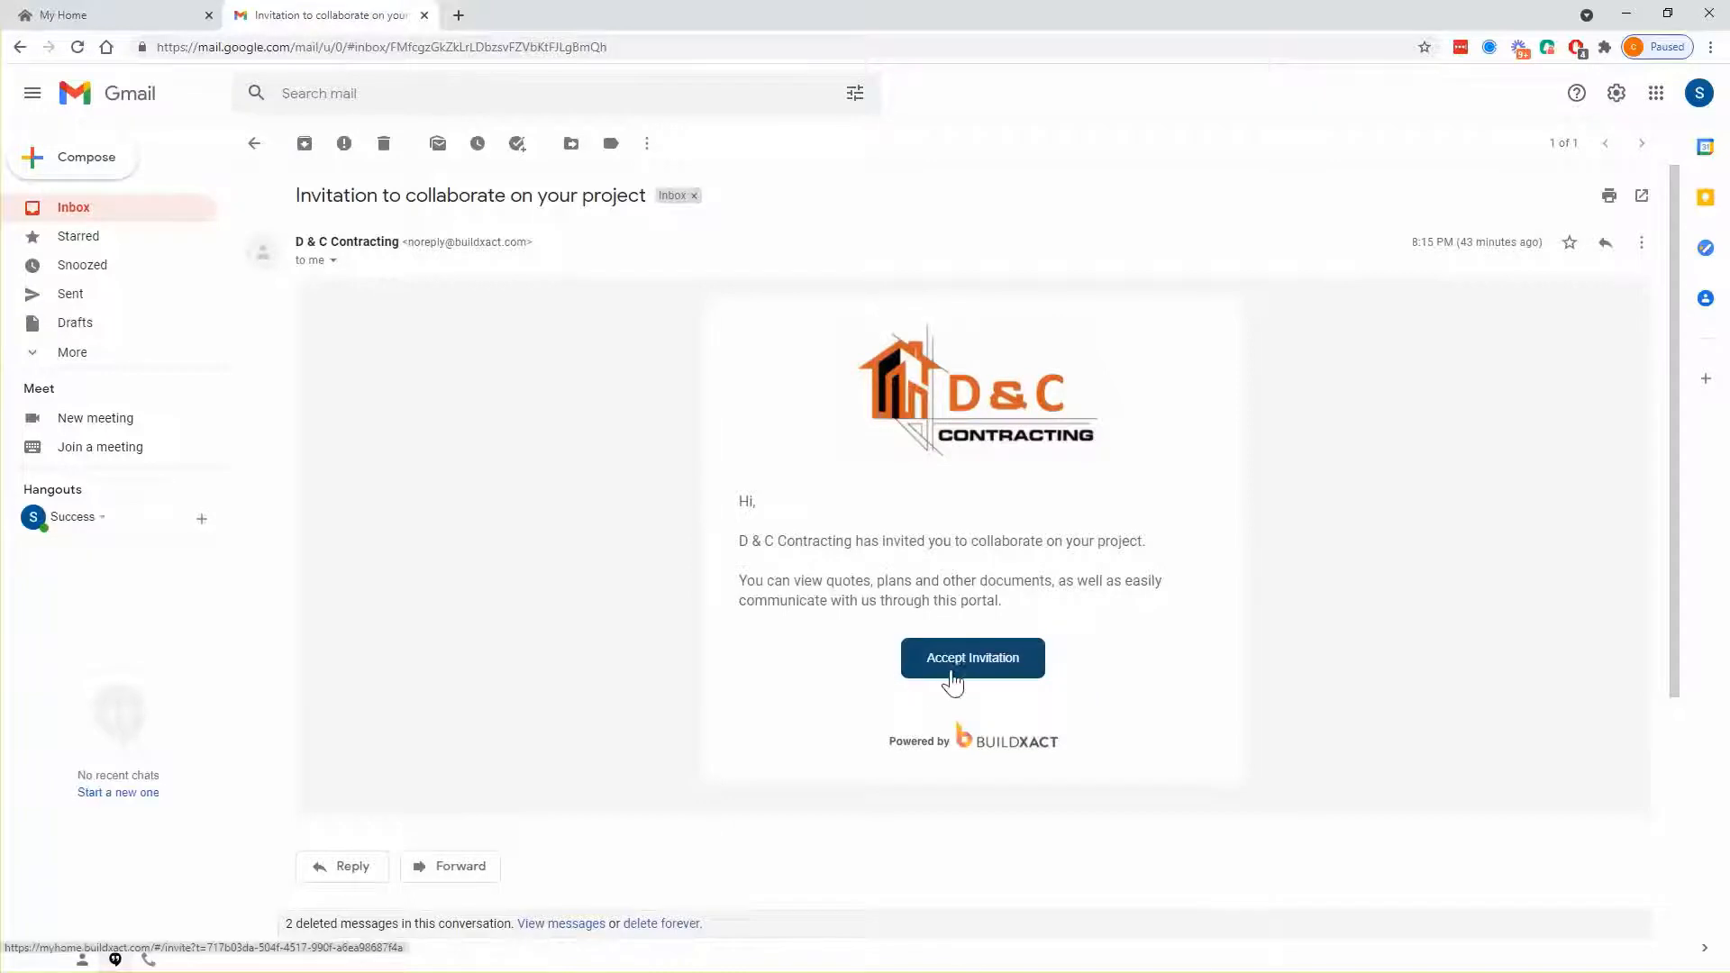
# Accept the D & C Contracting project invitation from the email.
pyautogui.click(972, 658)
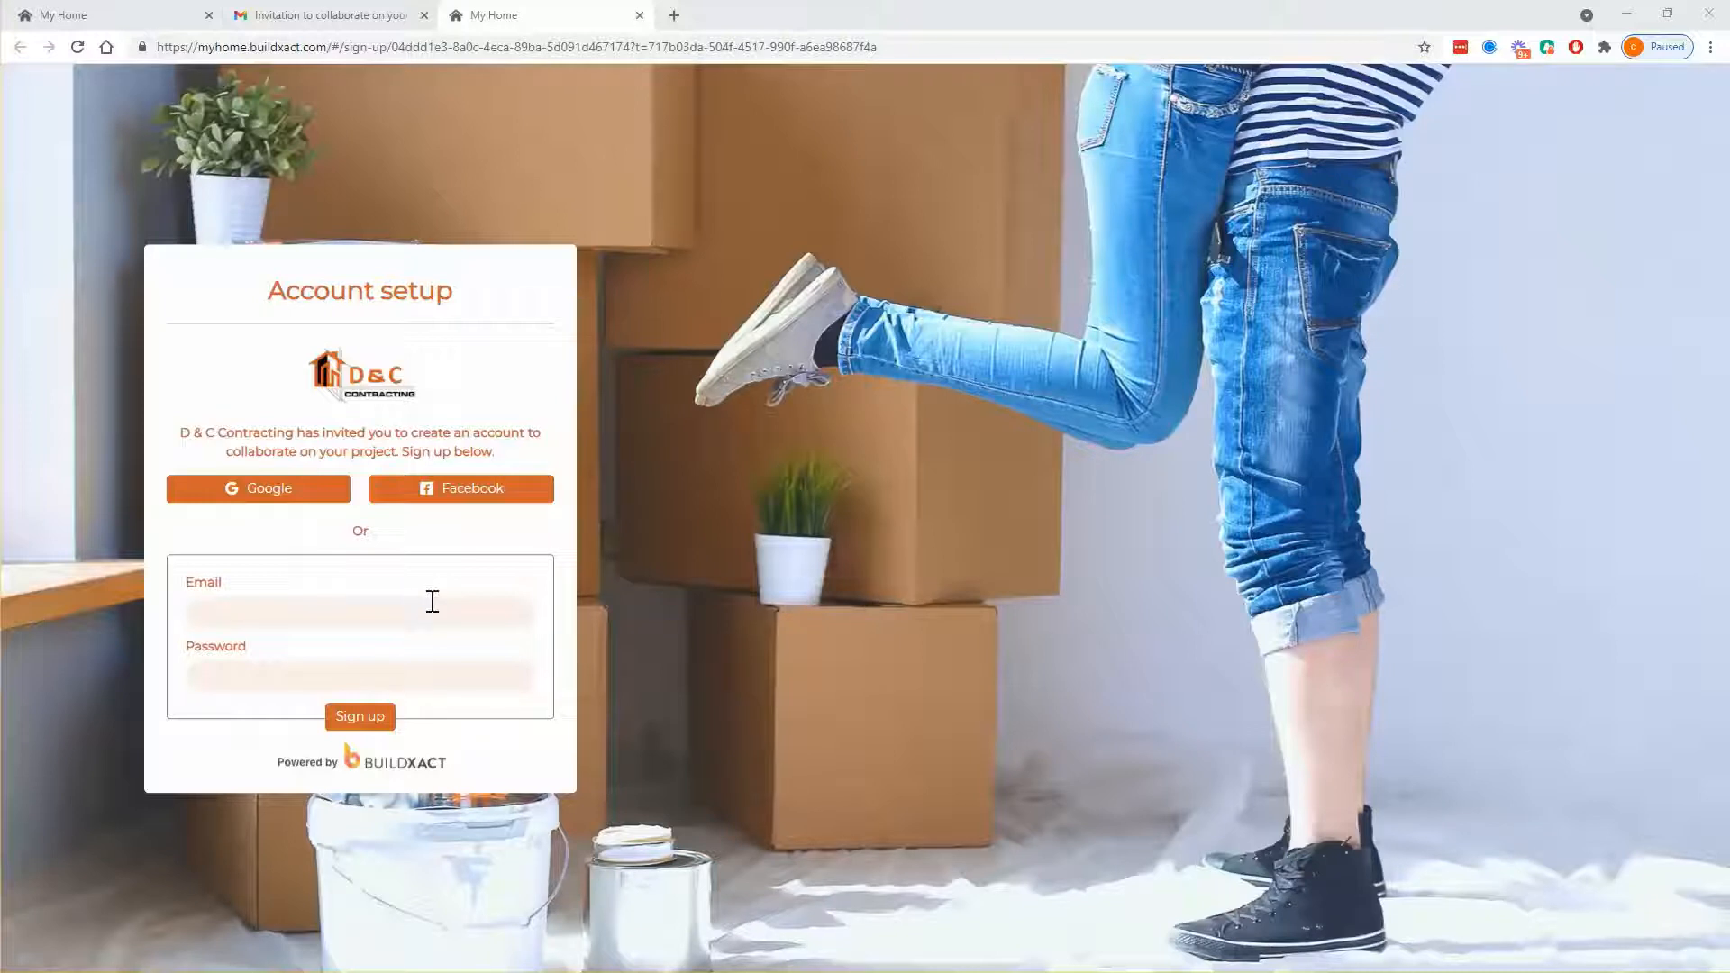
pyautogui.moveTo(511, 588)
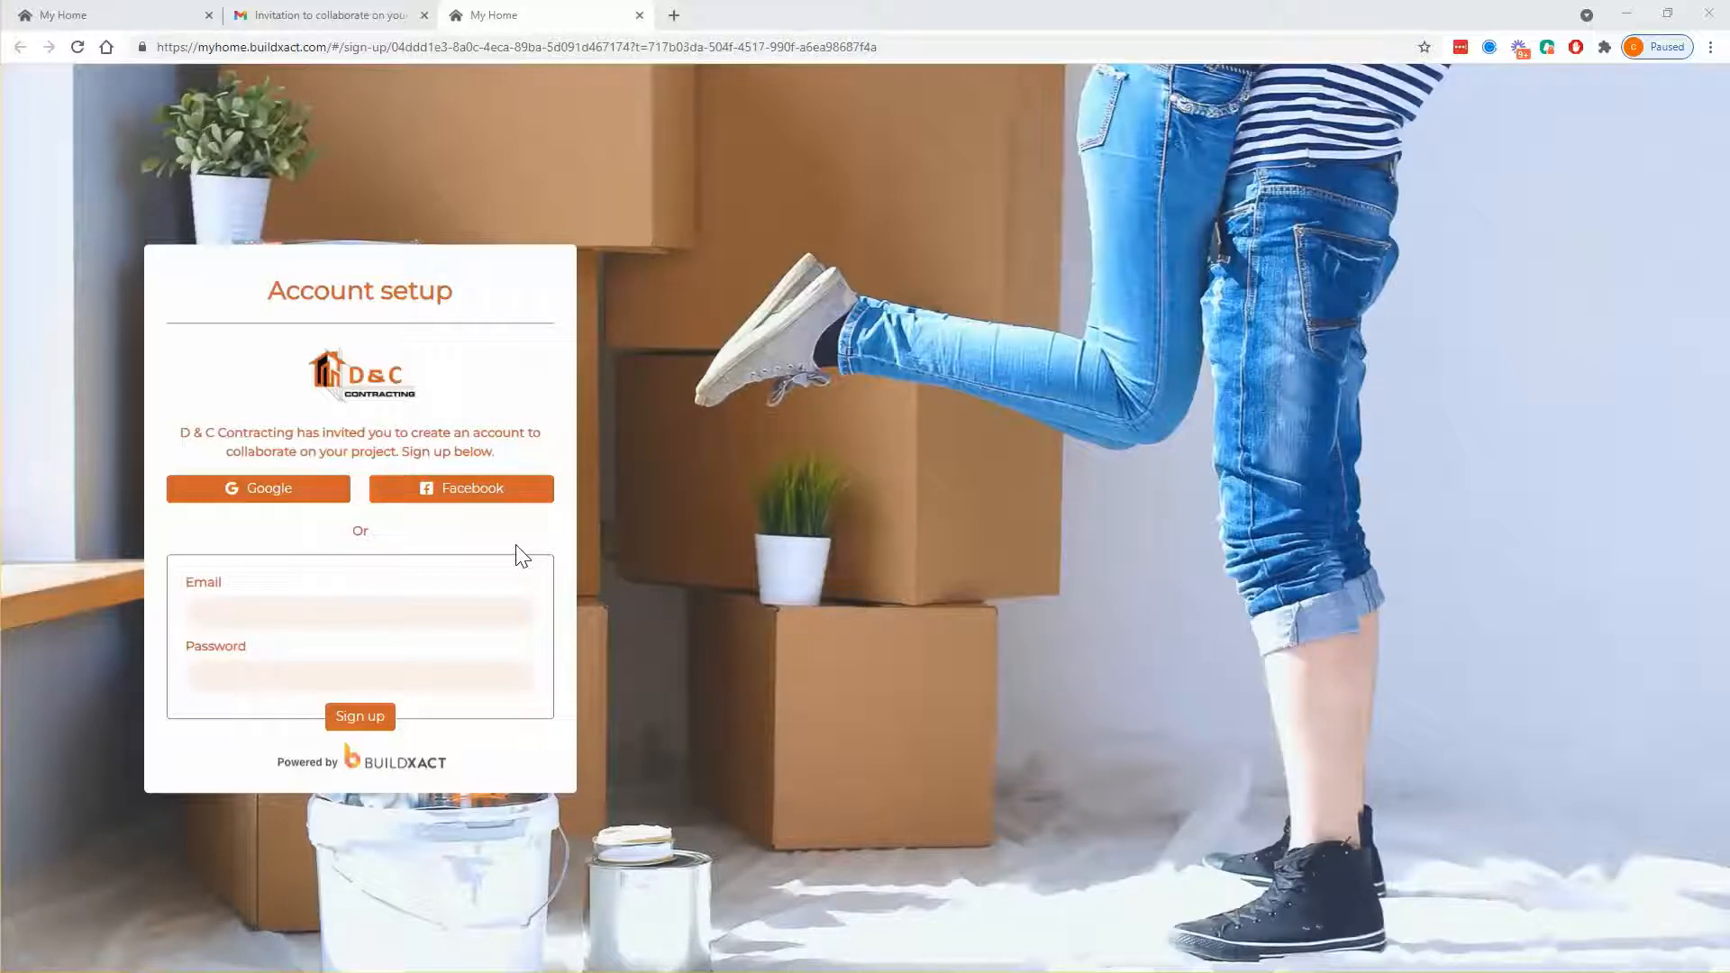
pyautogui.moveTo(478, 575)
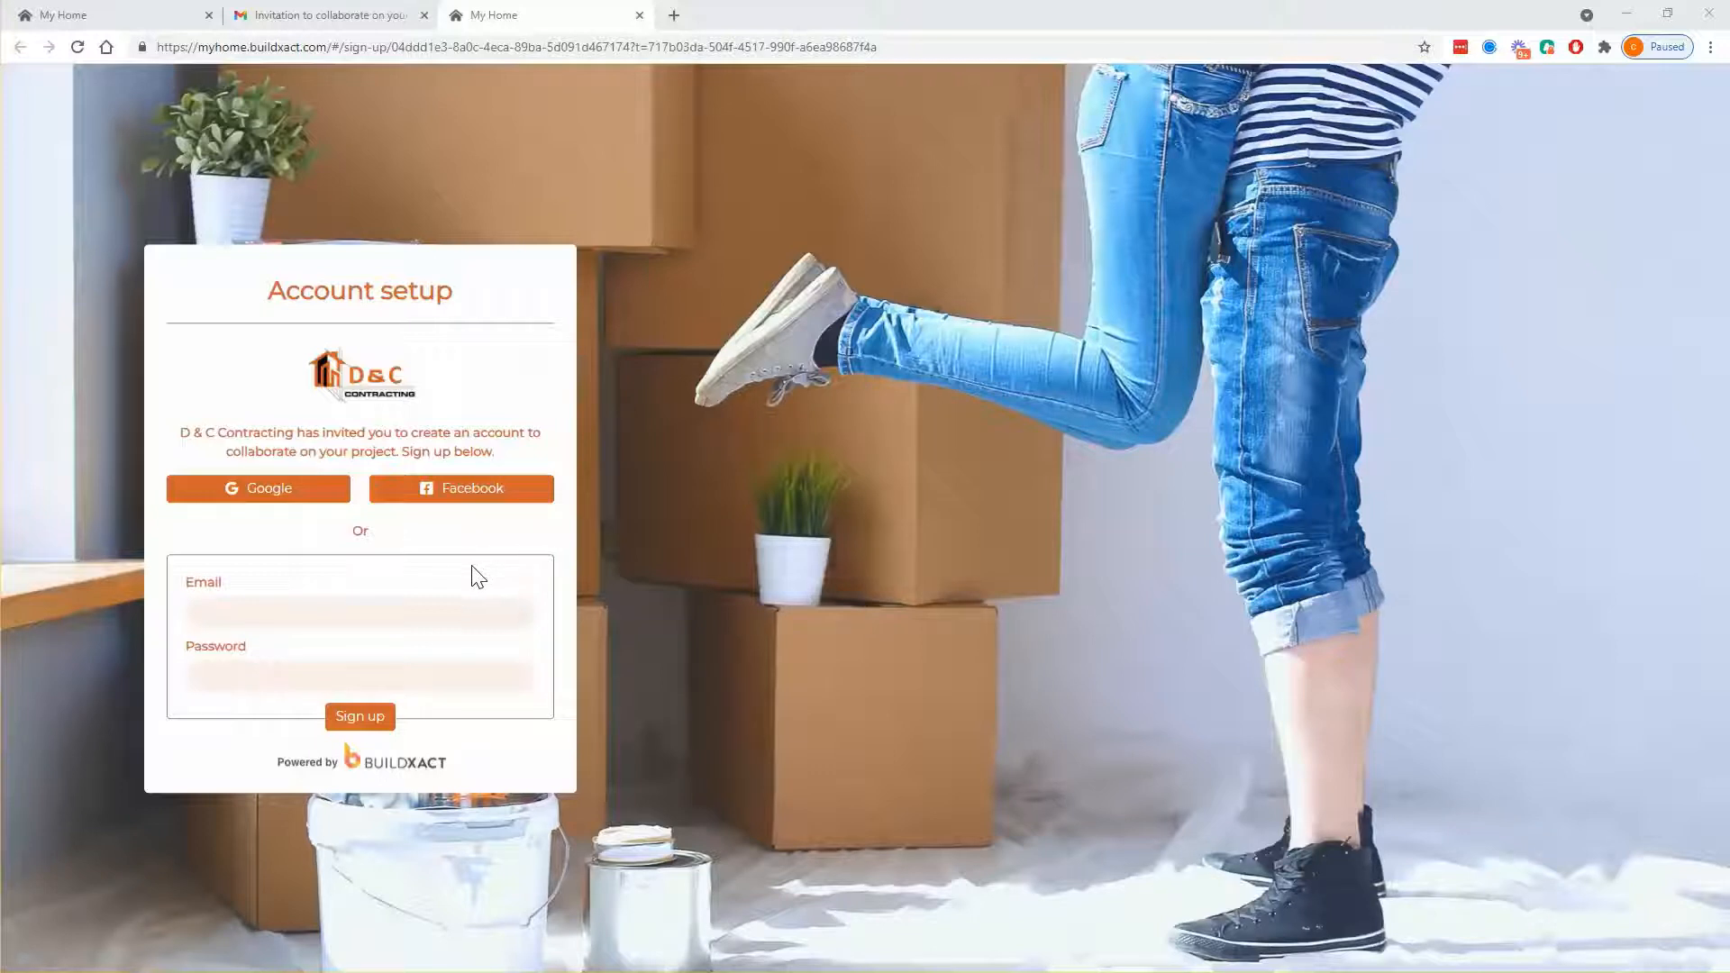
pyautogui.moveTo(431, 594)
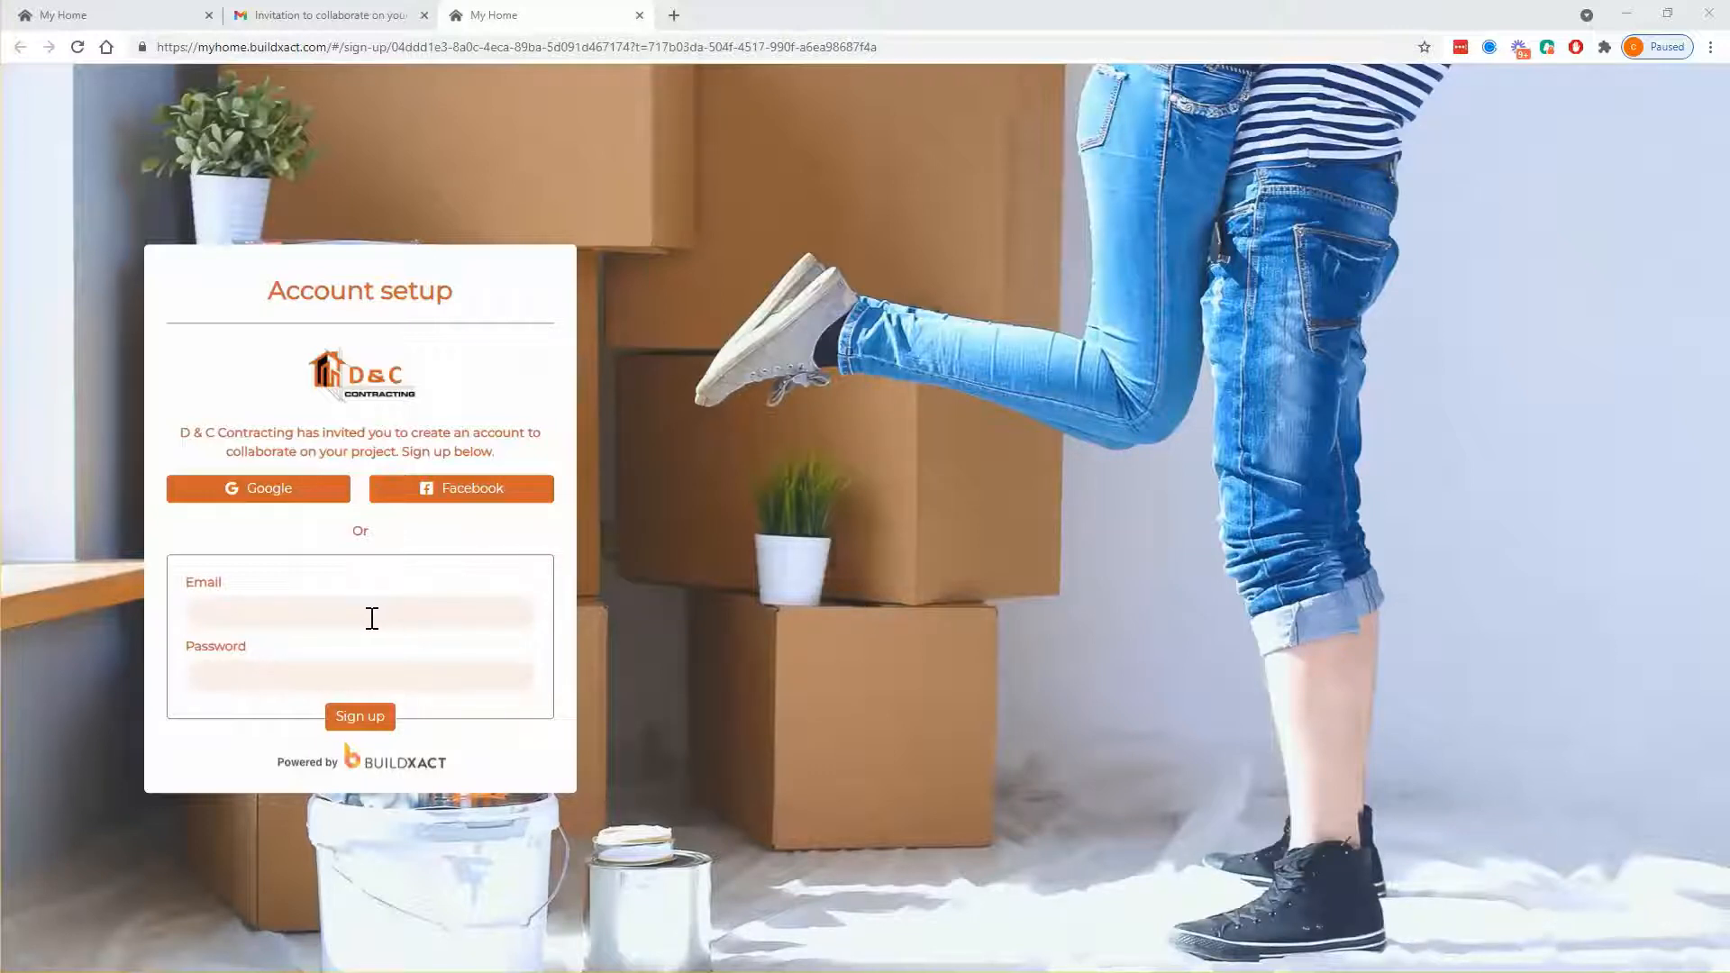
pyautogui.click(359, 613)
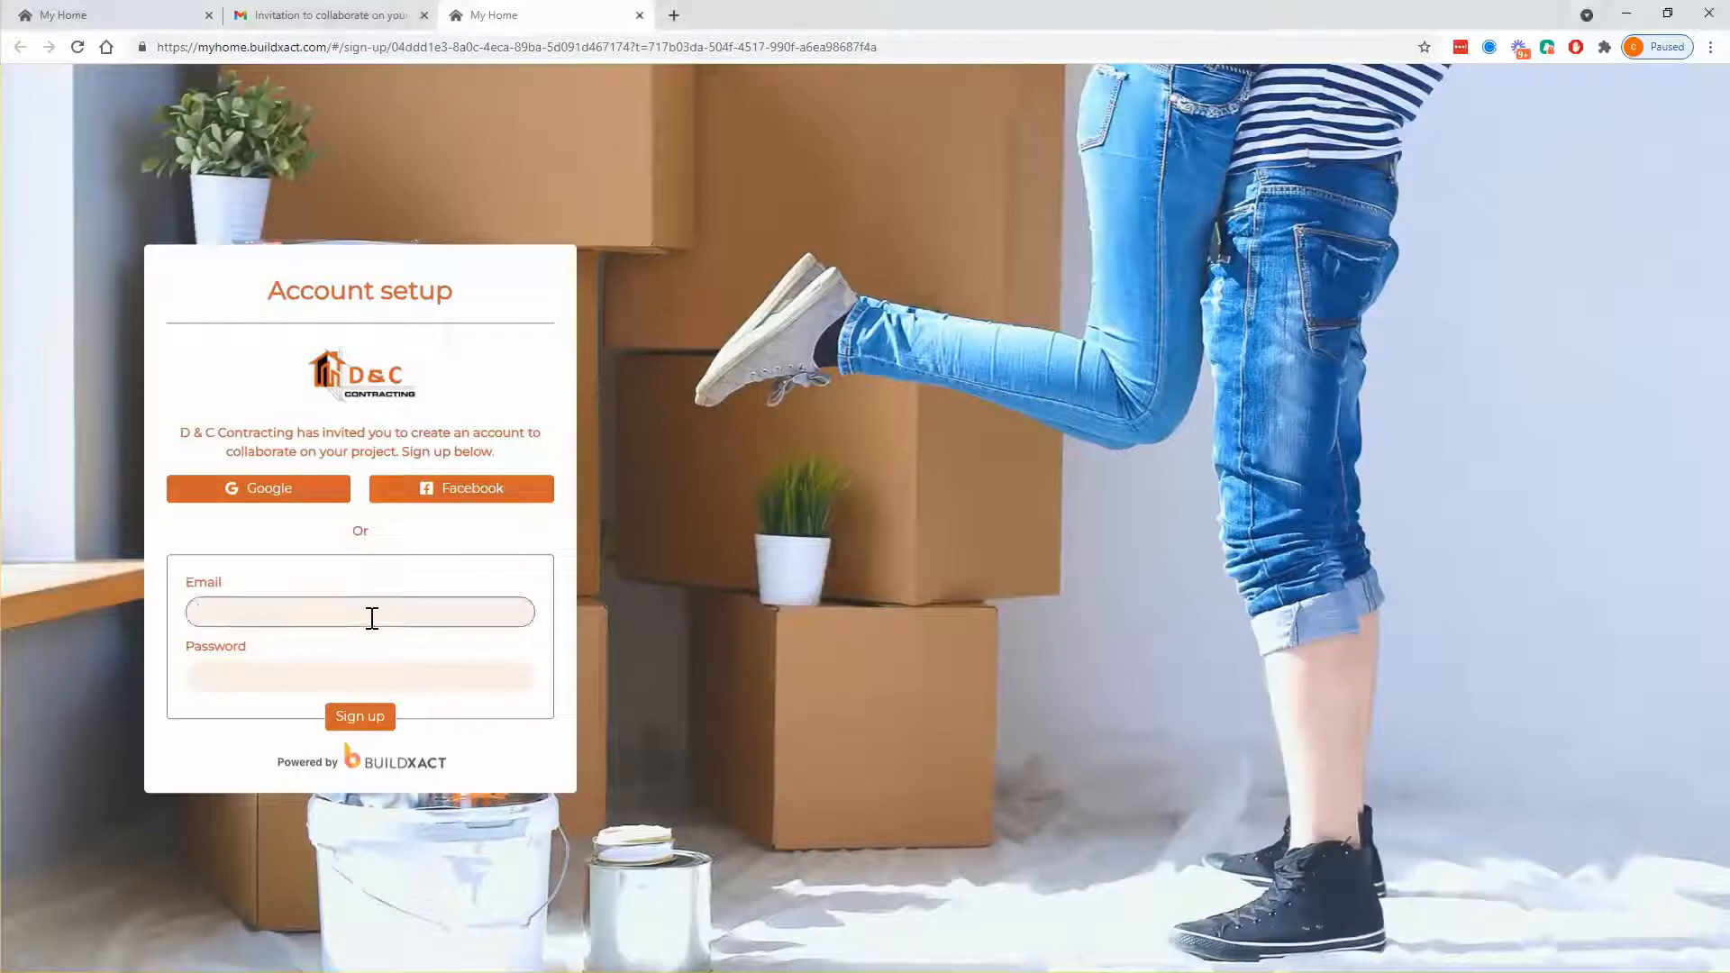
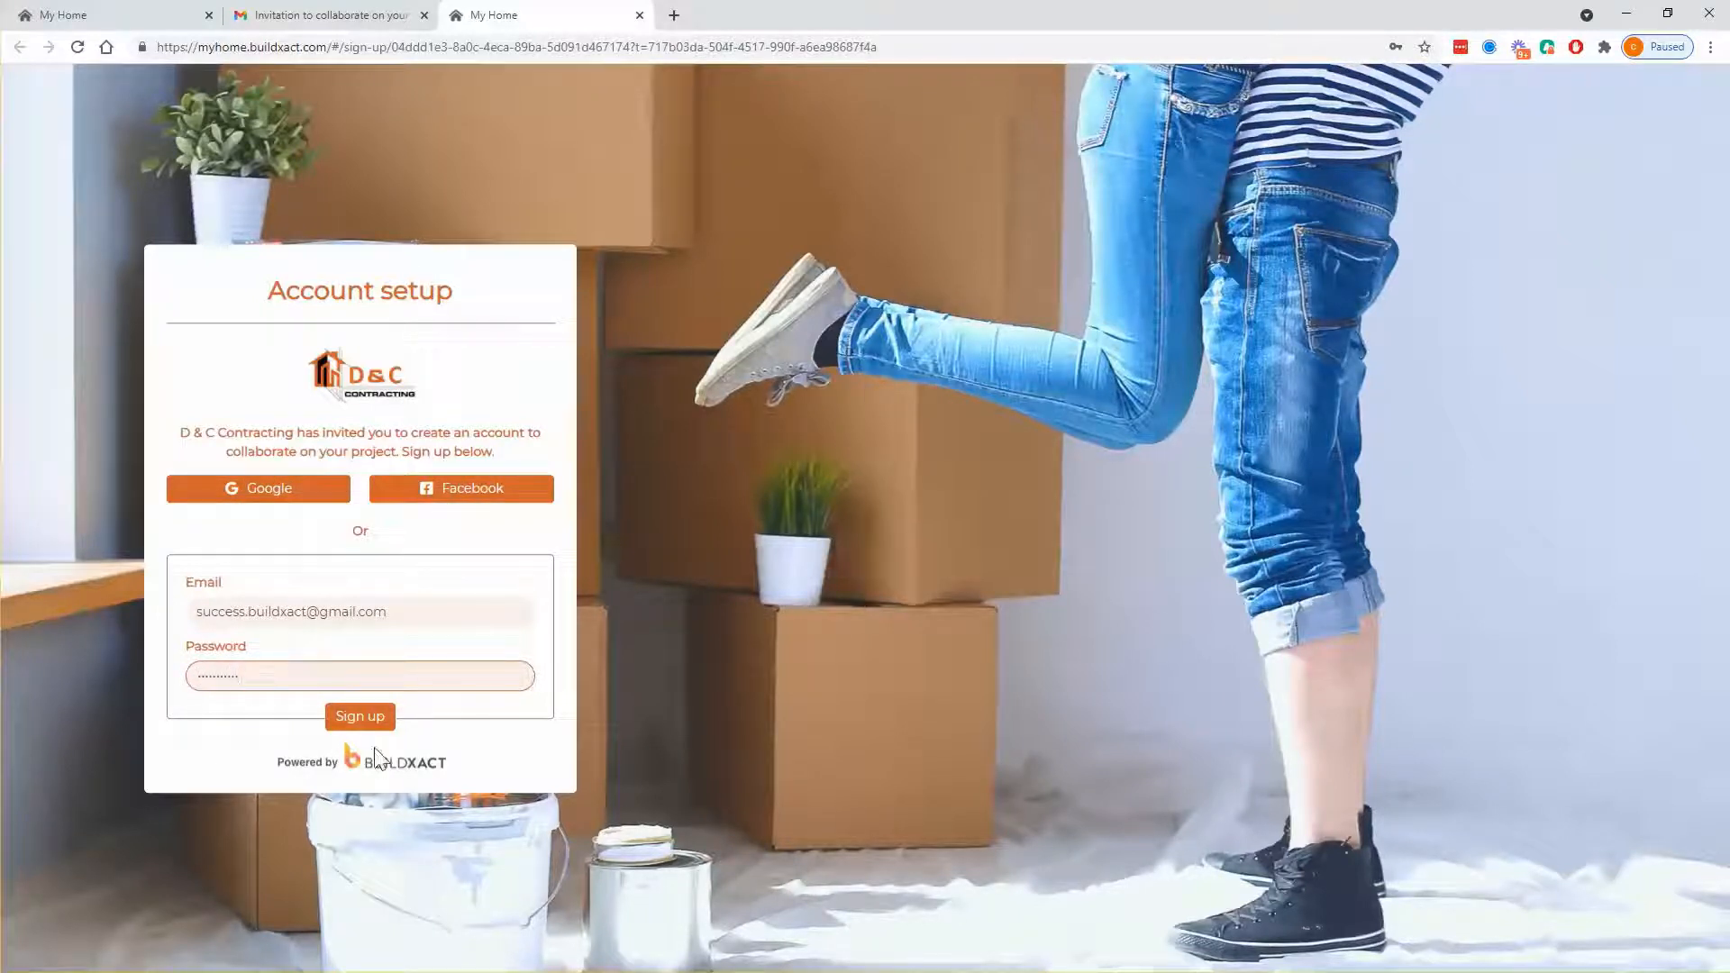
pyautogui.click(359, 717)
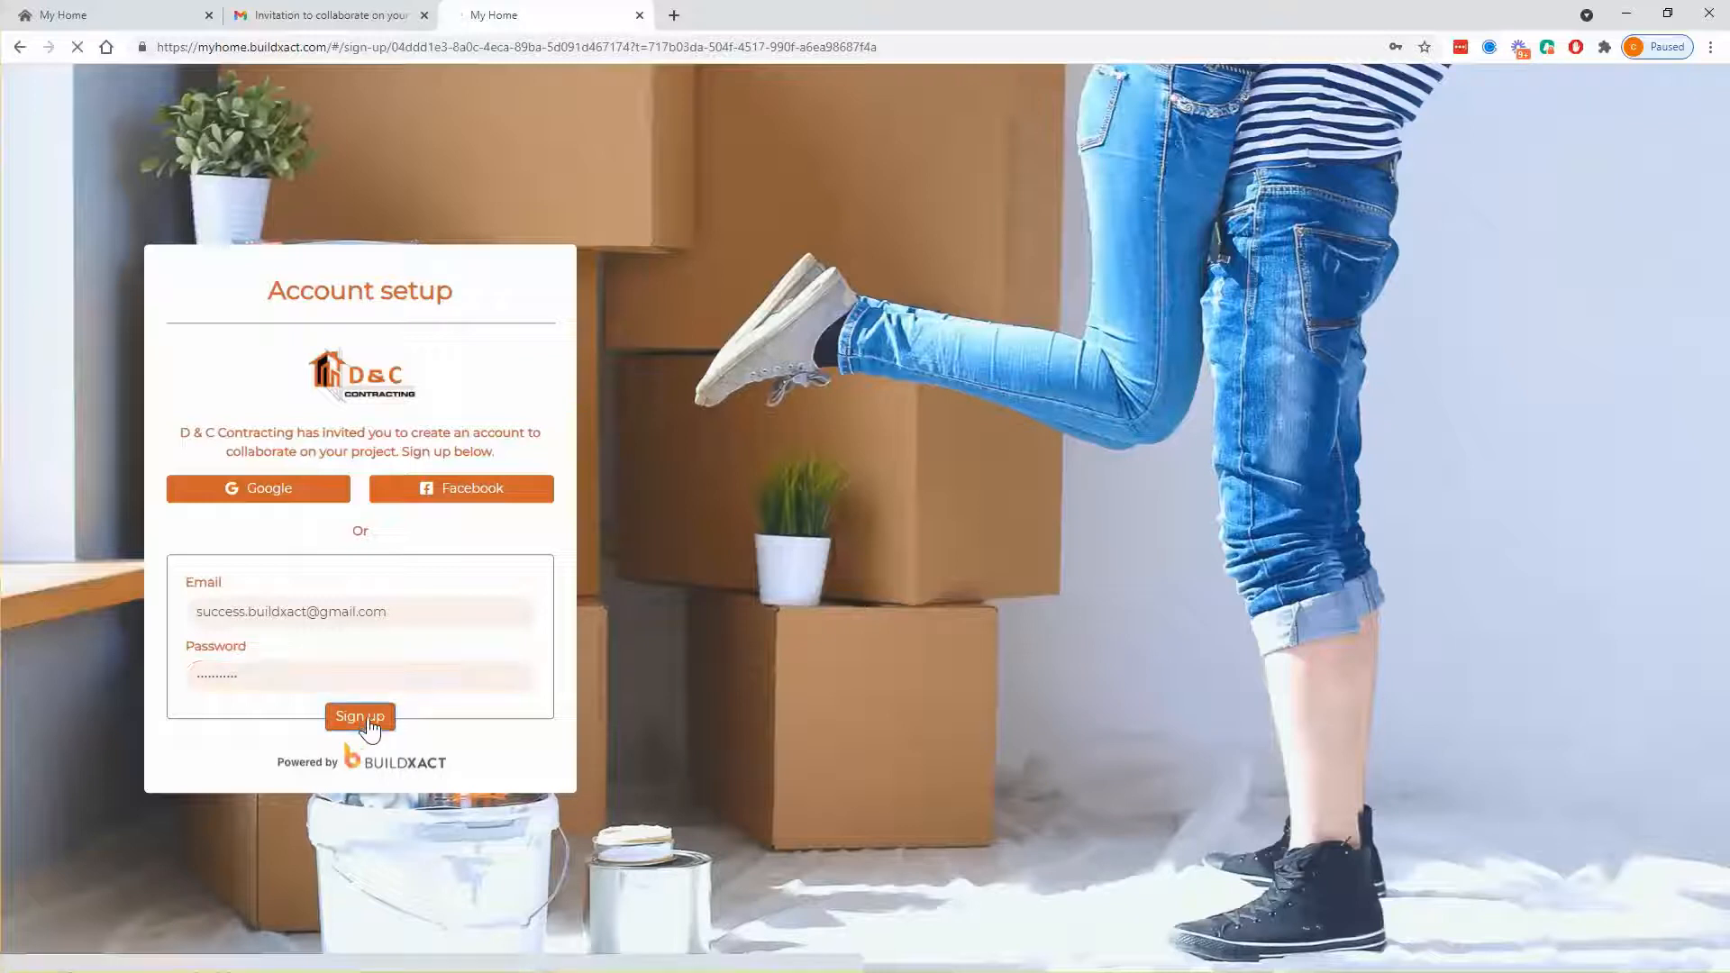
pyautogui.click(358, 716)
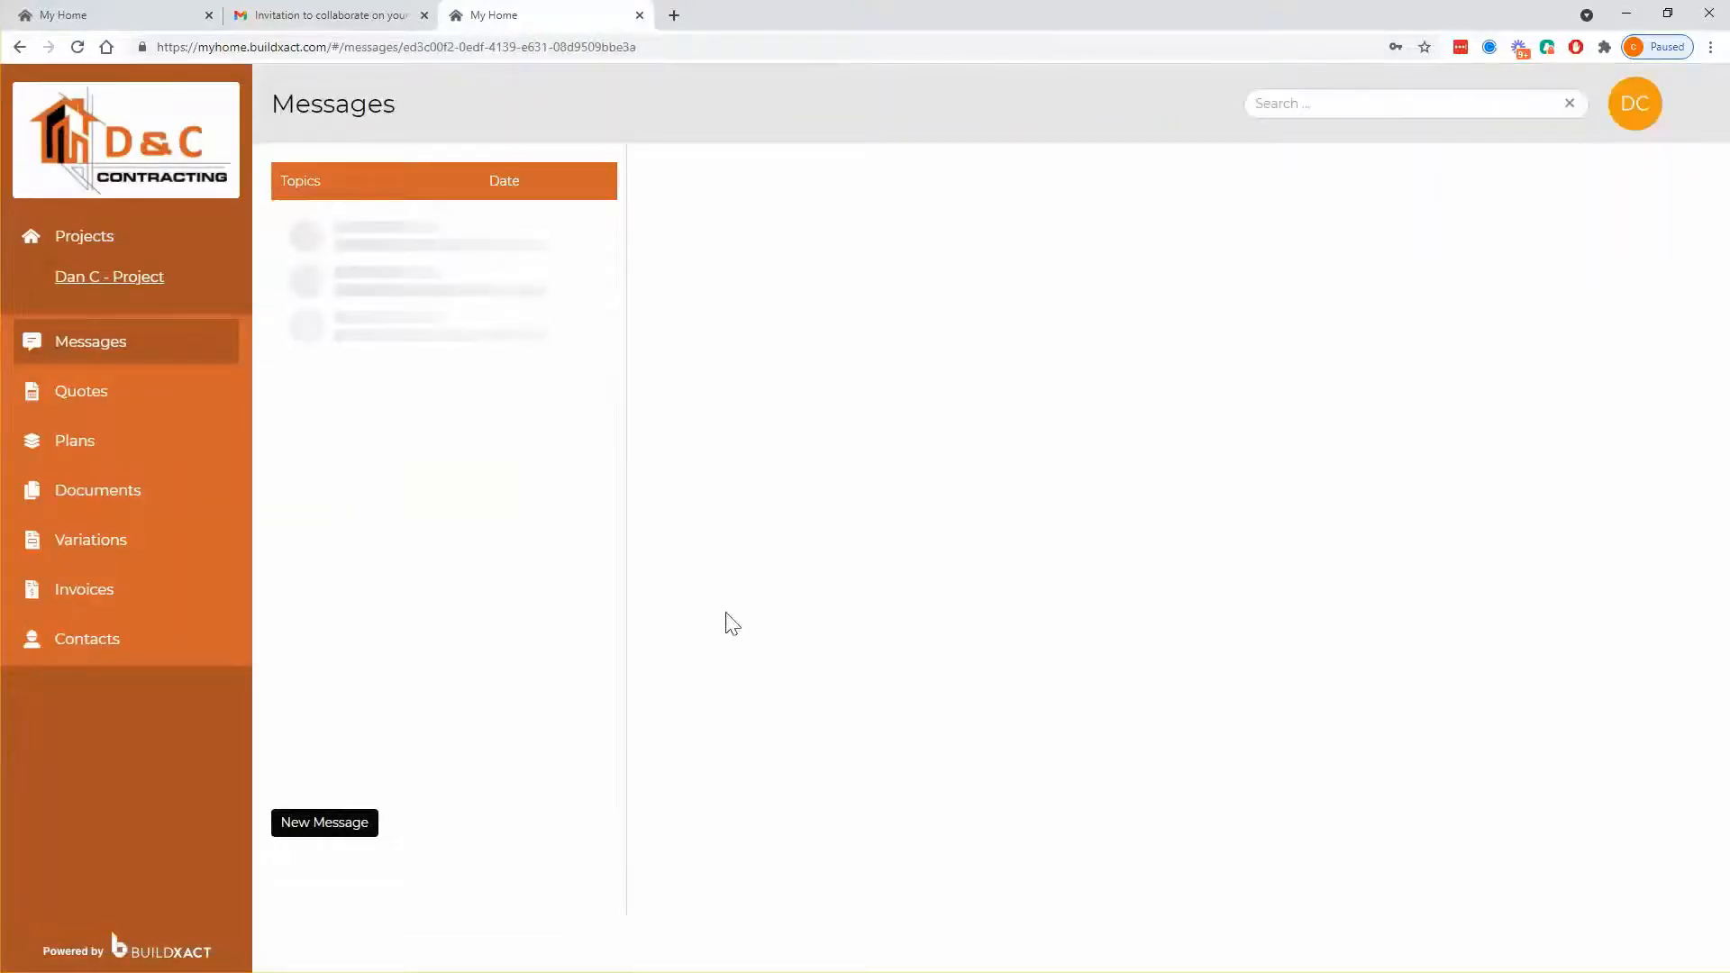
# View the Selections topic, then open the Welcome! topic.
pyautogui.click(386, 228)
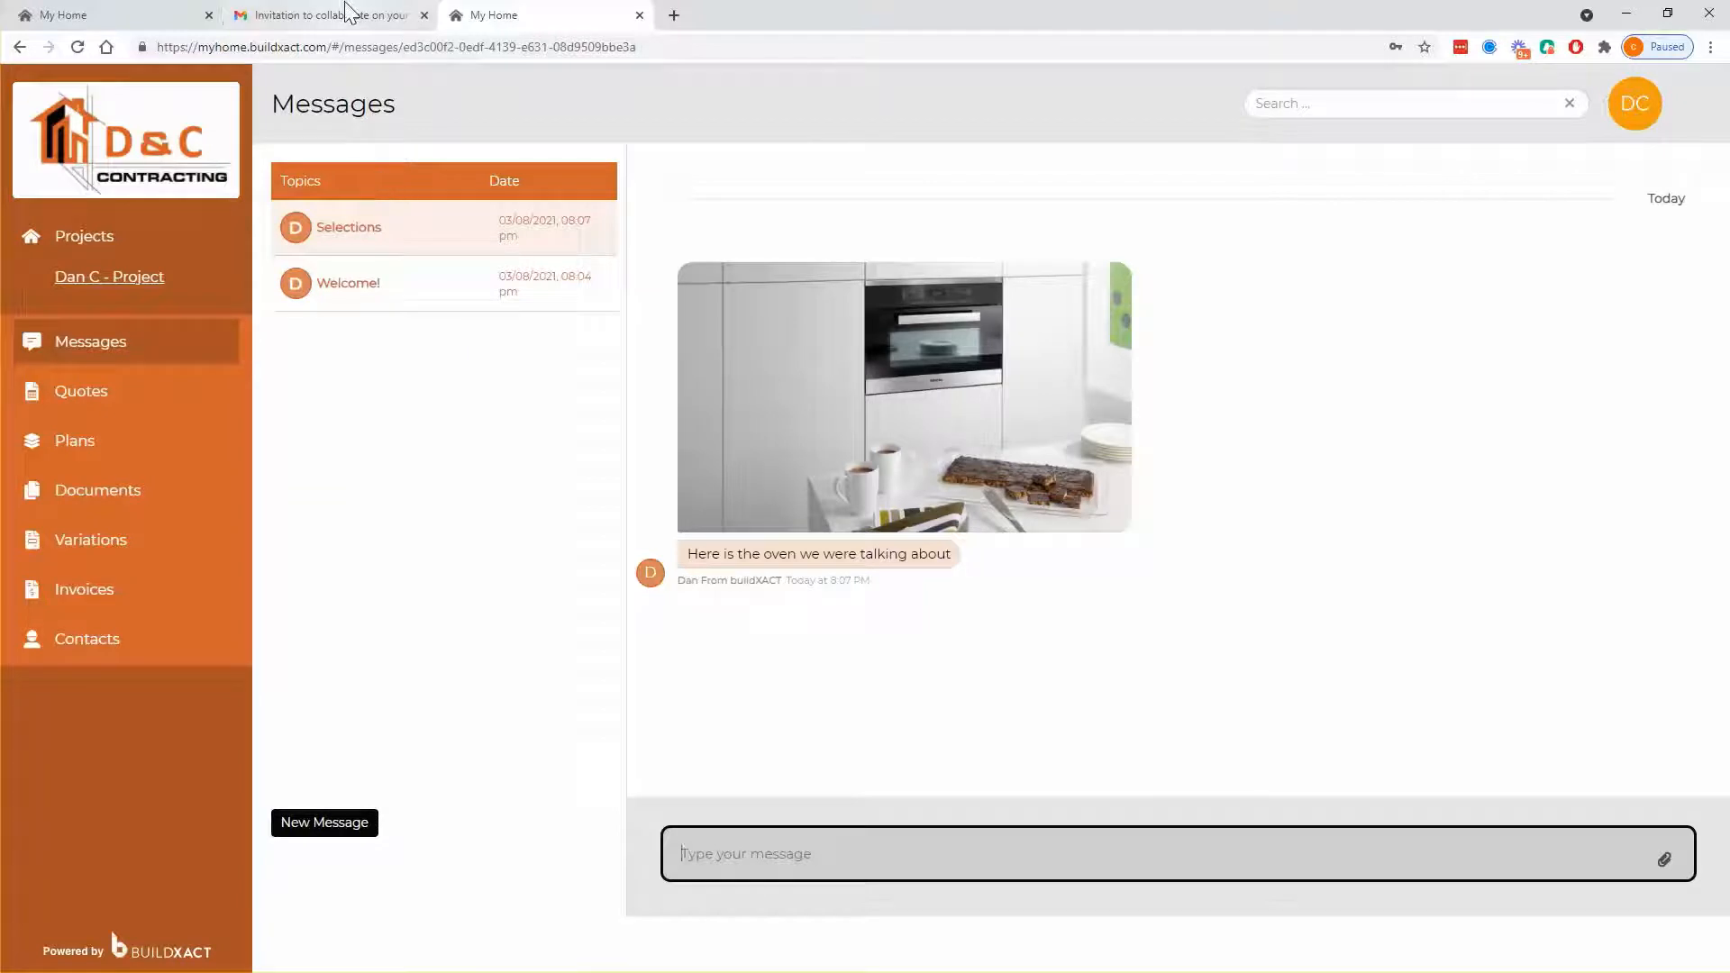
pyautogui.moveTo(331, 16)
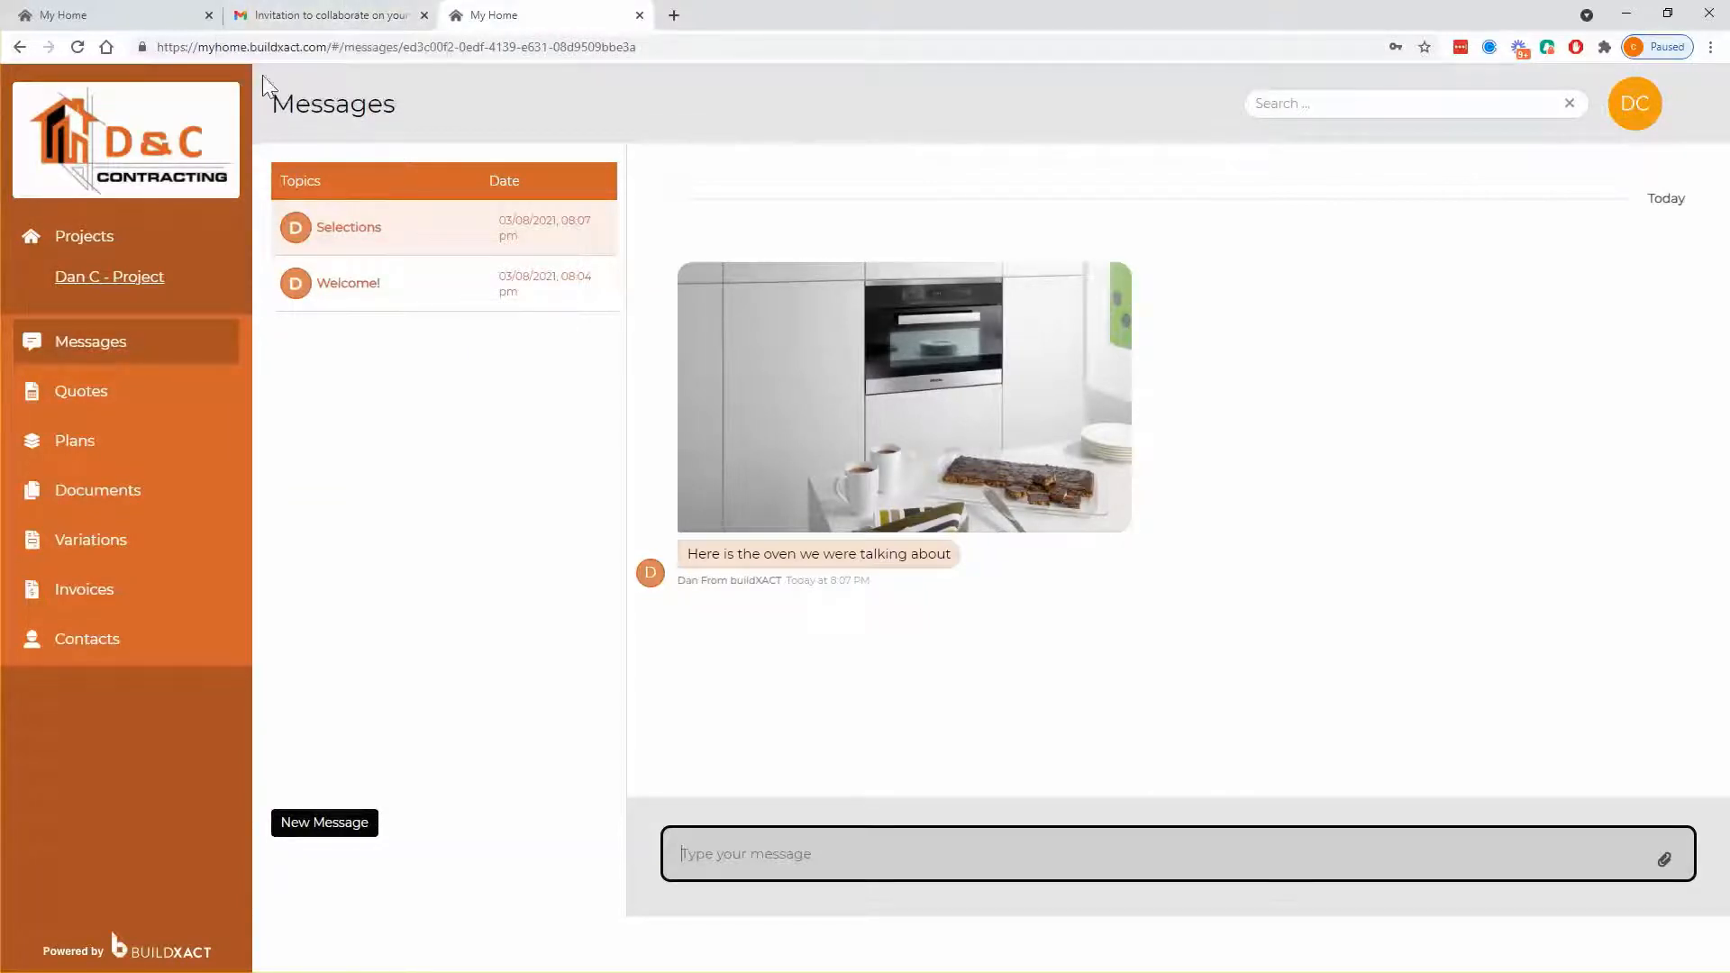
pyautogui.moveTo(407, 399)
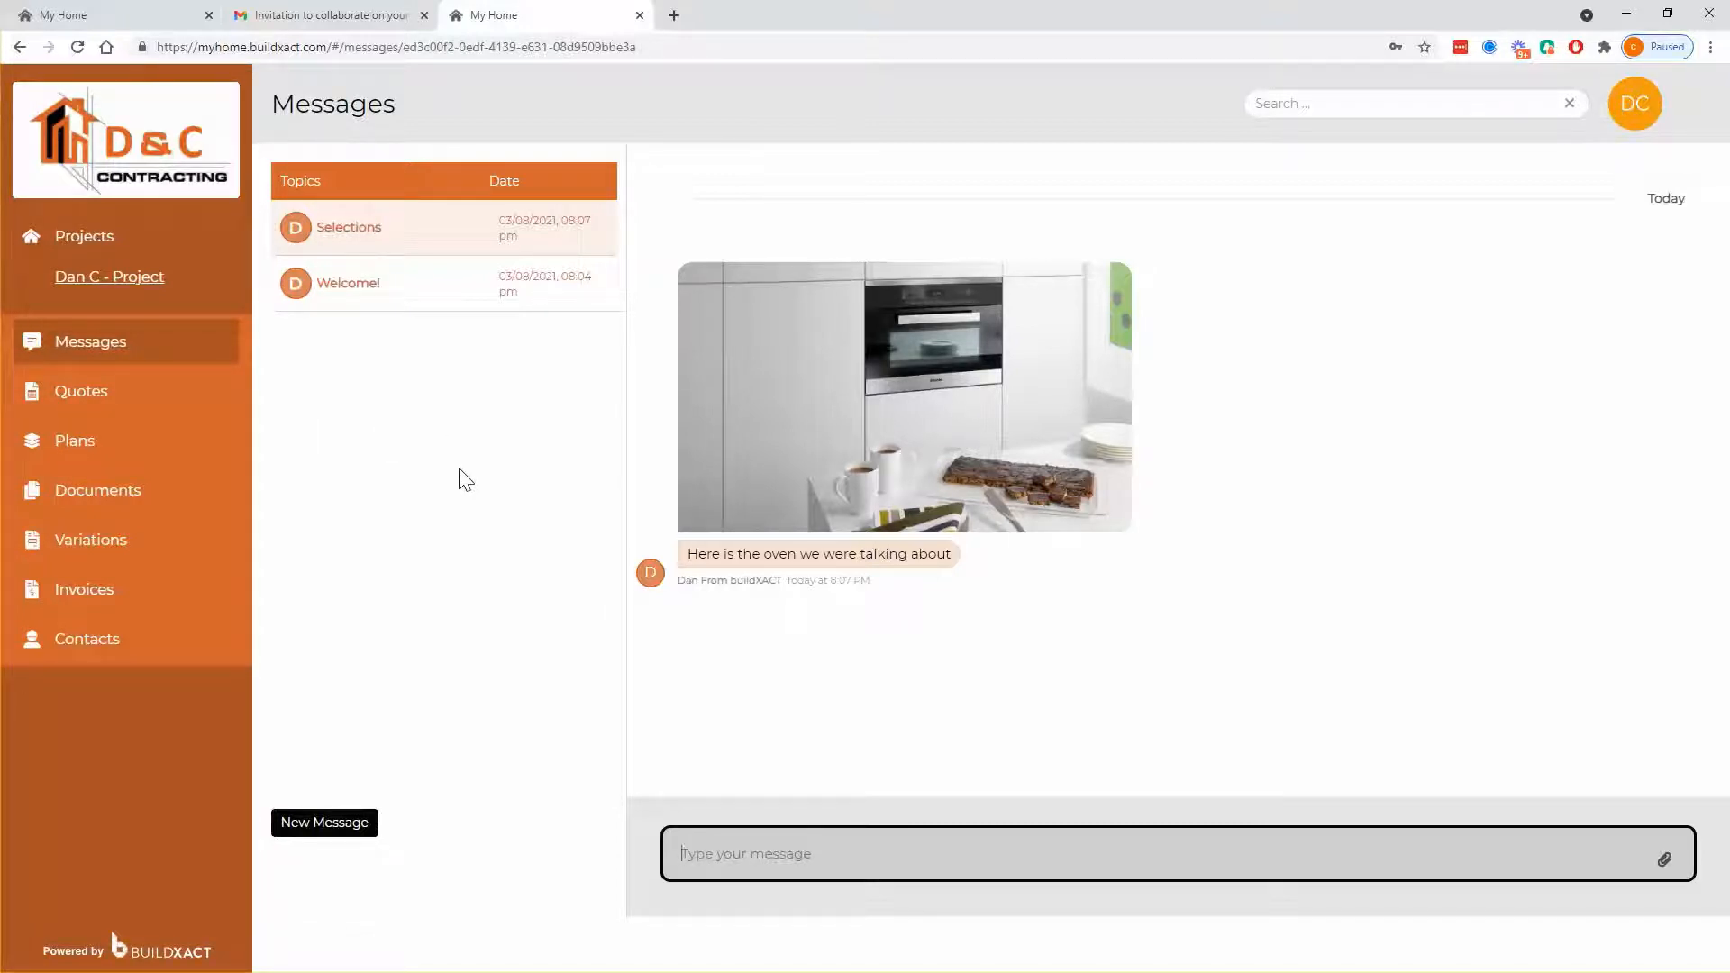
pyautogui.moveTo(202, 357)
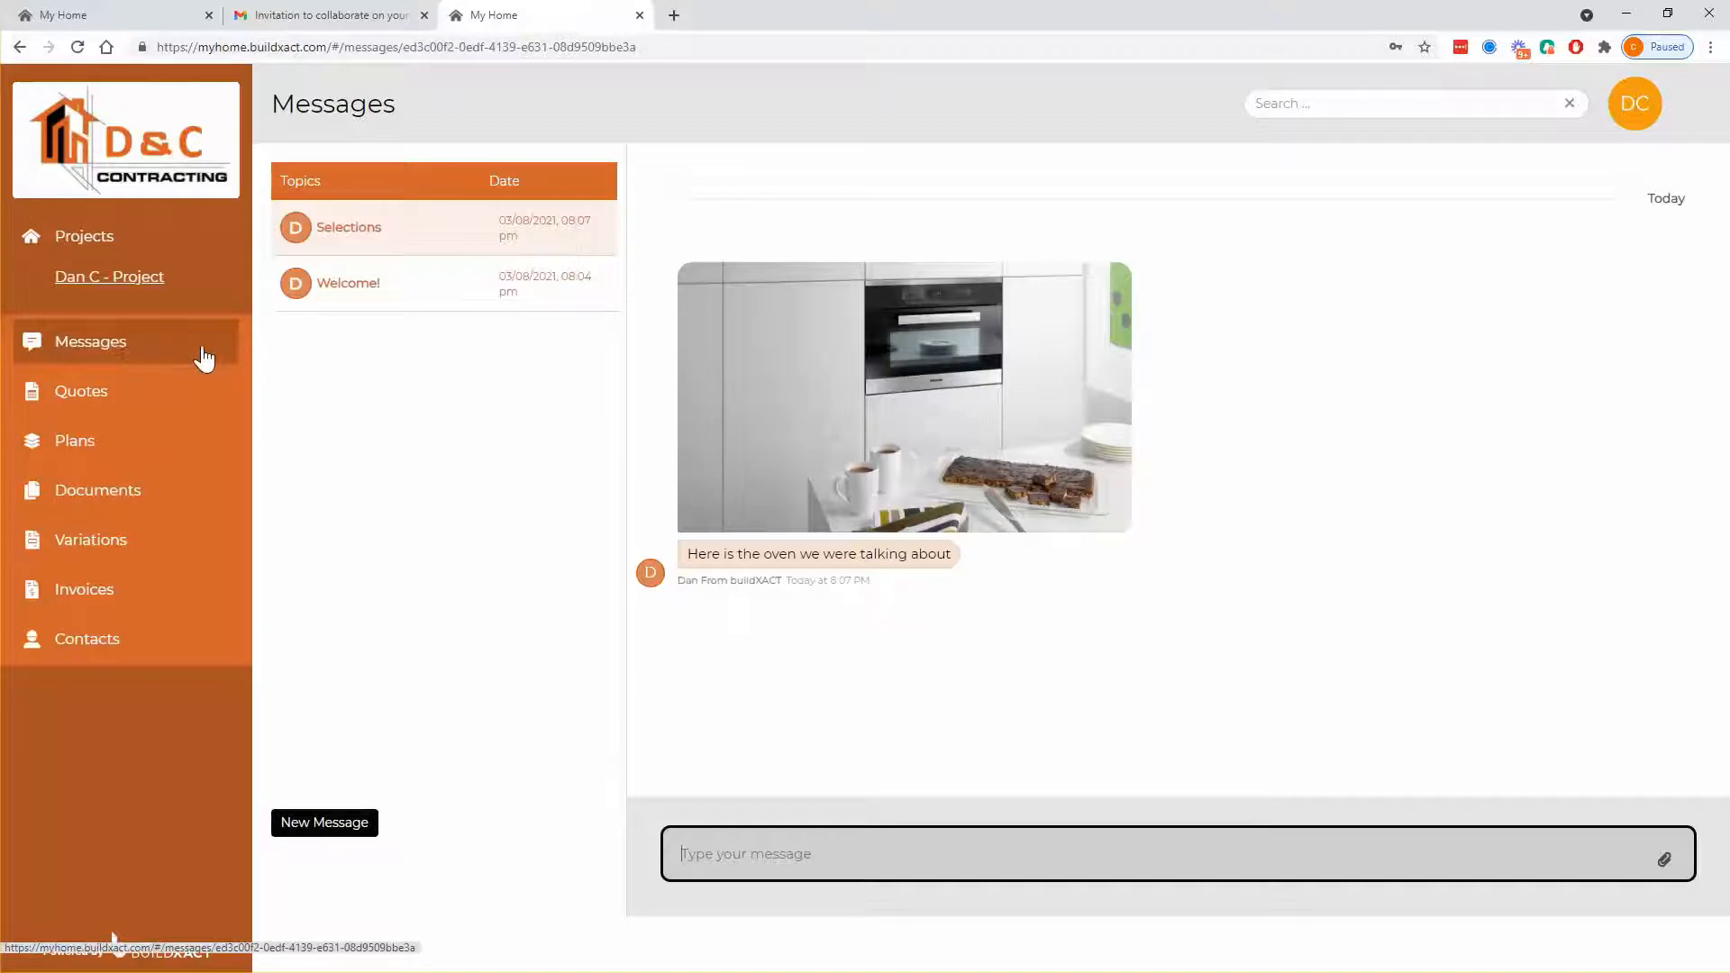
pyautogui.click(346, 282)
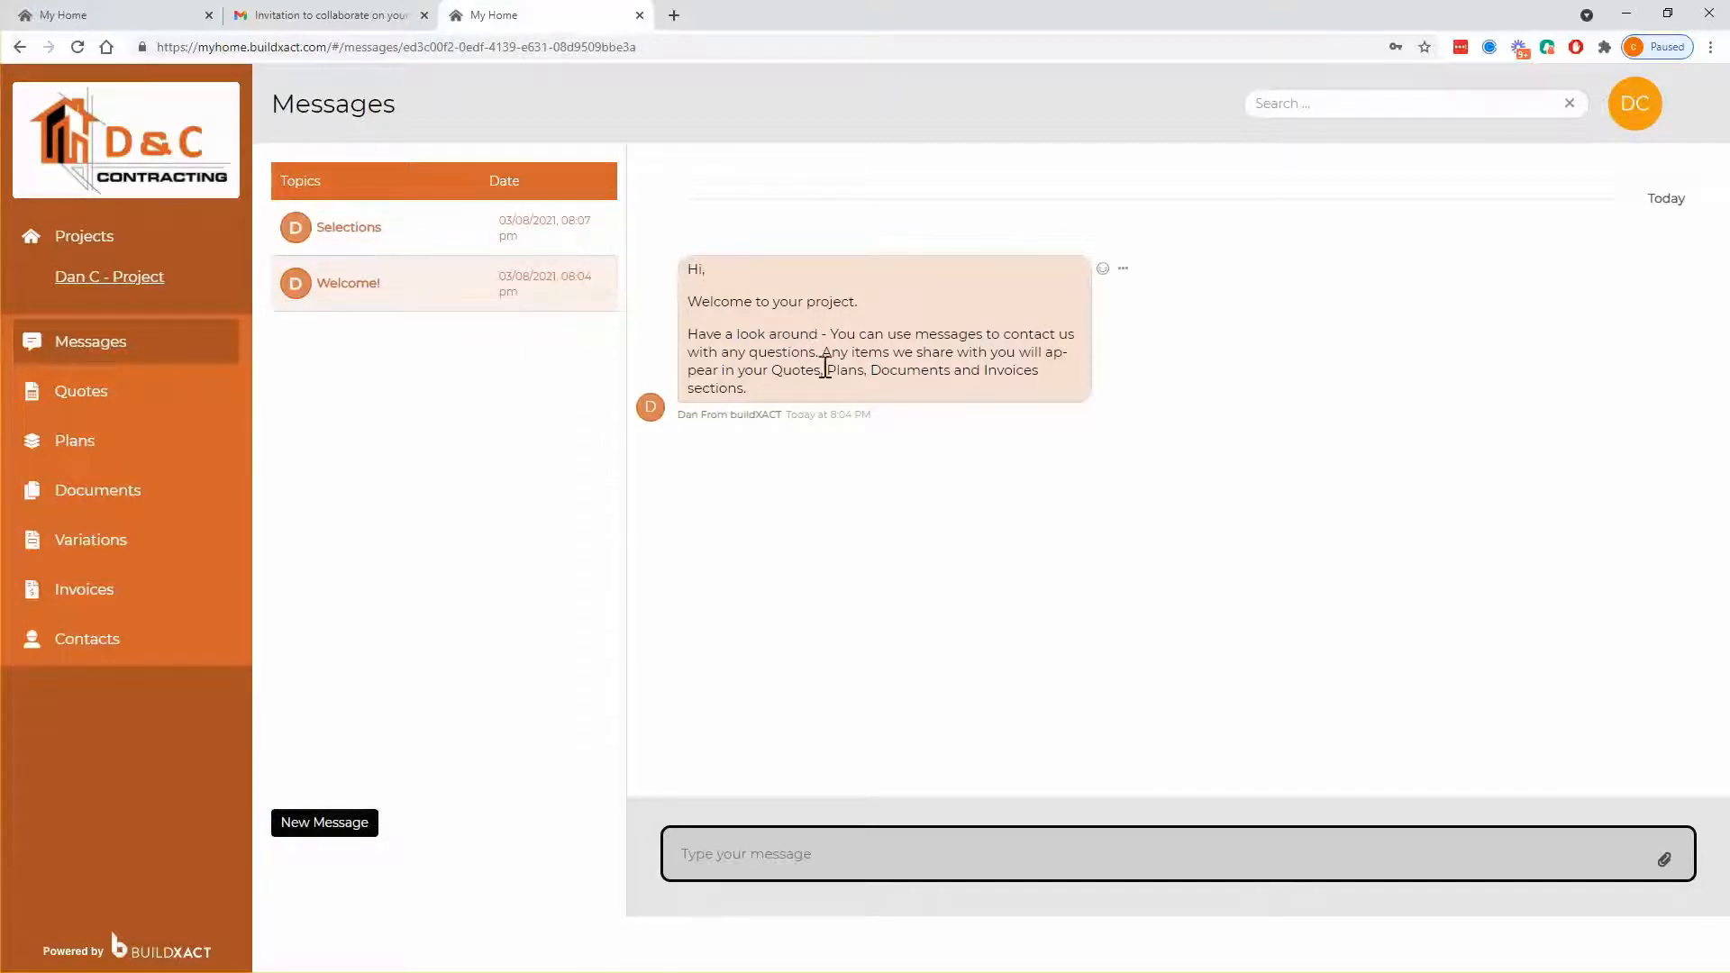
pyautogui.moveTo(388, 389)
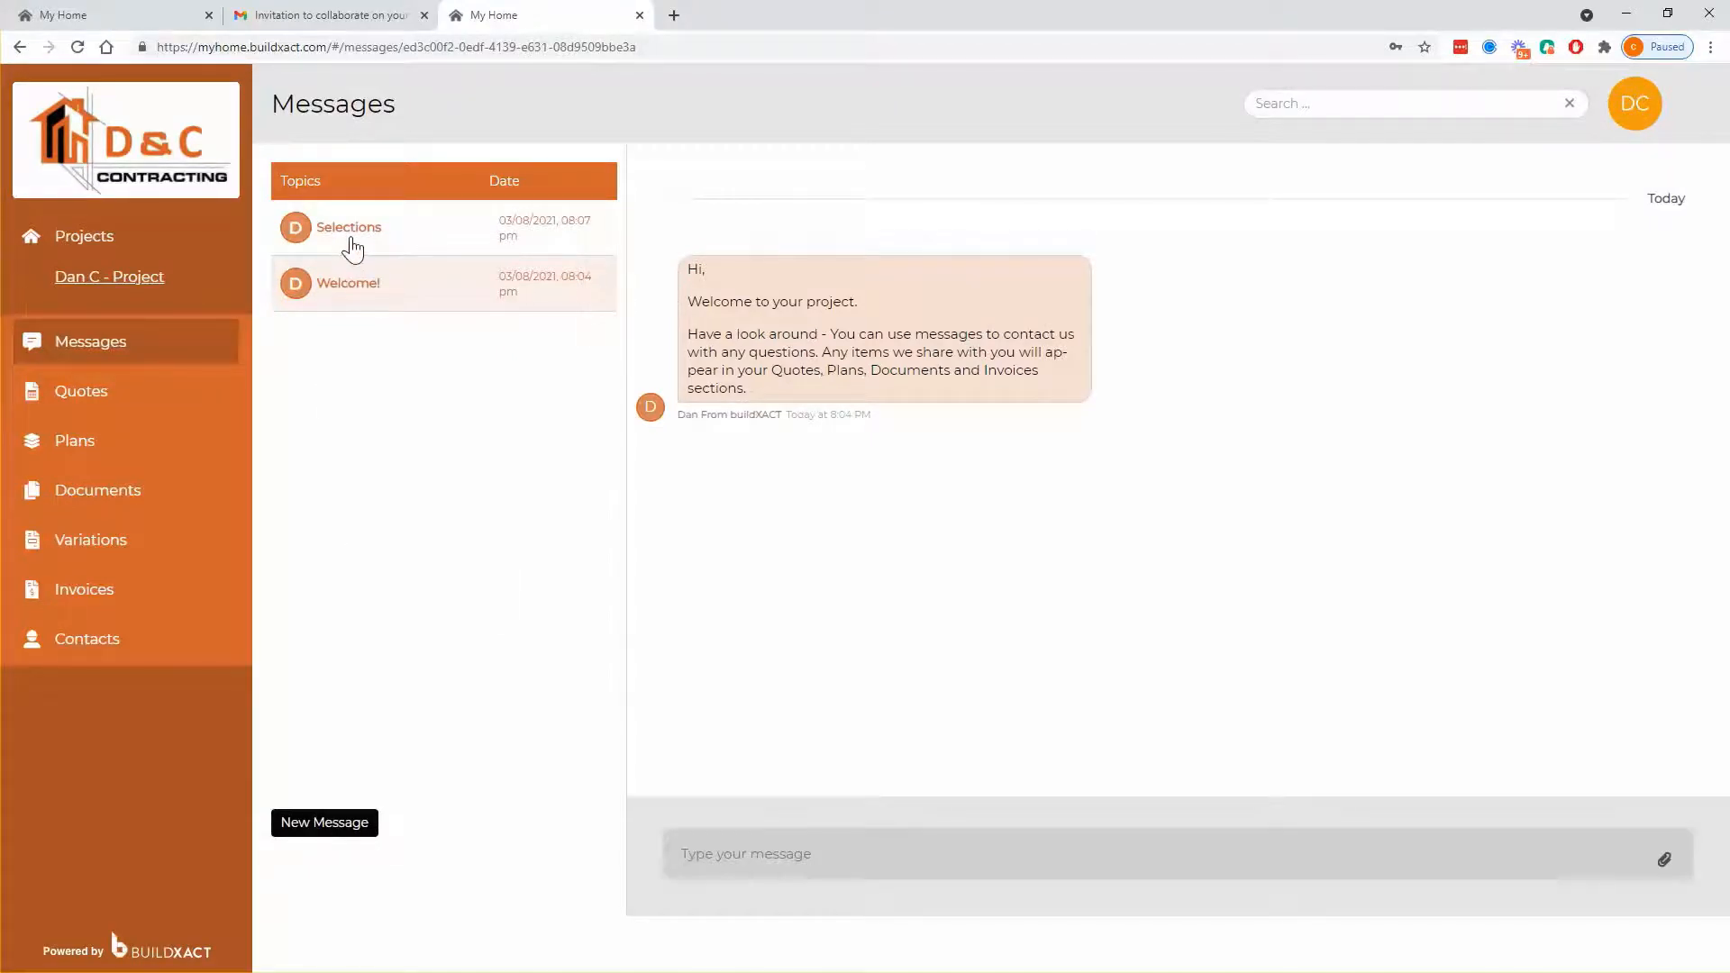
# Reply 'Looks great' in the Selections conversation below the oven photo, attaching nothing.
pyautogui.click(349, 227)
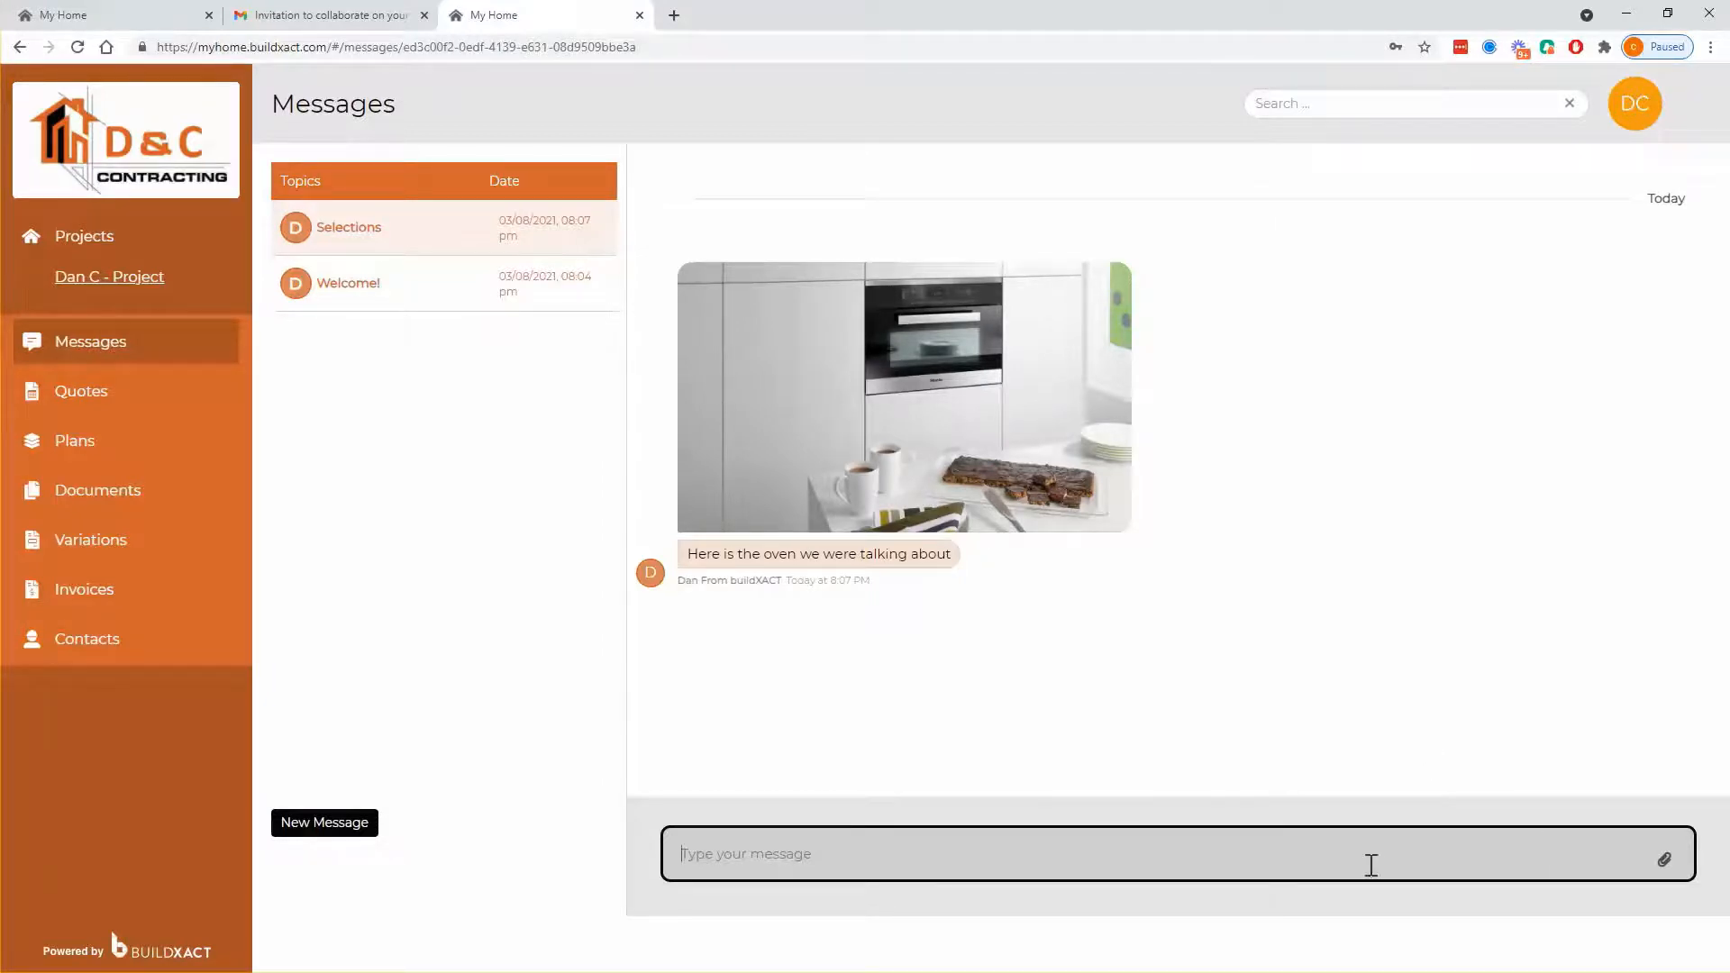
pyautogui.write('Looks')
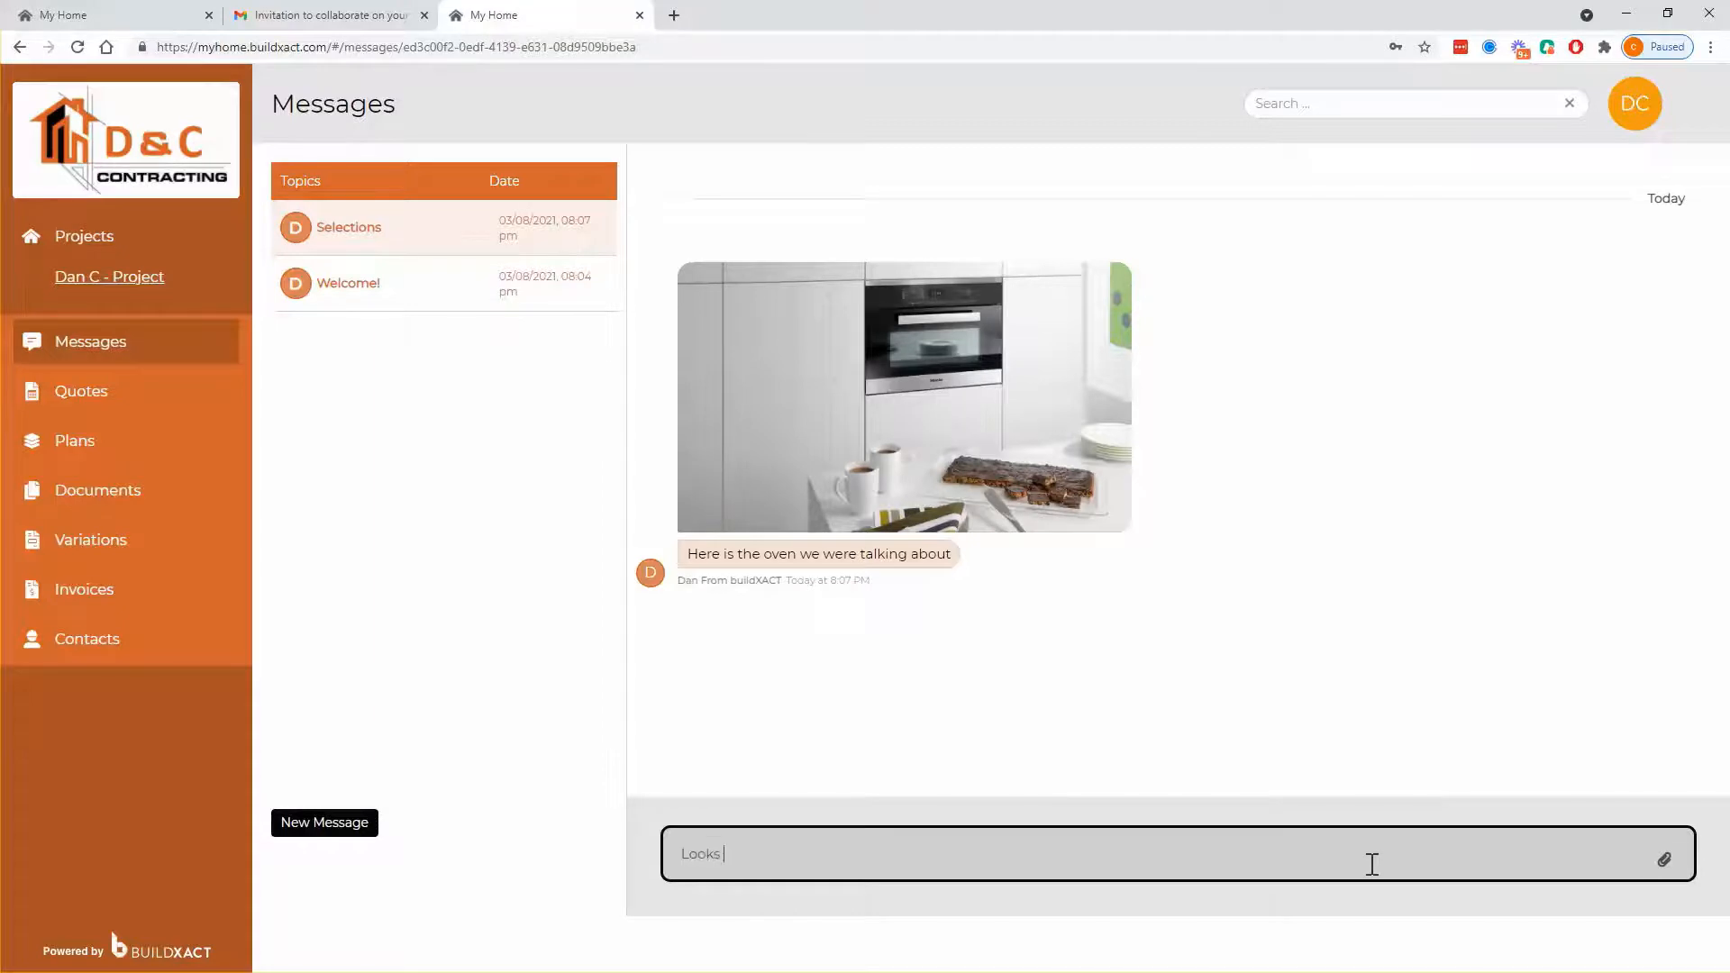
pyautogui.write('great')
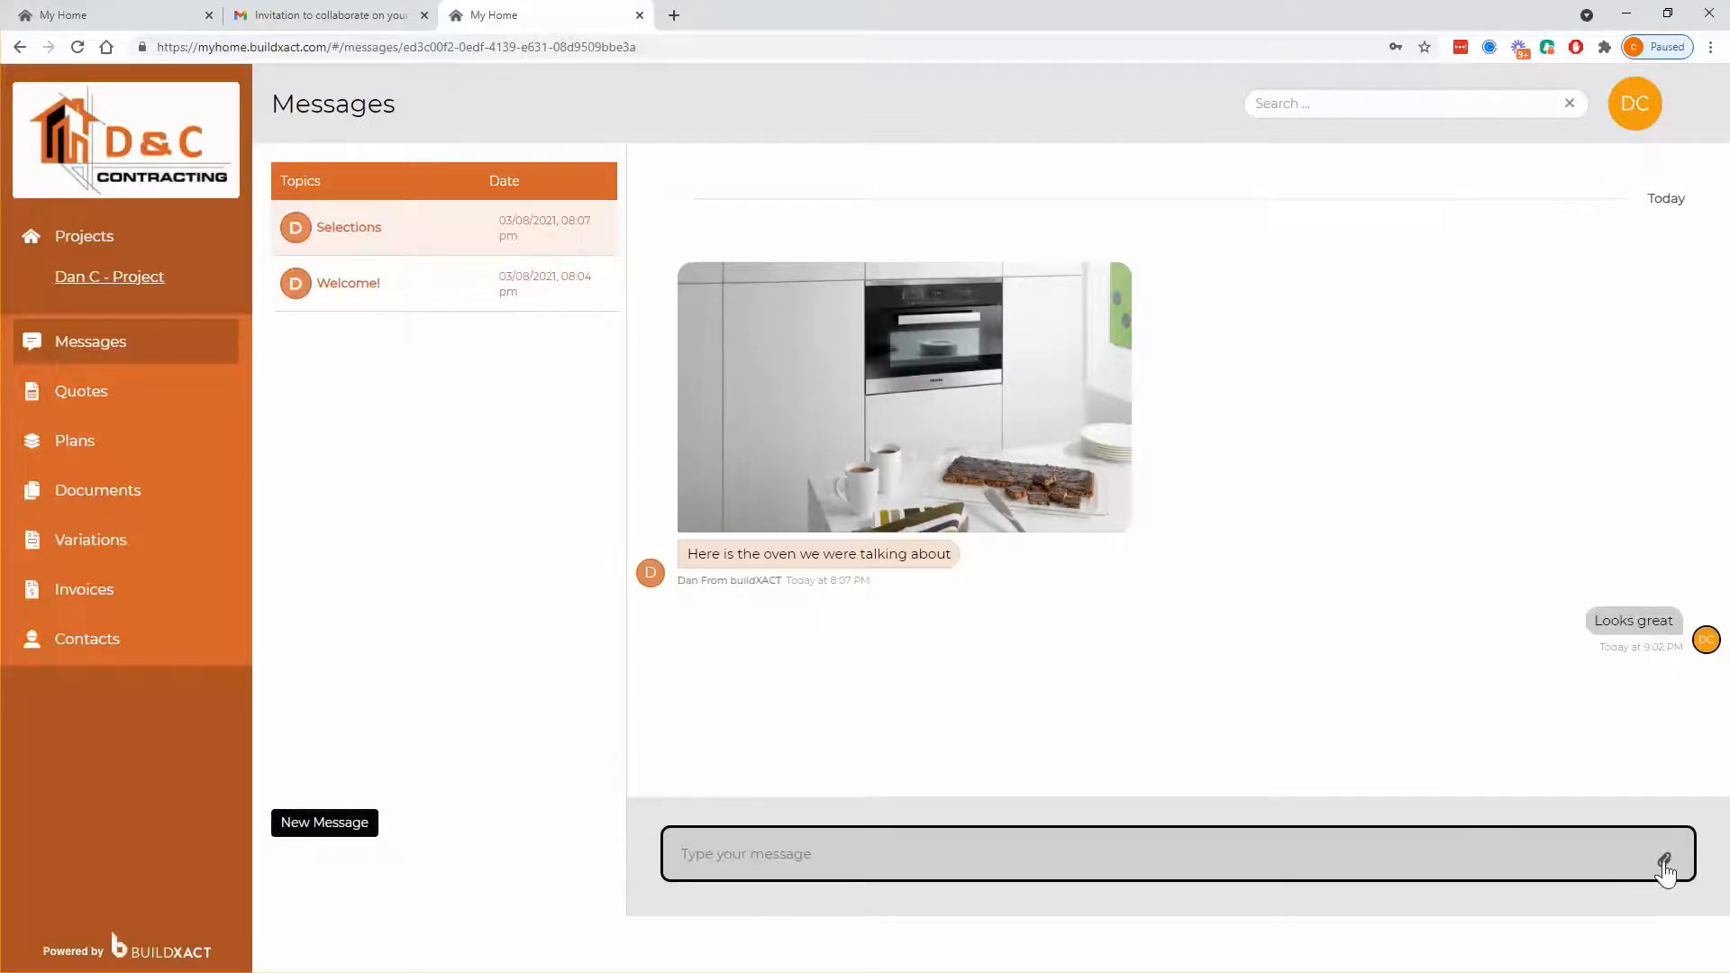
pyautogui.click(1666, 863)
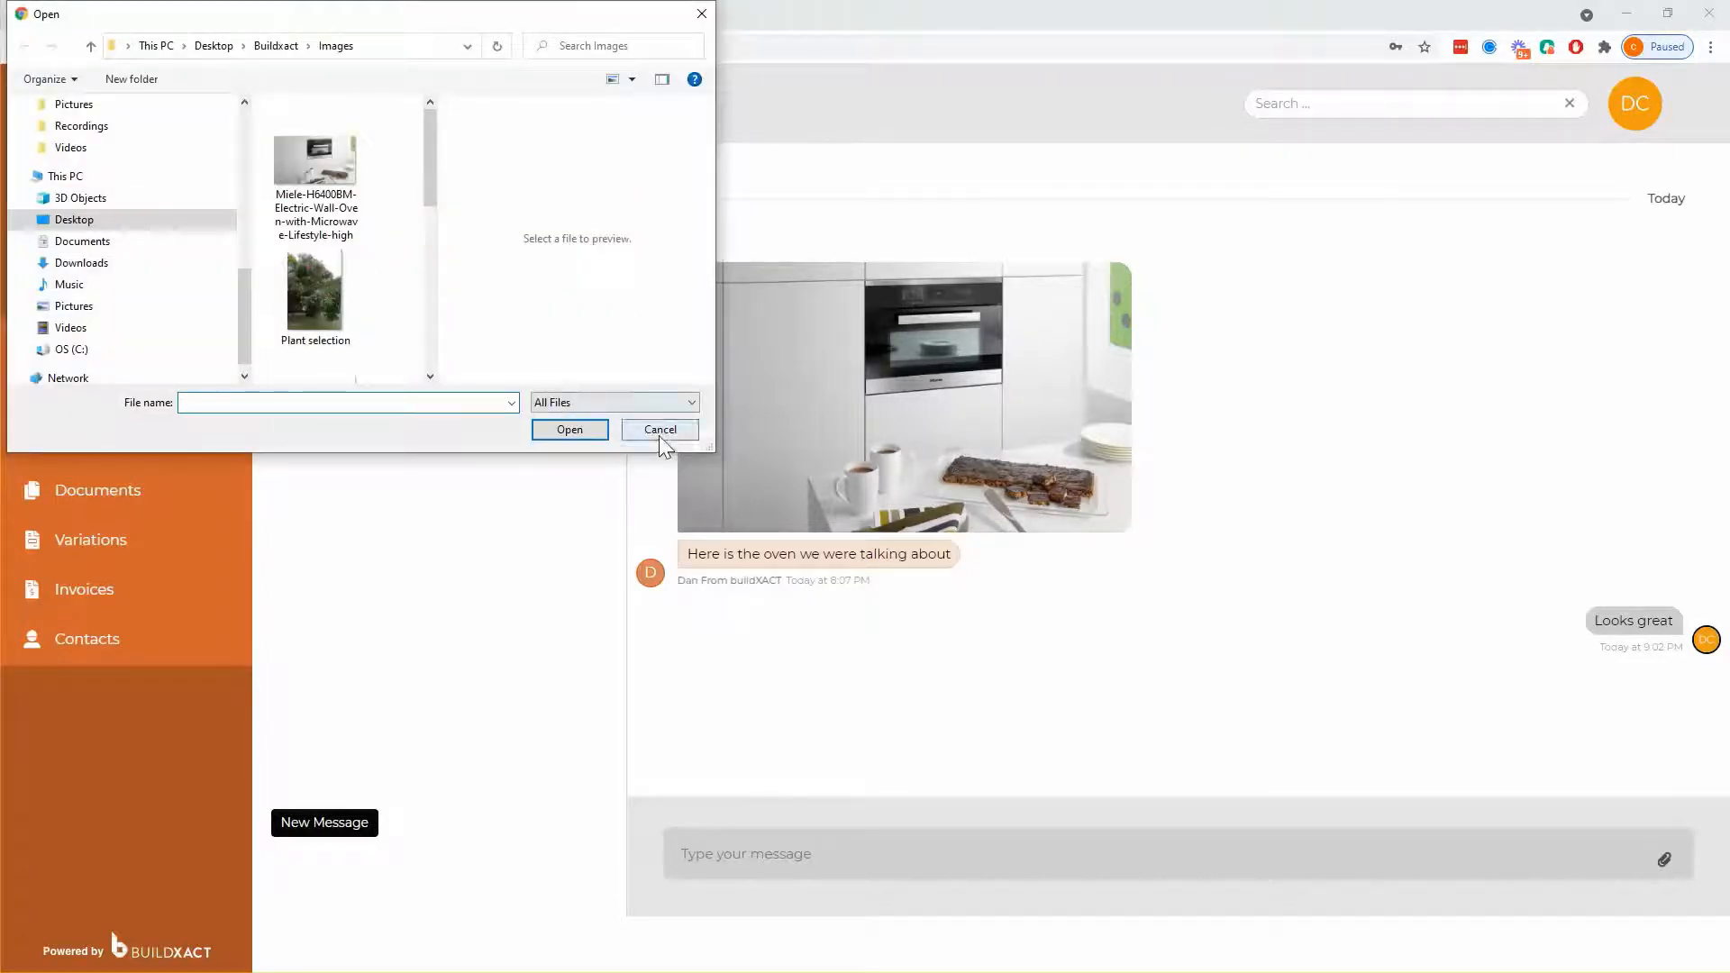
pyautogui.click(658, 429)
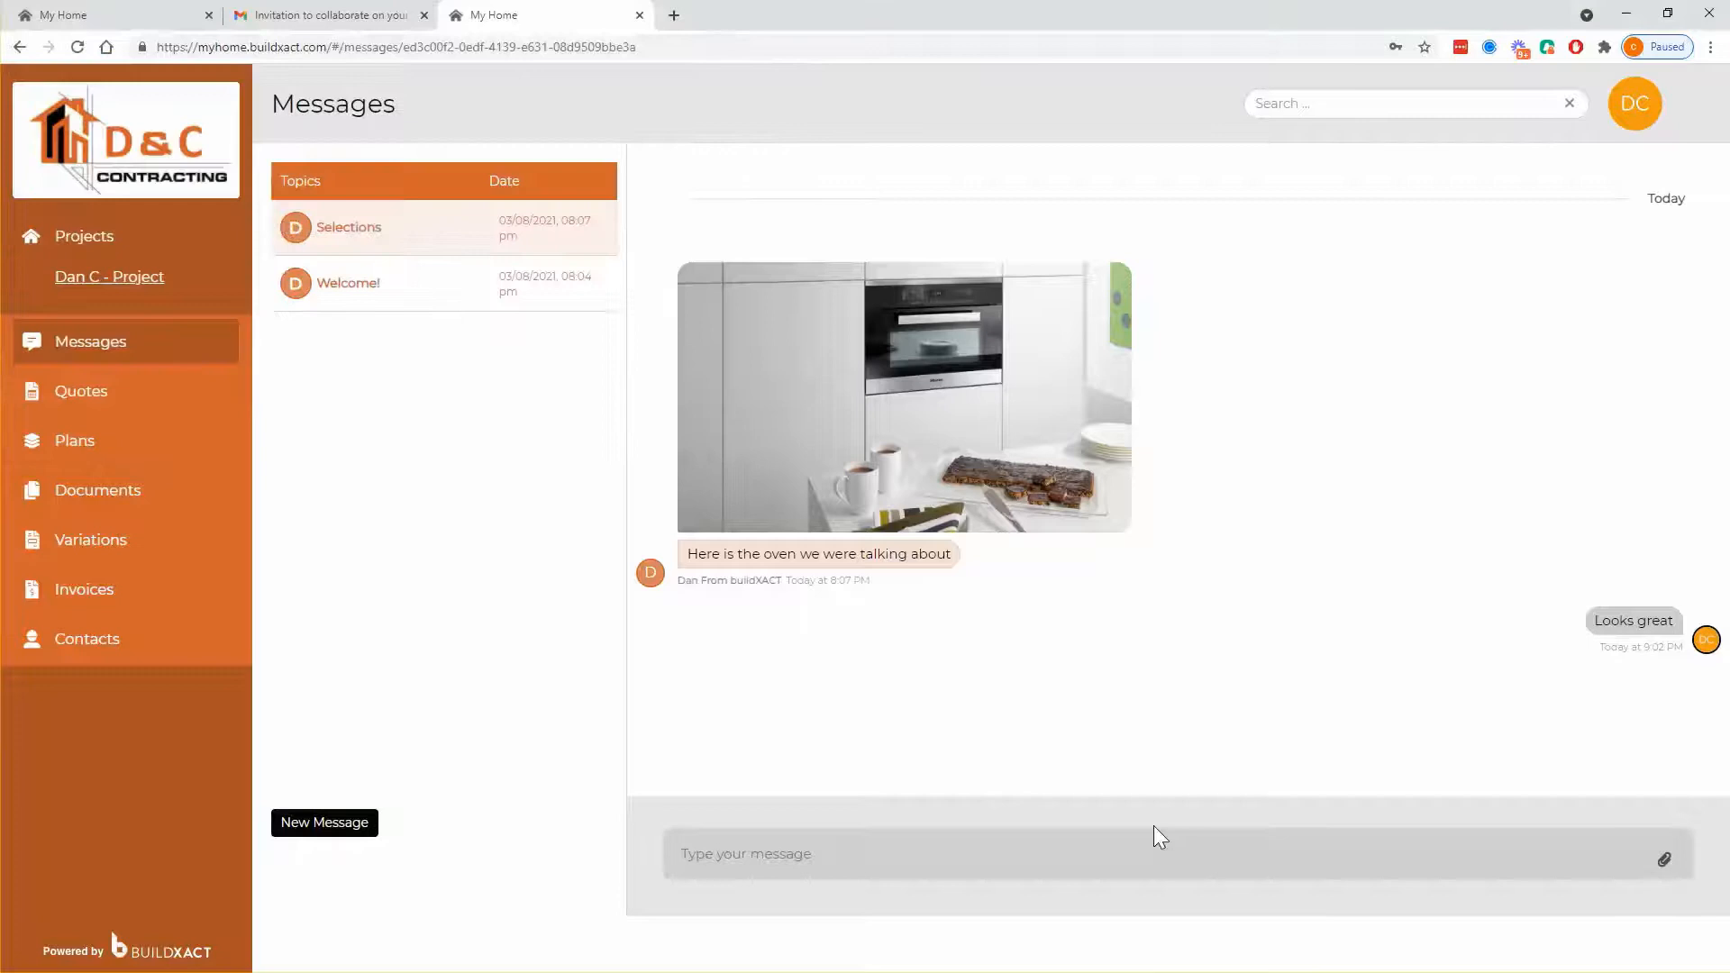
pyautogui.moveTo(1215, 743)
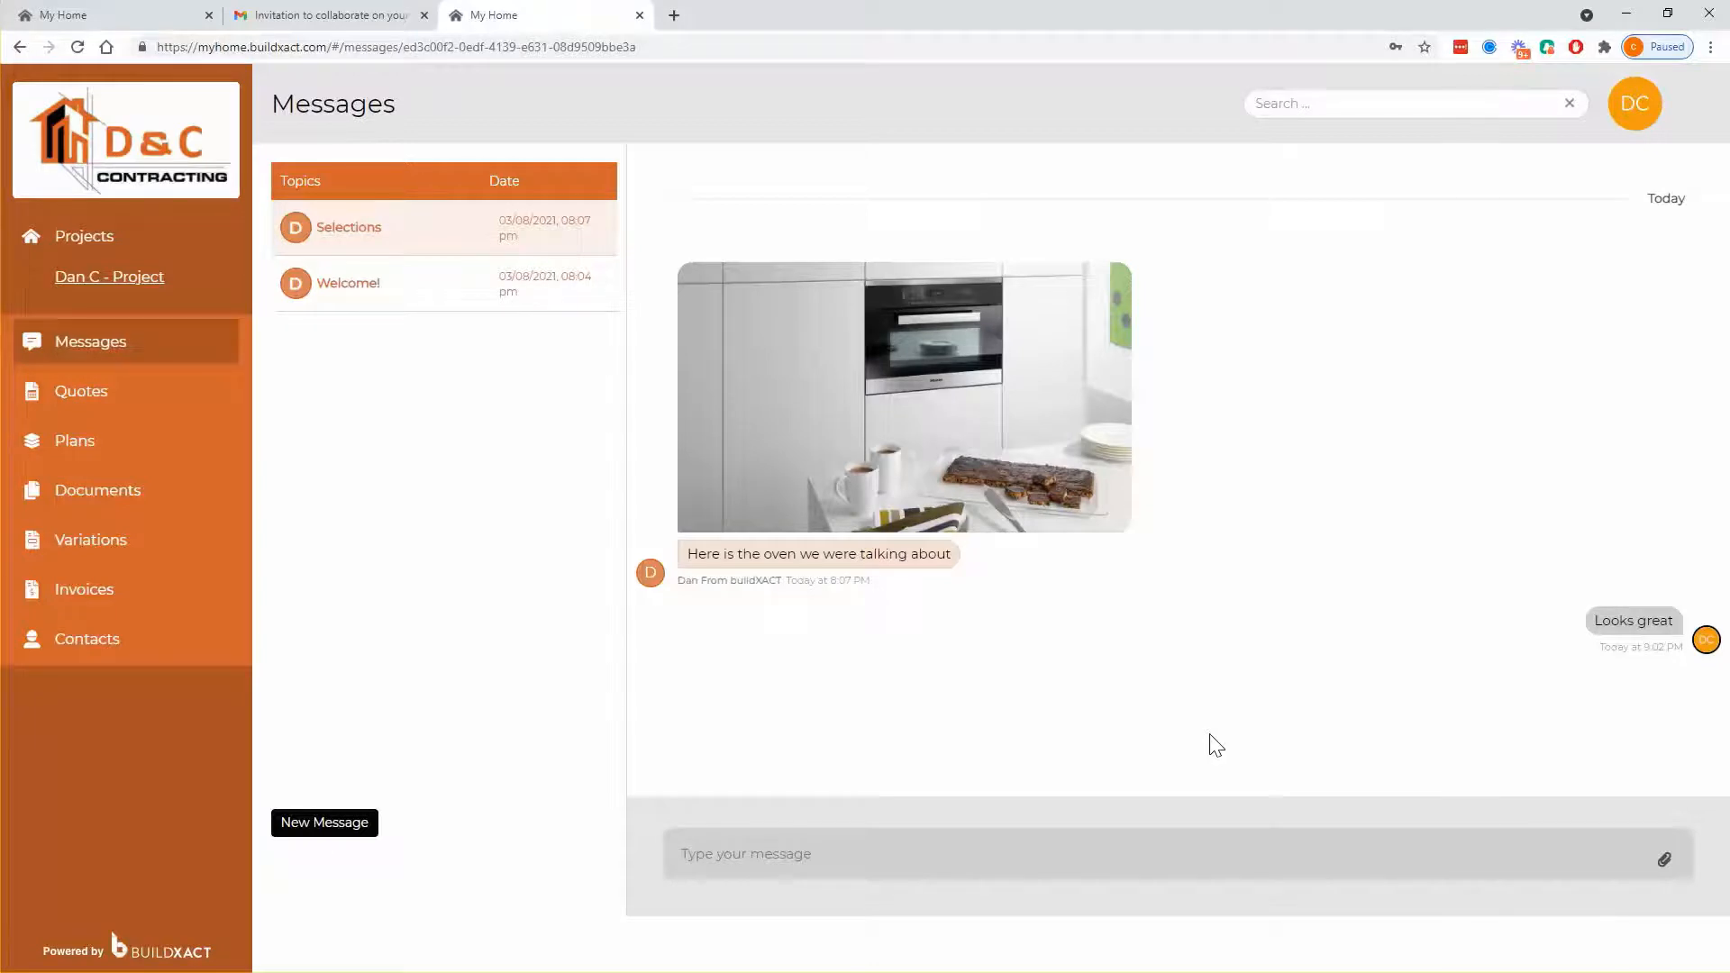
pyautogui.moveTo(1618, 802)
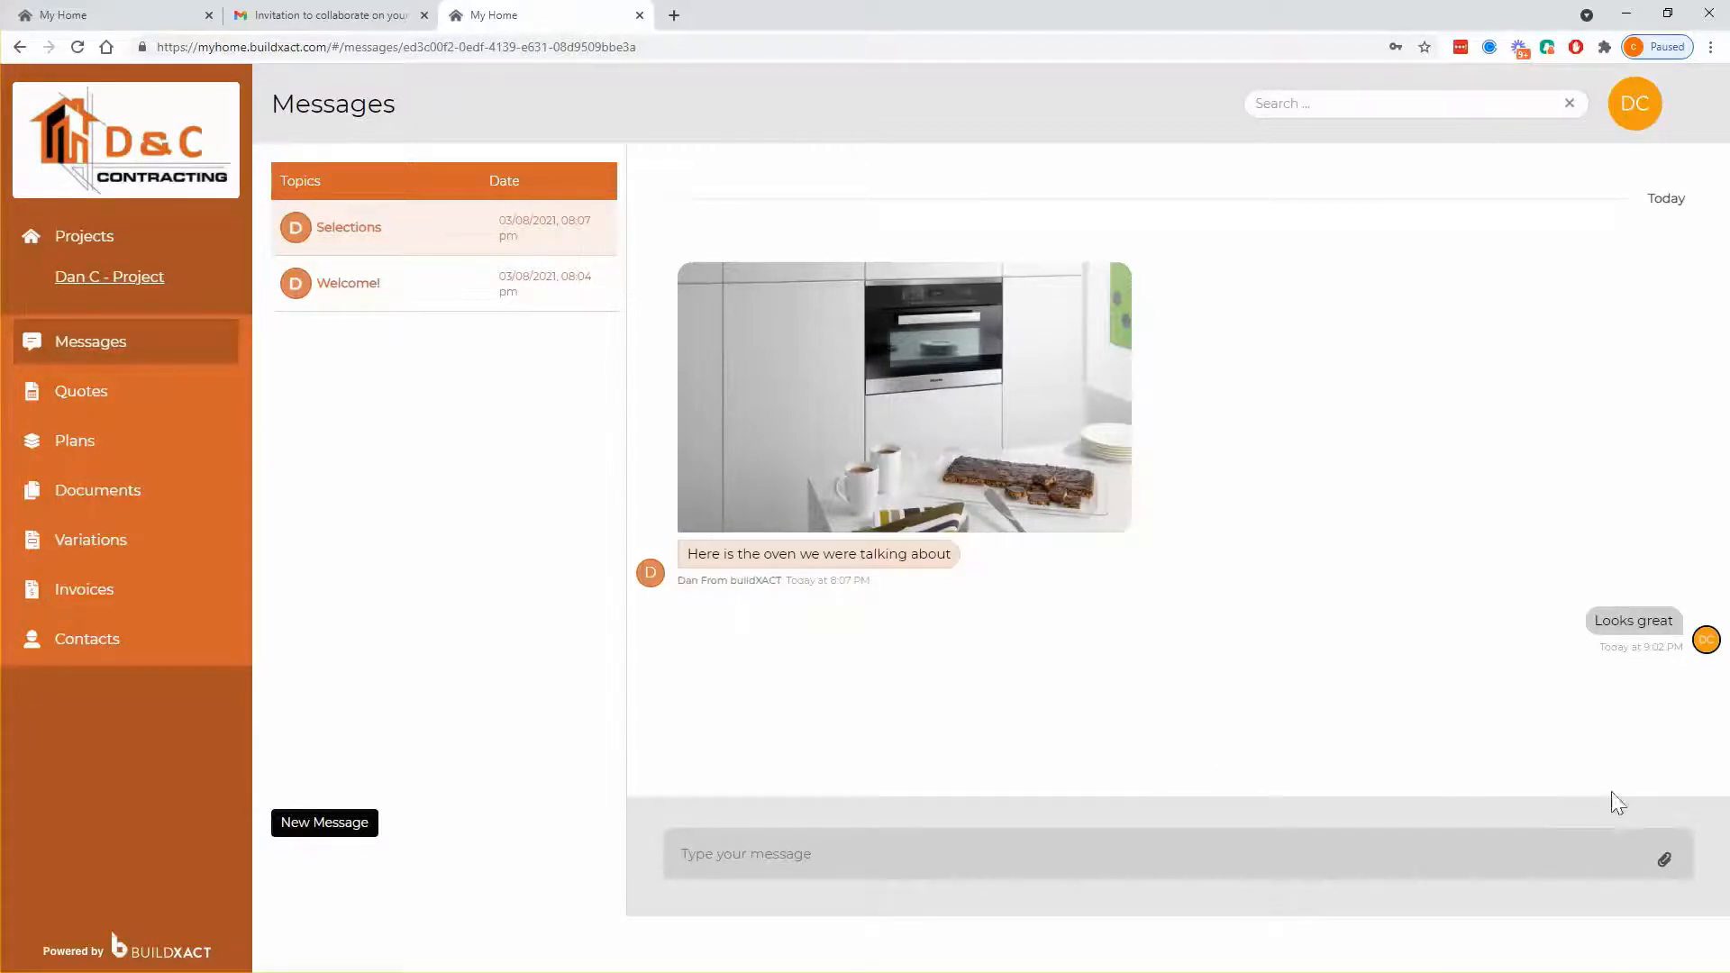
pyautogui.moveTo(1382, 775)
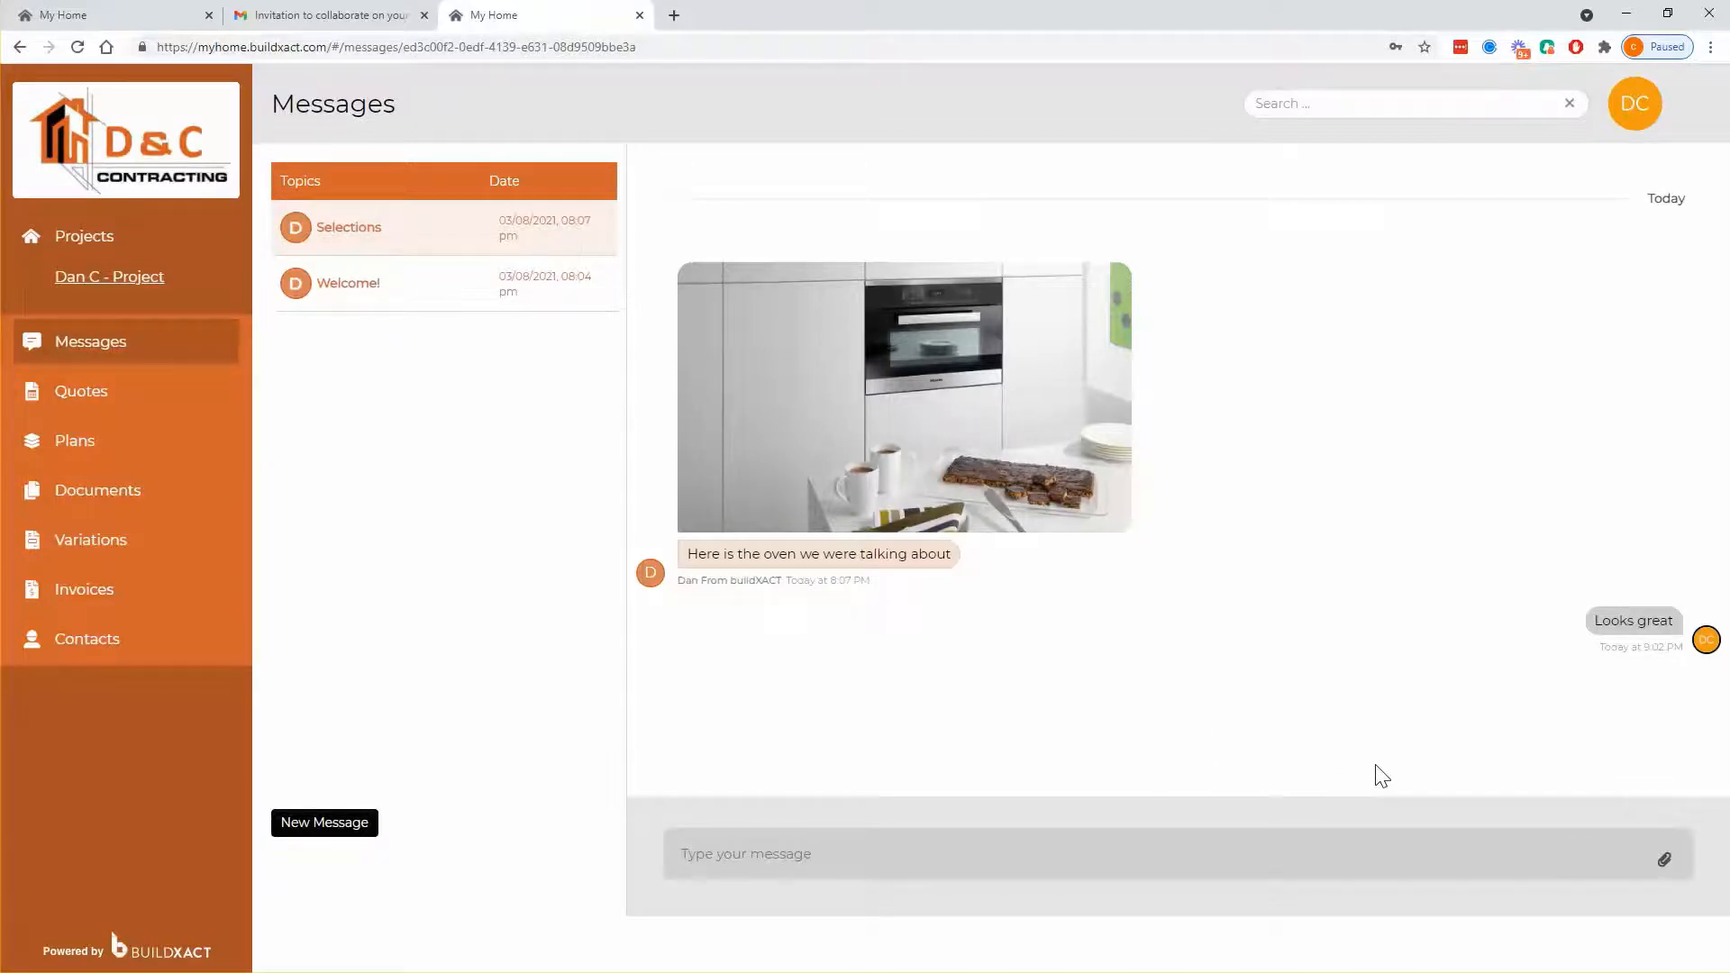
pyautogui.moveTo(930, 723)
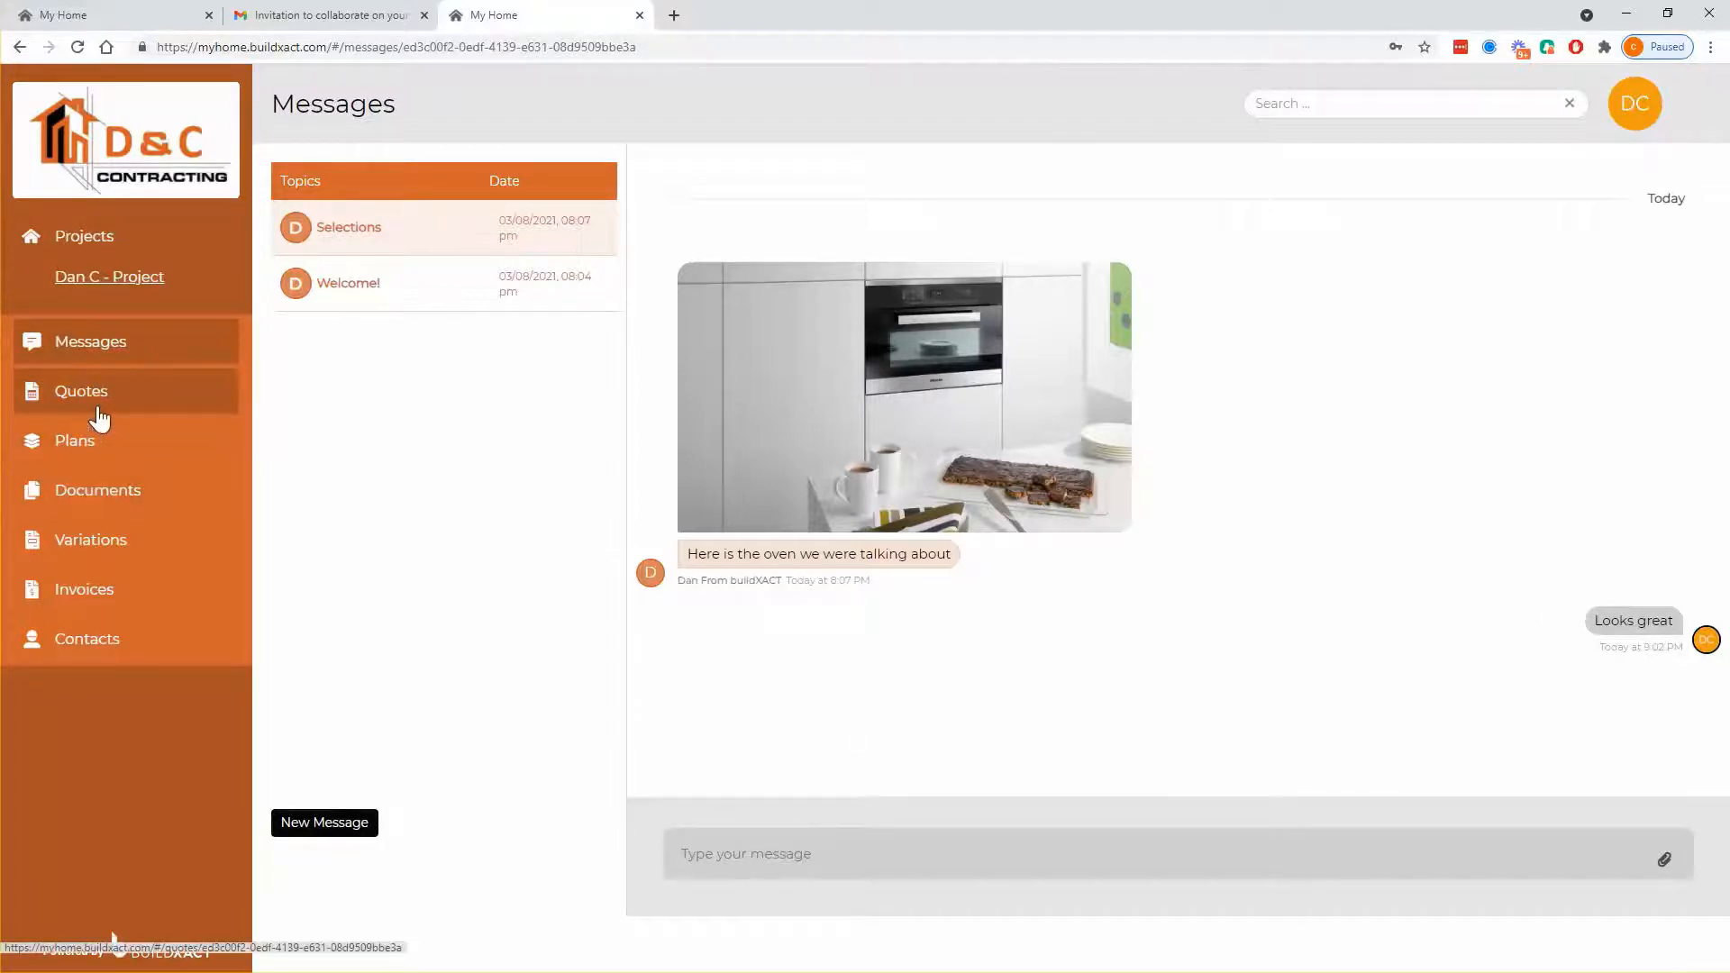
# Tour the Quotes and Documents sections, ending on Contacts.
pyautogui.click(80, 390)
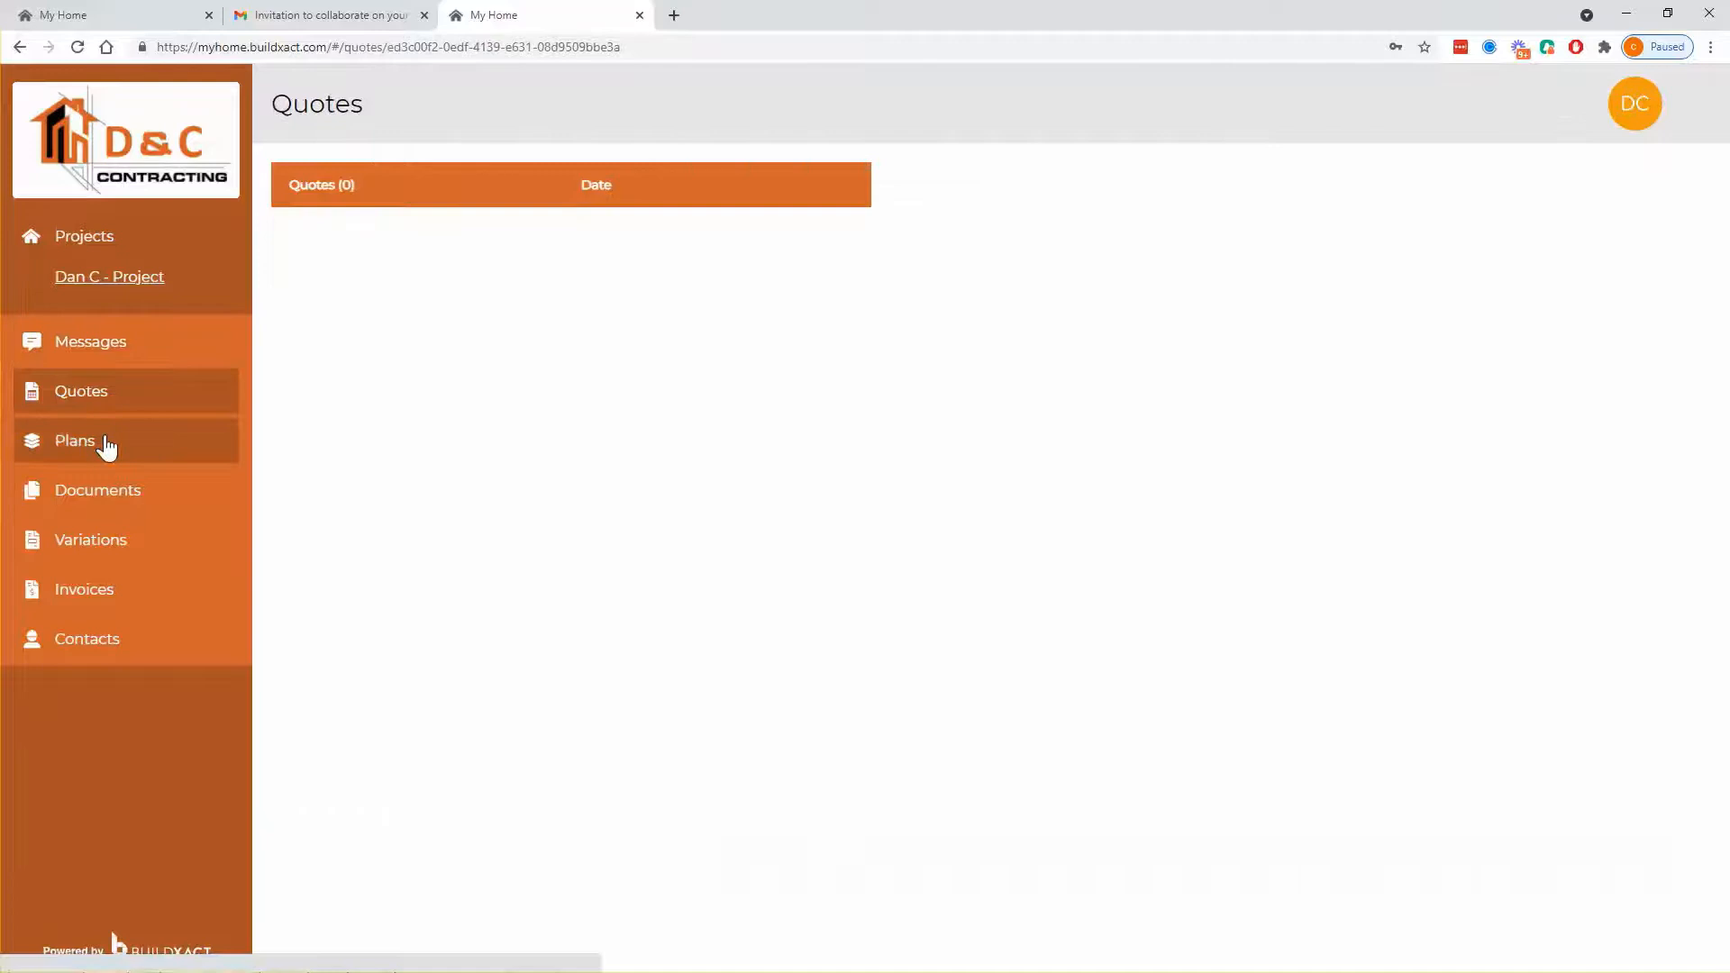
pyautogui.click(97, 490)
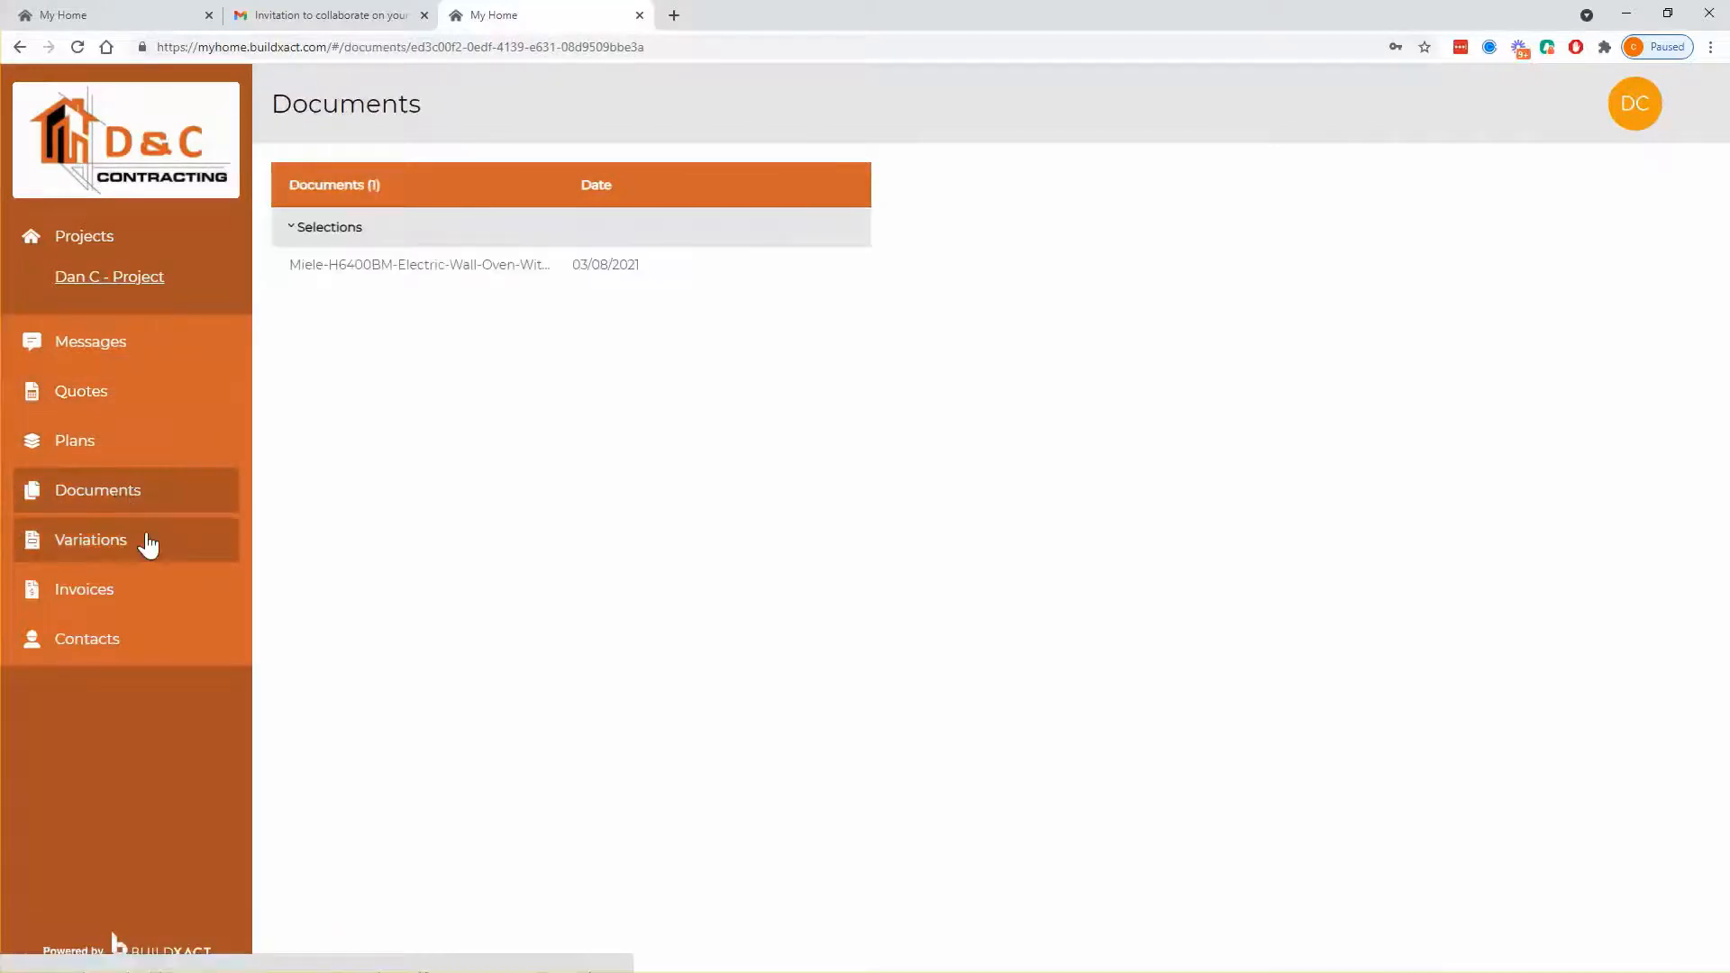
pyautogui.moveTo(133, 601)
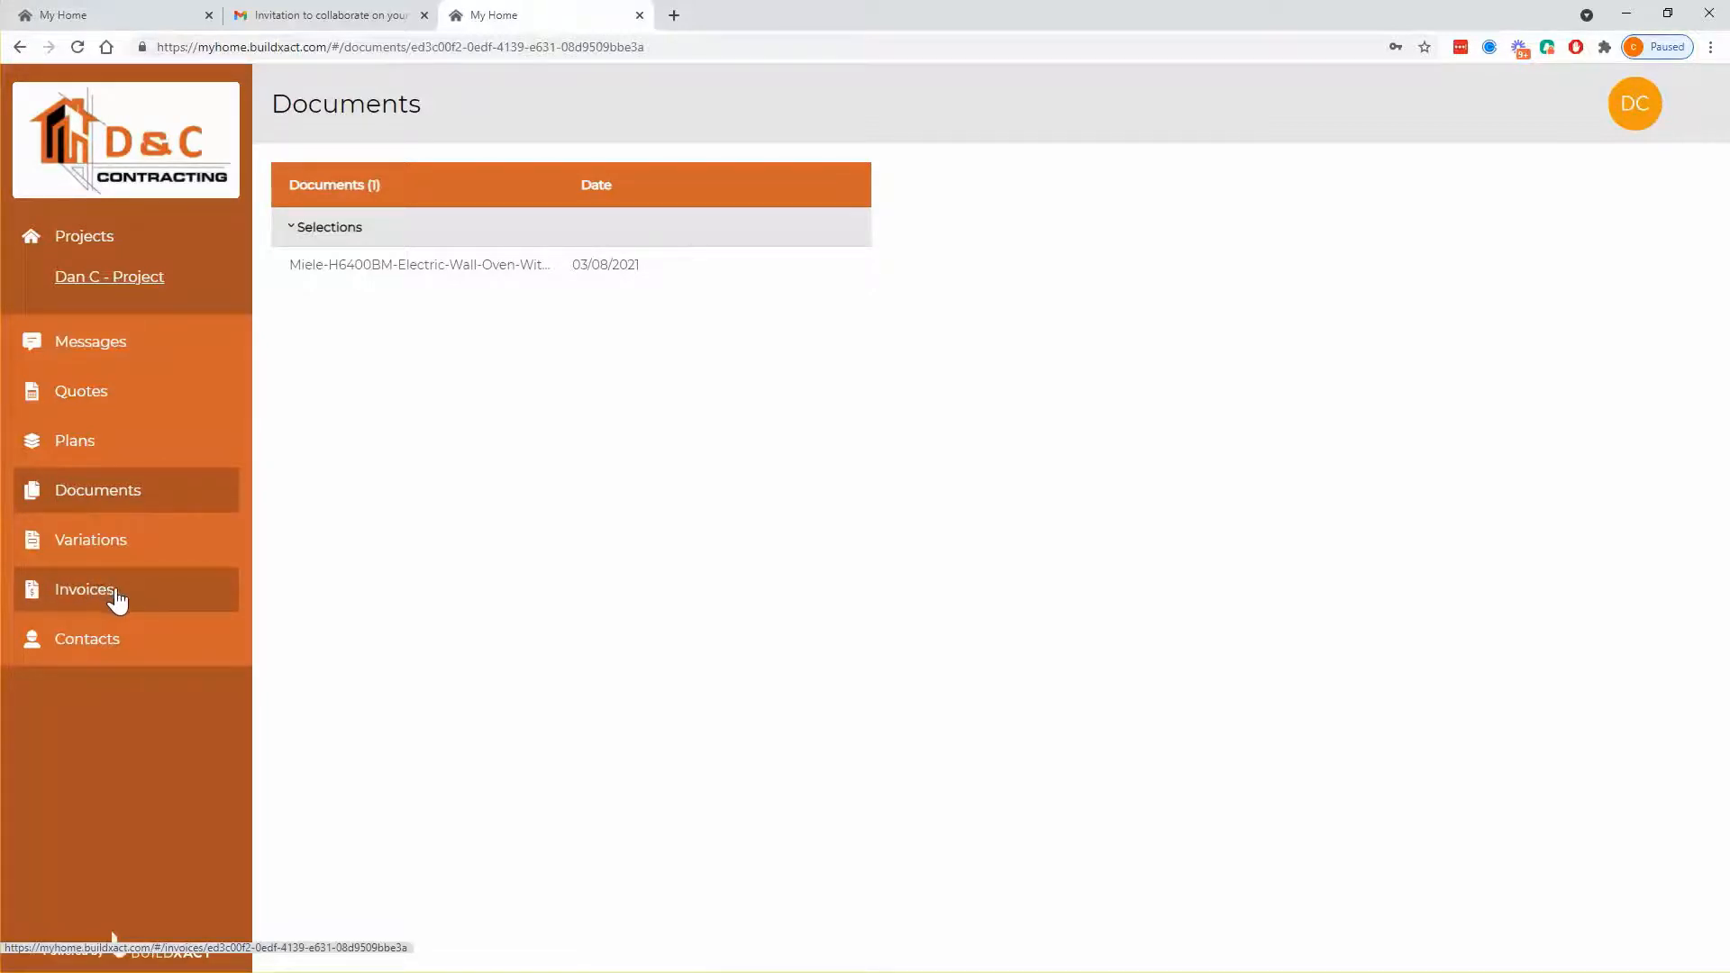
pyautogui.moveTo(110, 540)
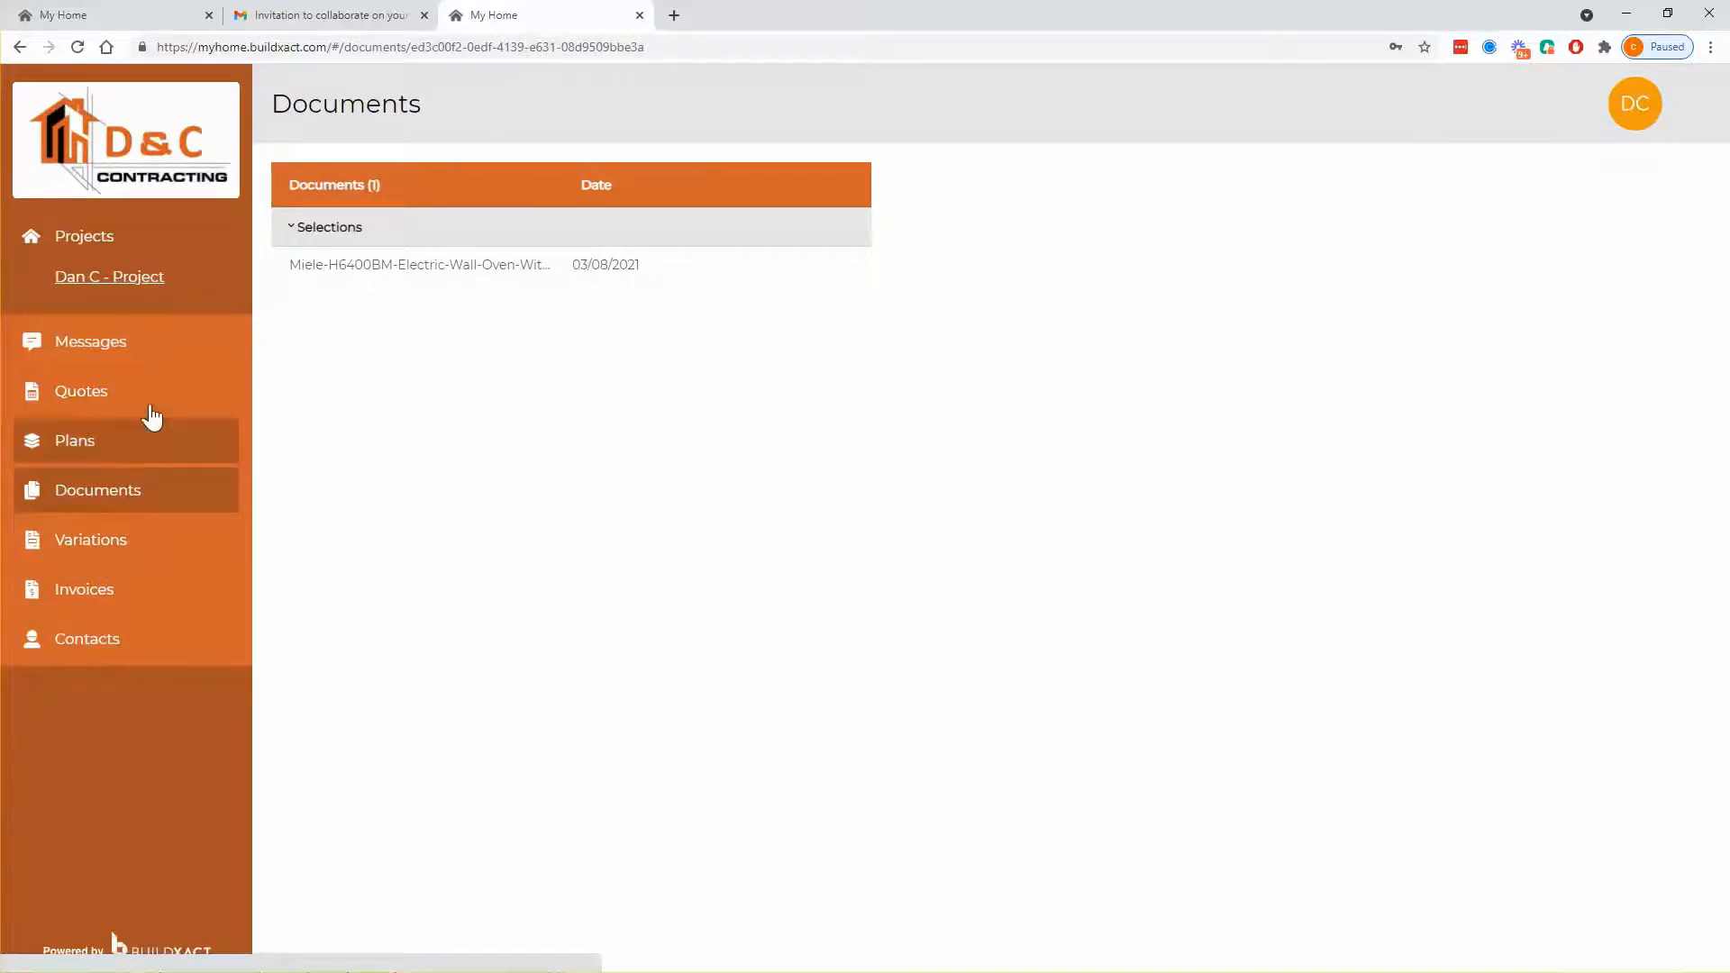
pyautogui.moveTo(121, 596)
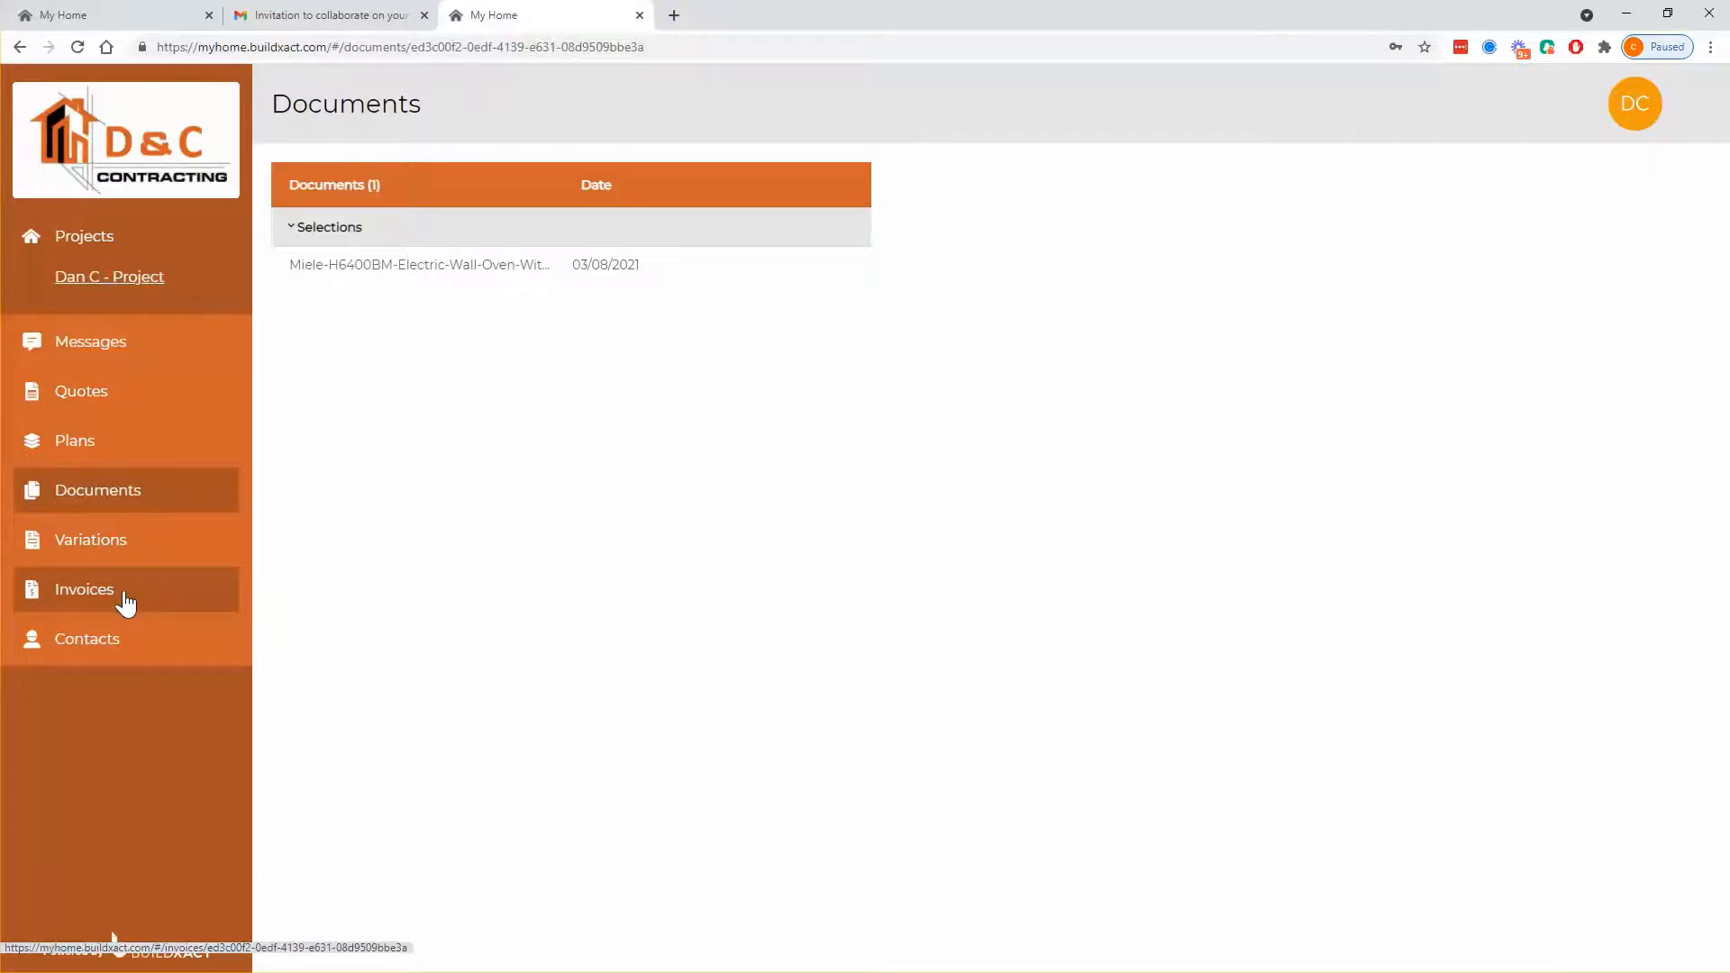
pyautogui.moveTo(122, 599)
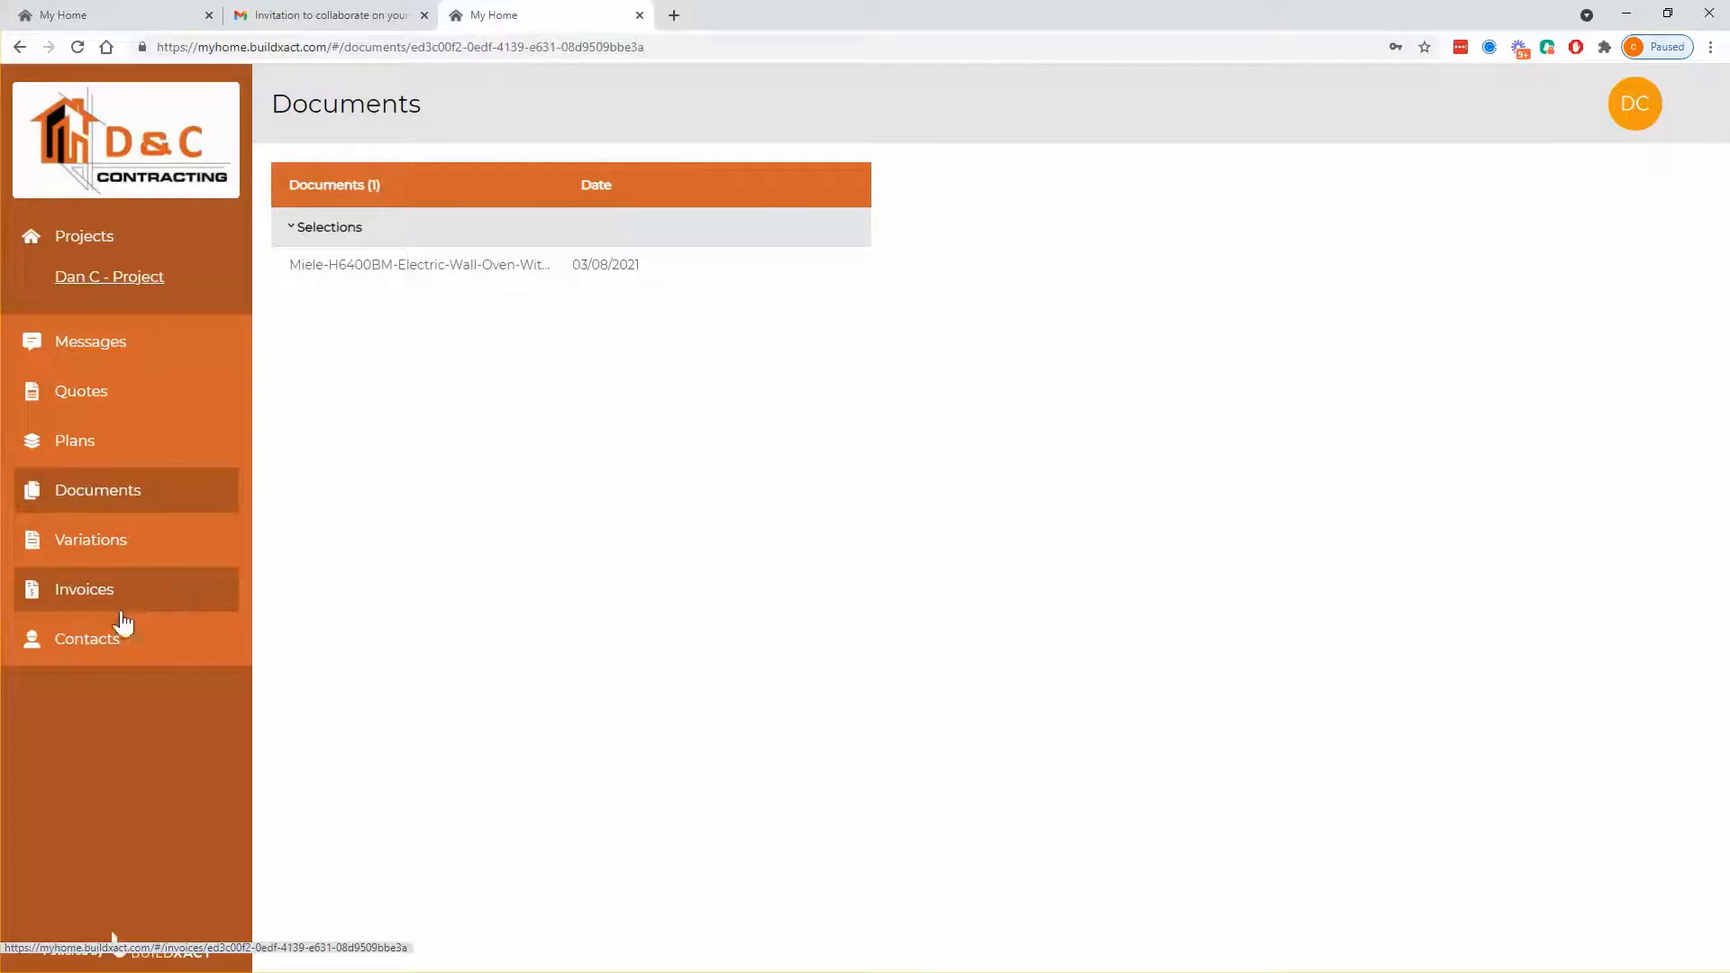
pyautogui.click(87, 639)
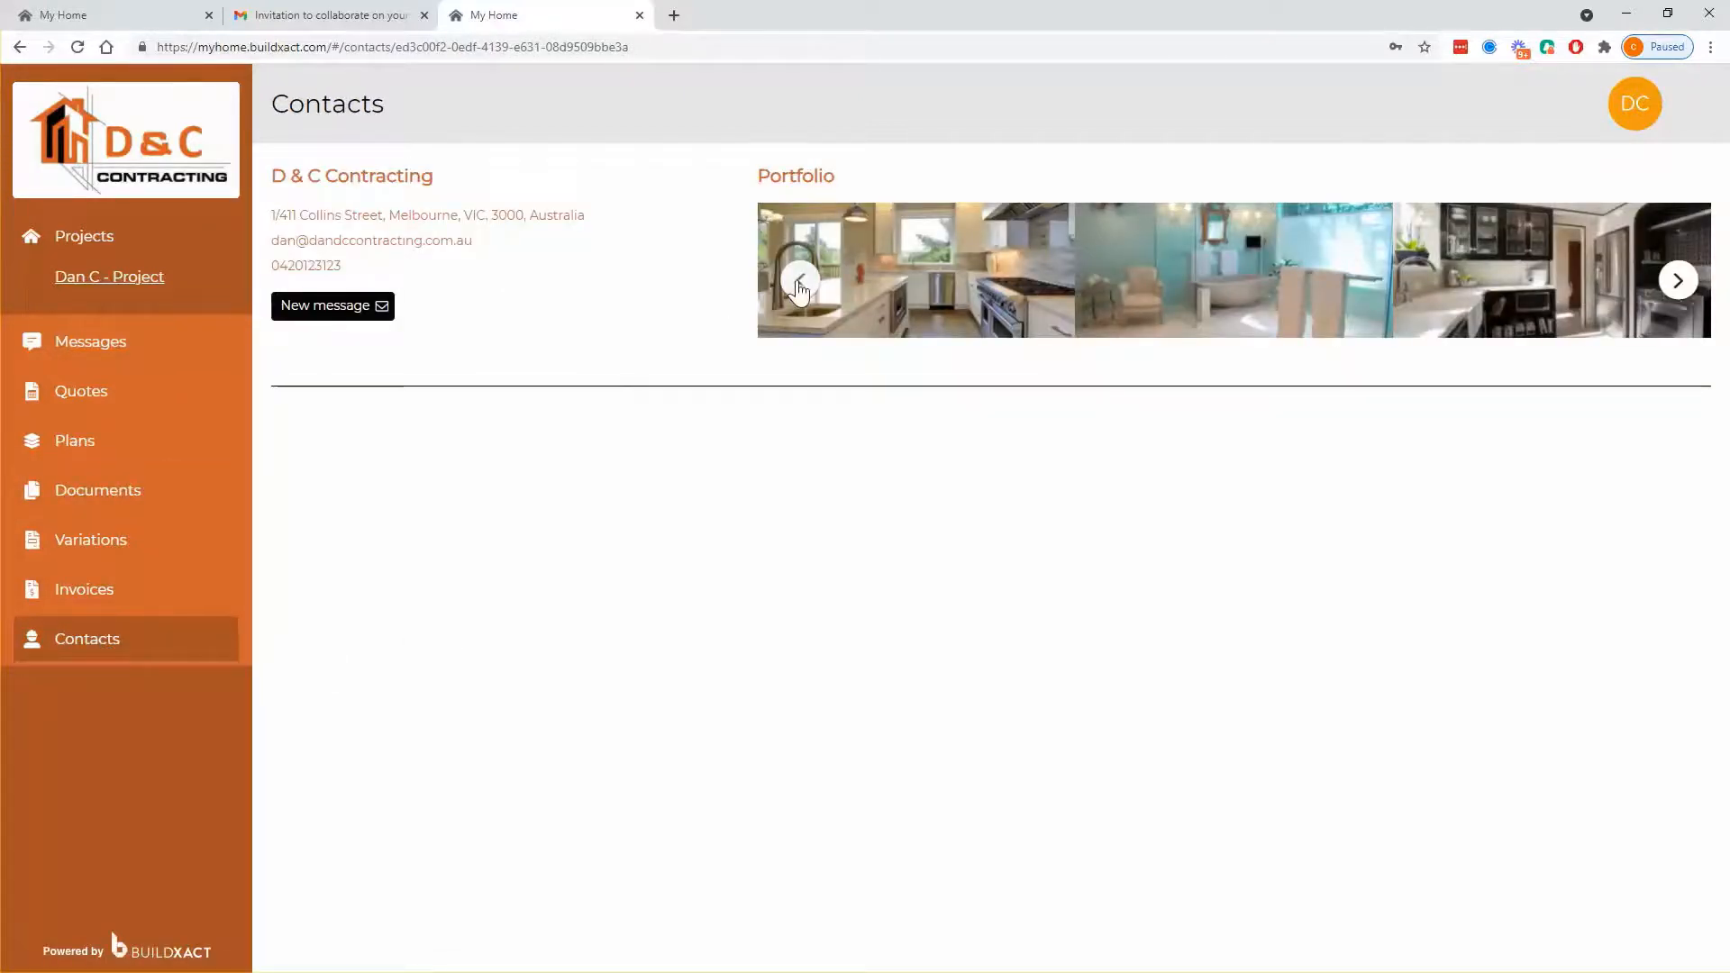
# Cycle the Portfolio carousel photos, then return to the Projects list.
pyautogui.click(798, 280)
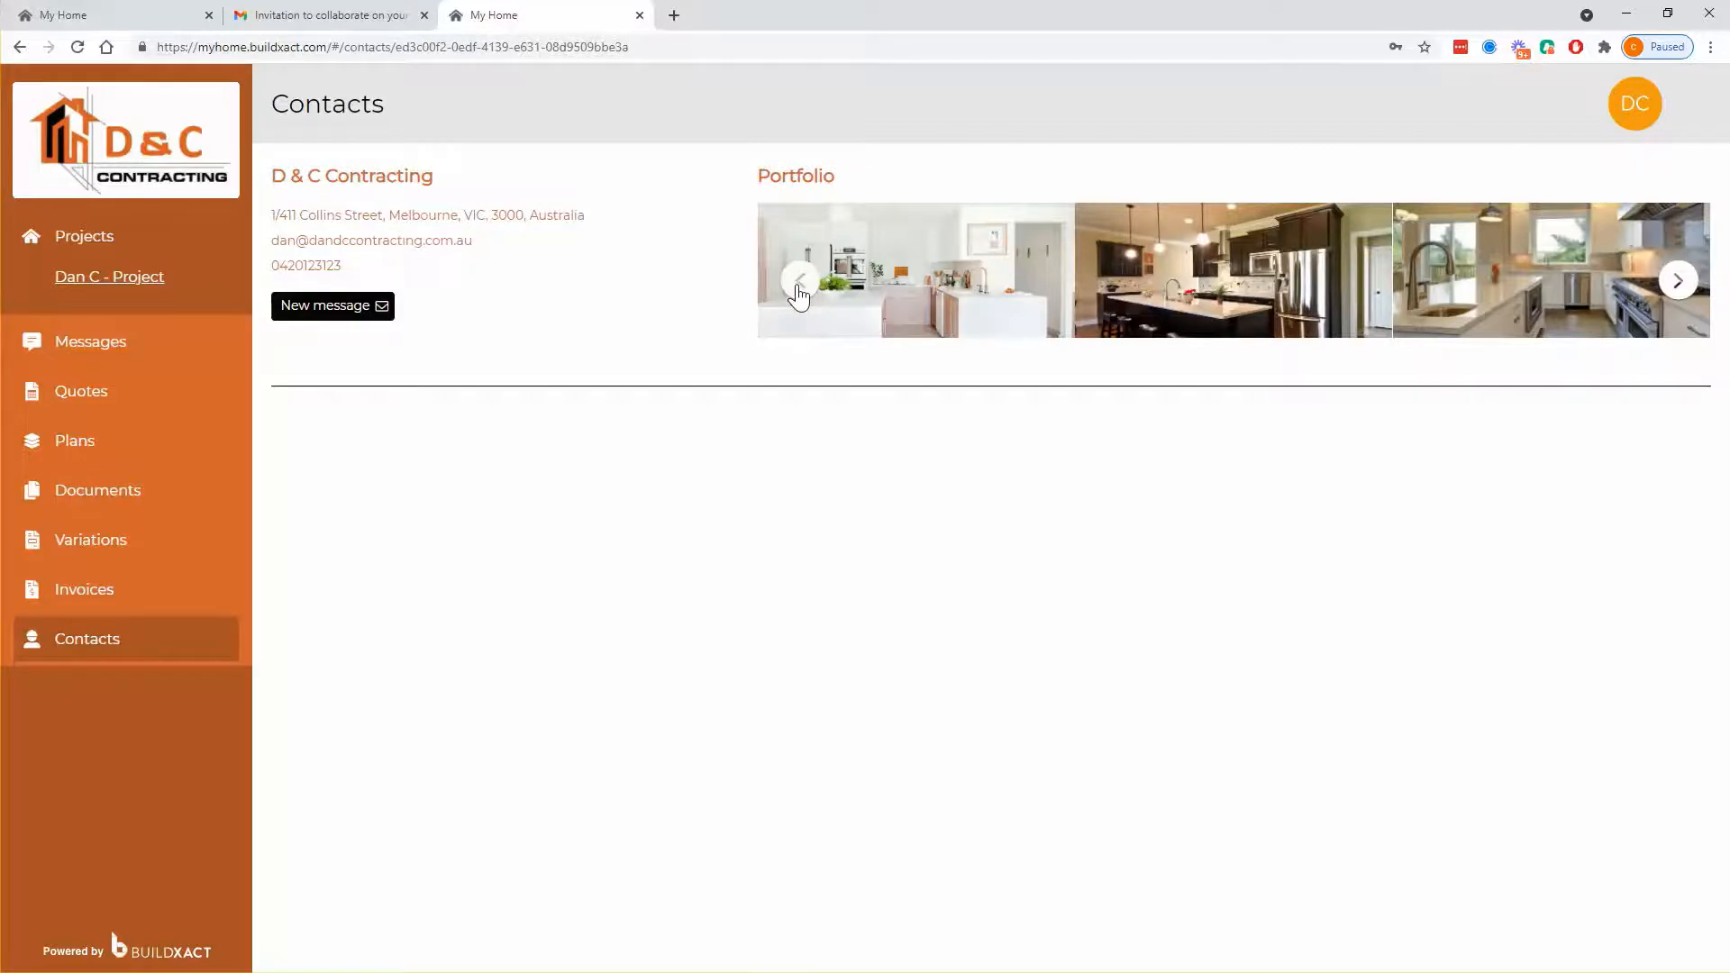
pyautogui.moveTo(1468, 282)
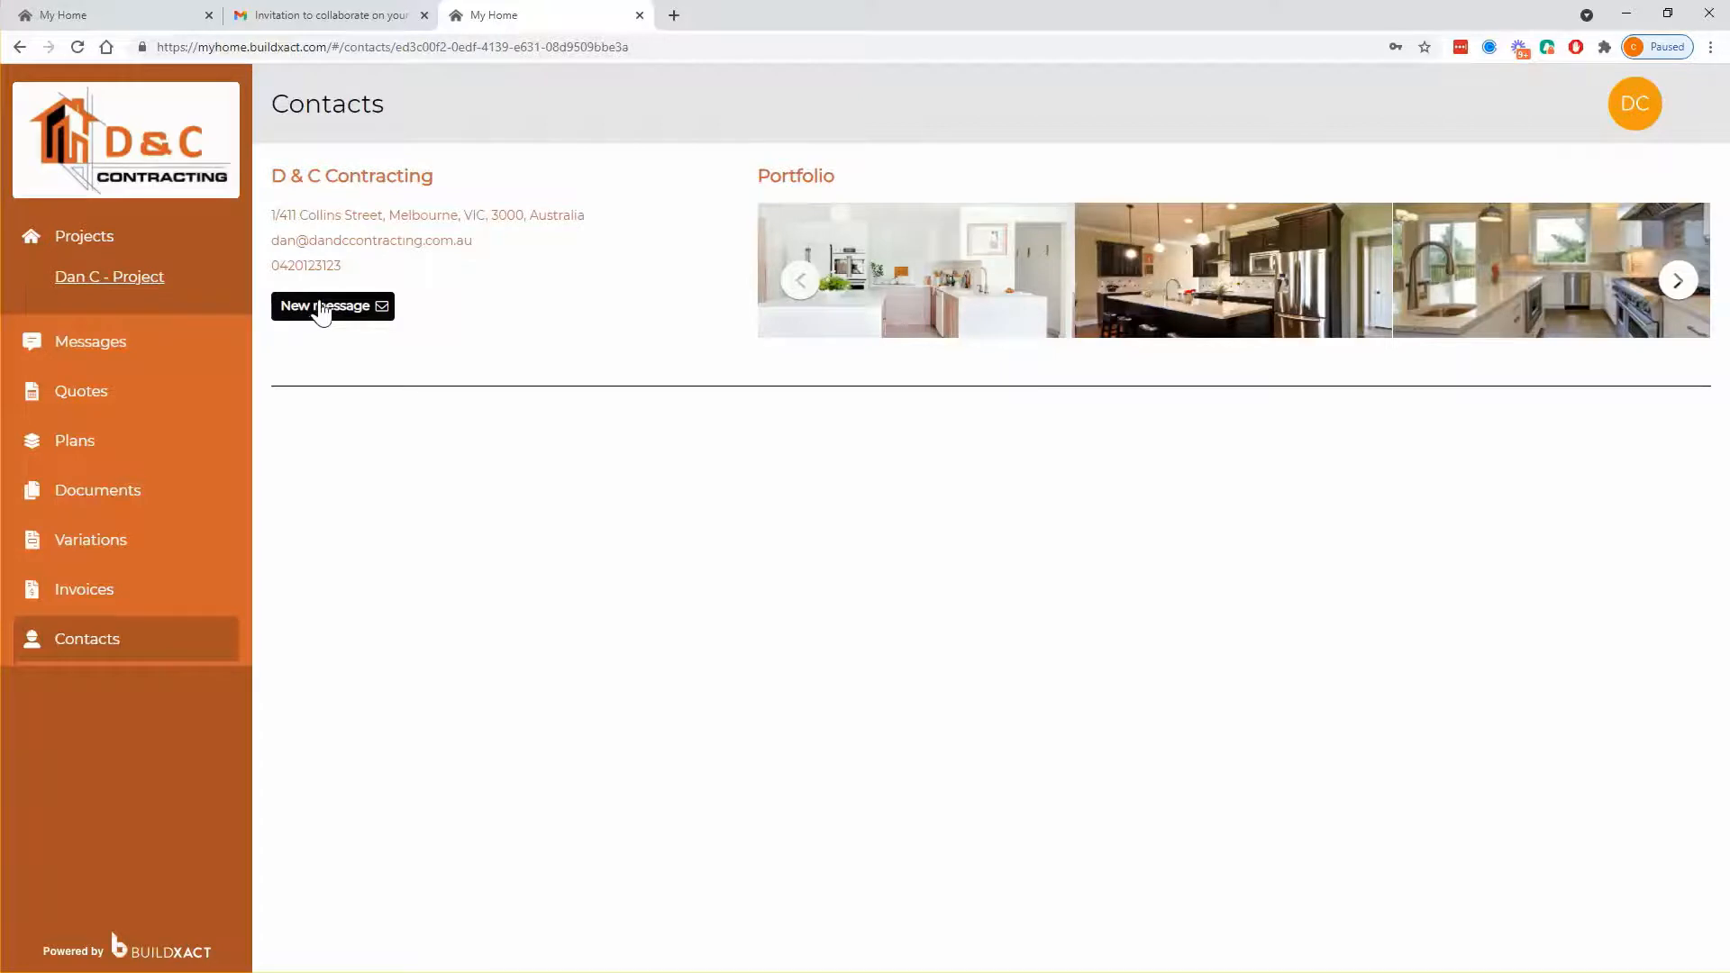
pyautogui.moveTo(346, 312)
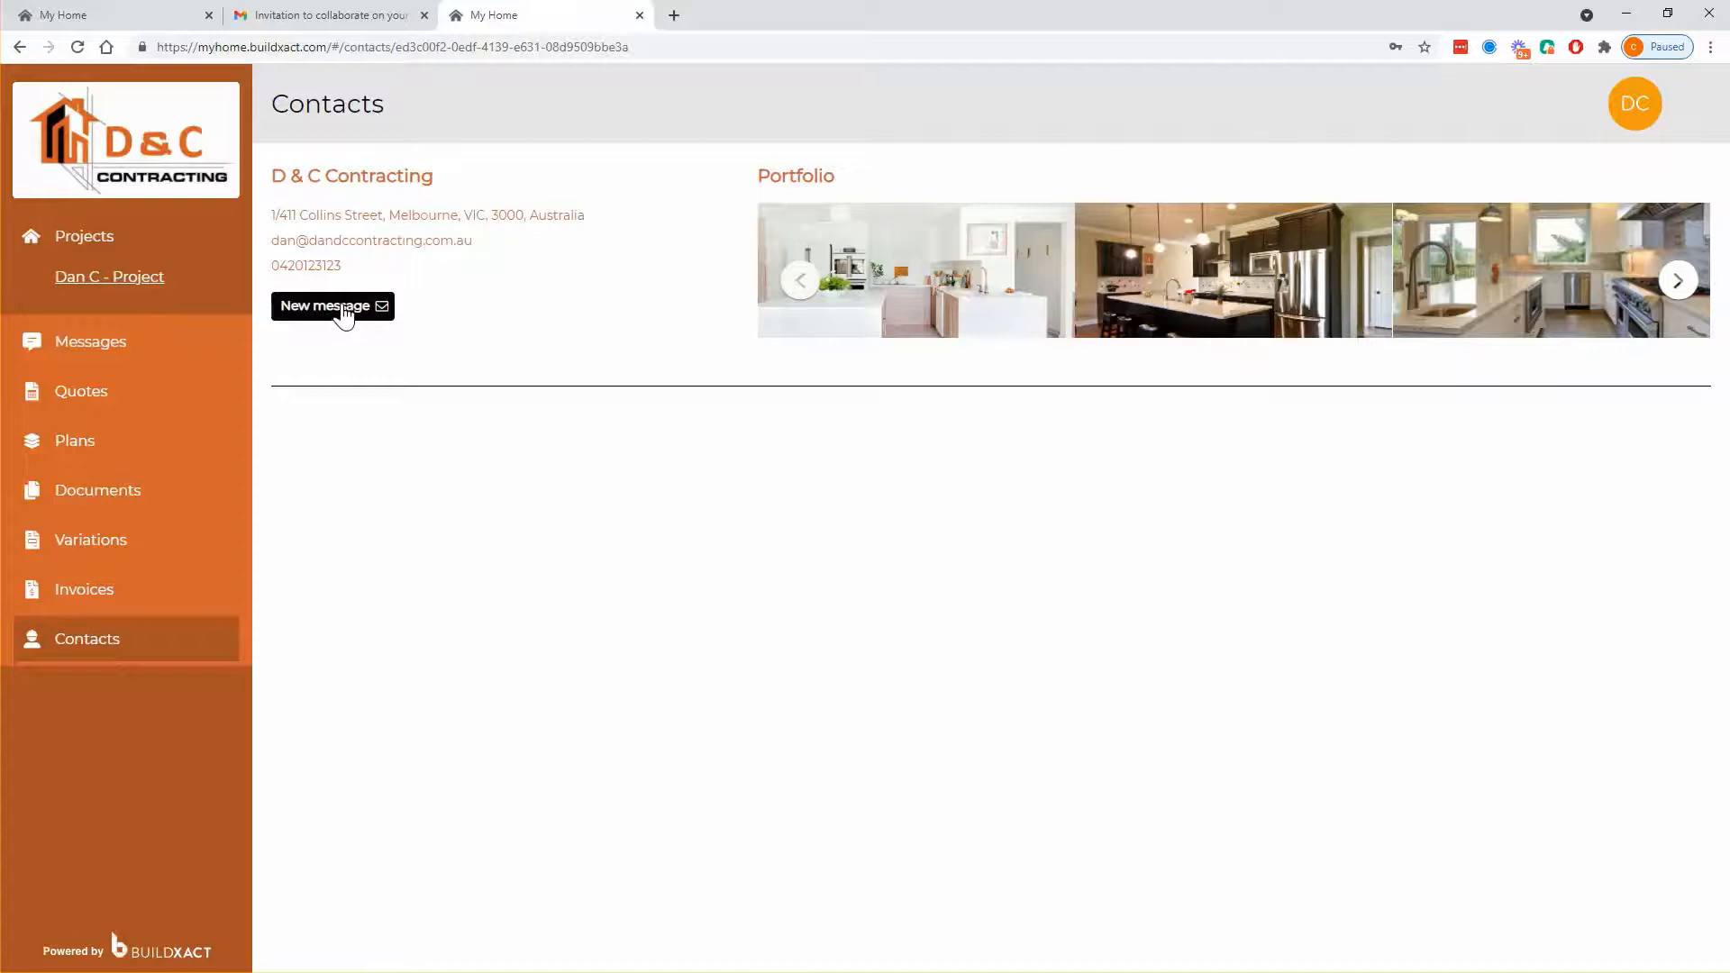
pyautogui.moveTo(320, 329)
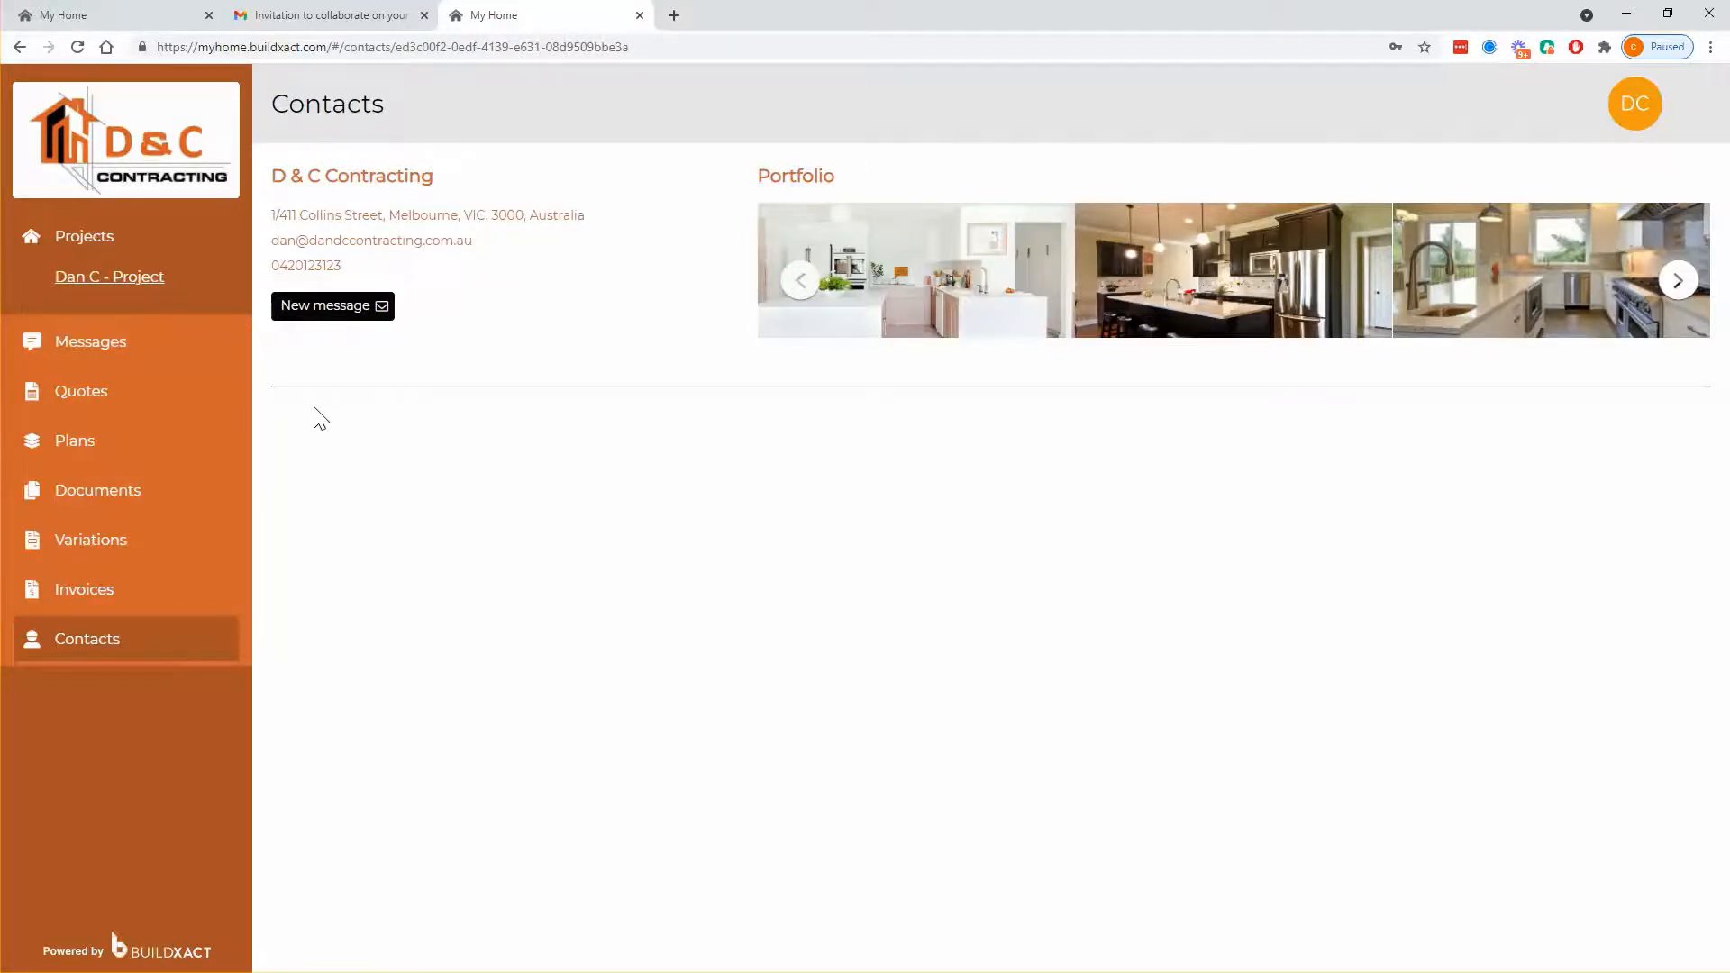
pyautogui.moveTo(457, 478)
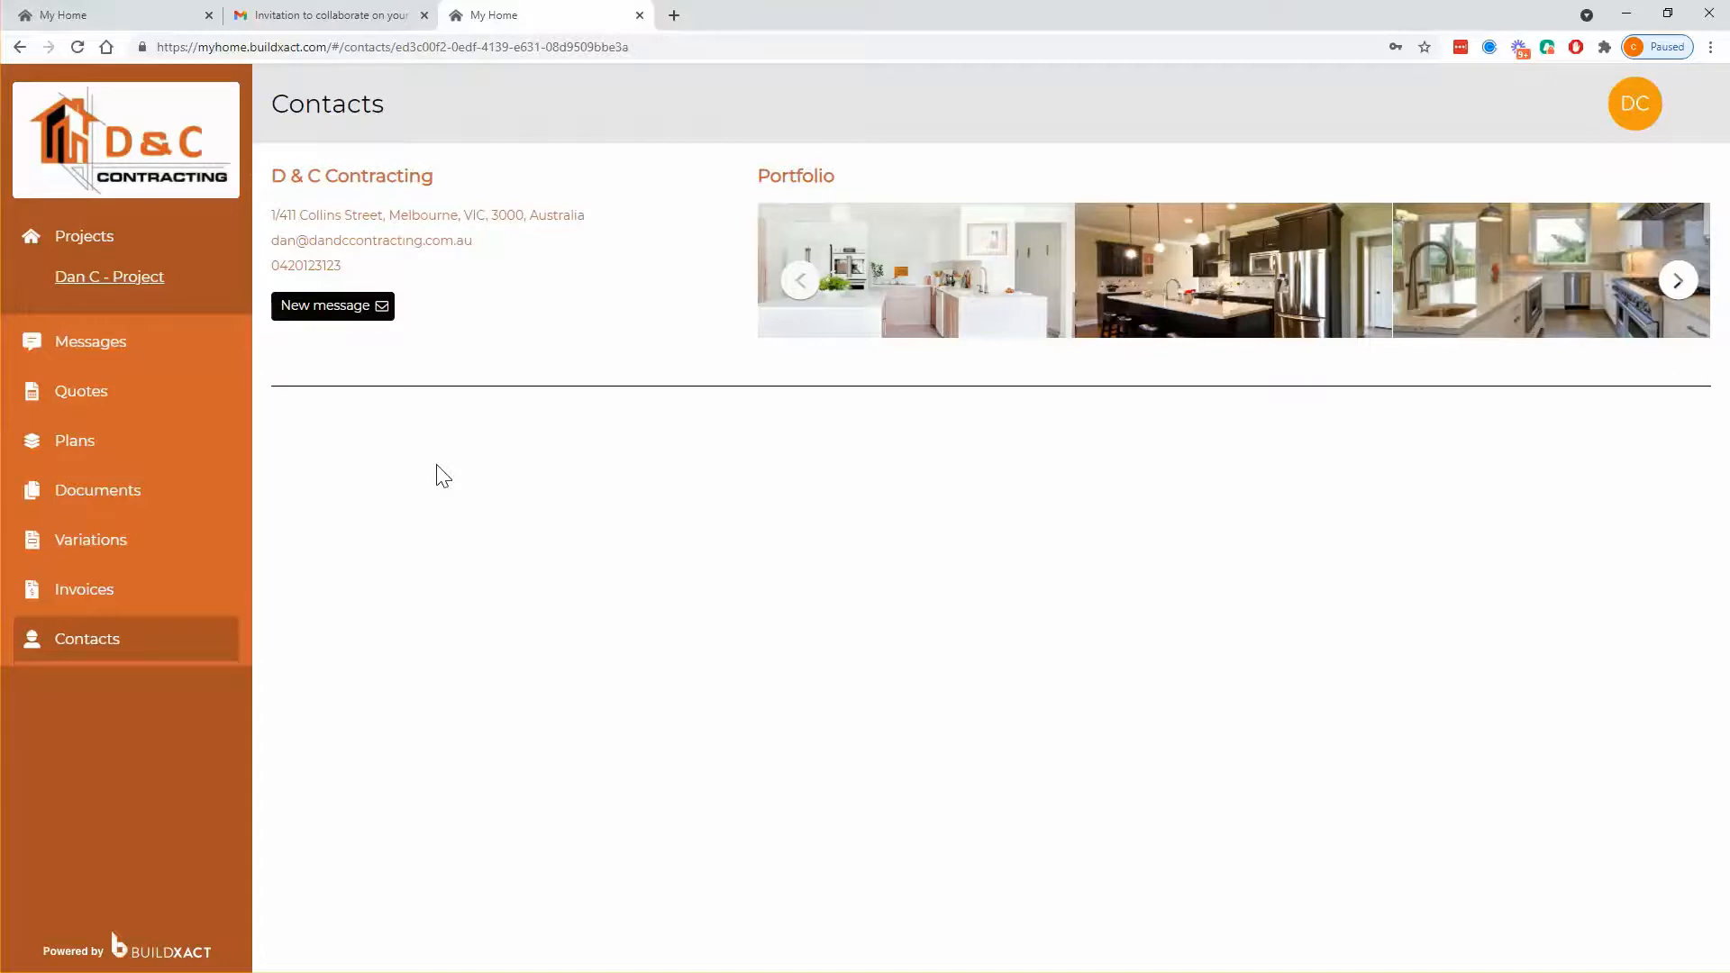
pyautogui.moveTo(83, 236)
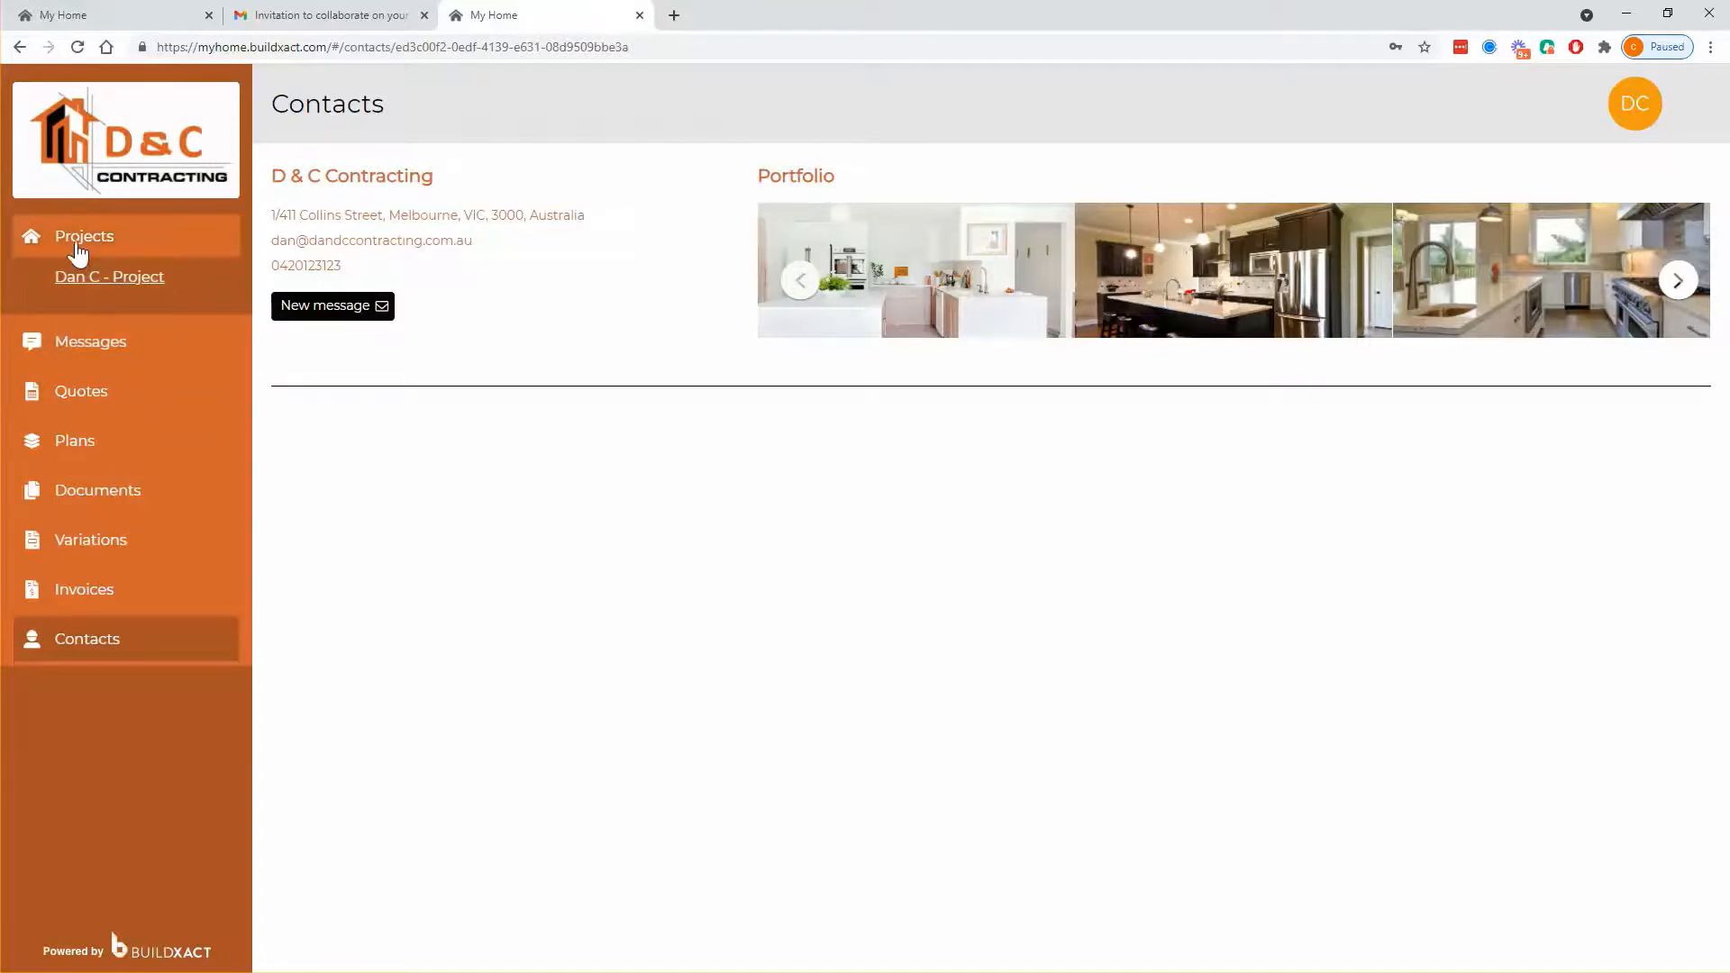
pyautogui.click(84, 236)
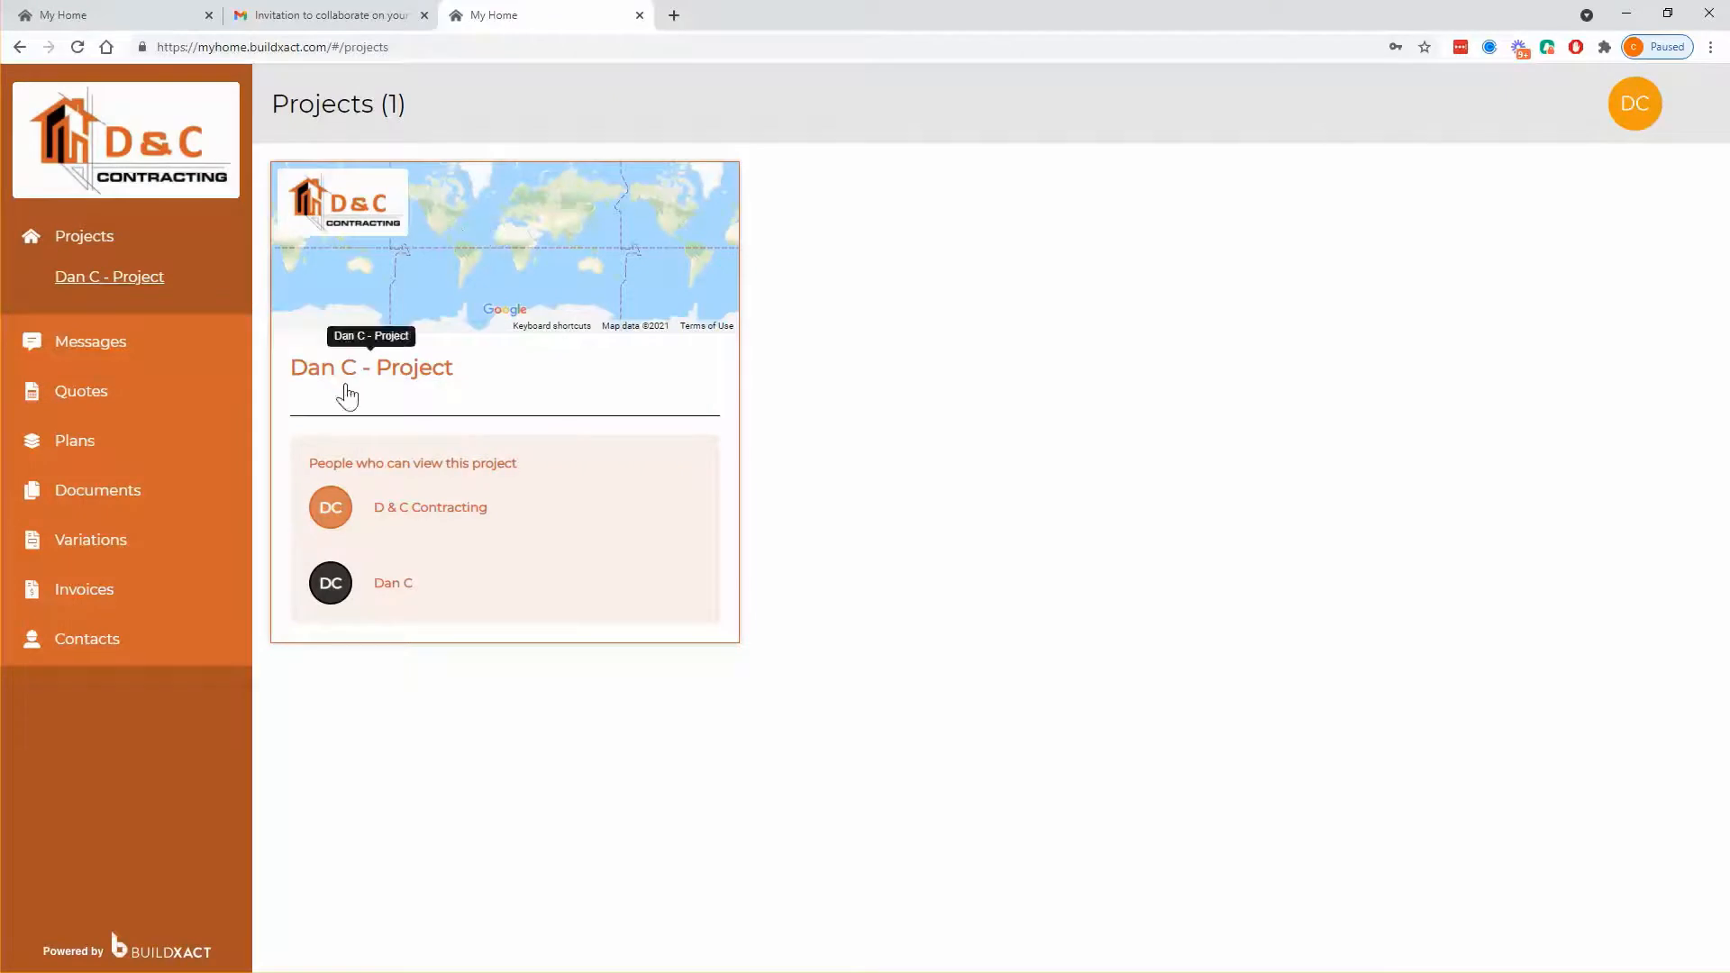
pyautogui.moveTo(536, 320)
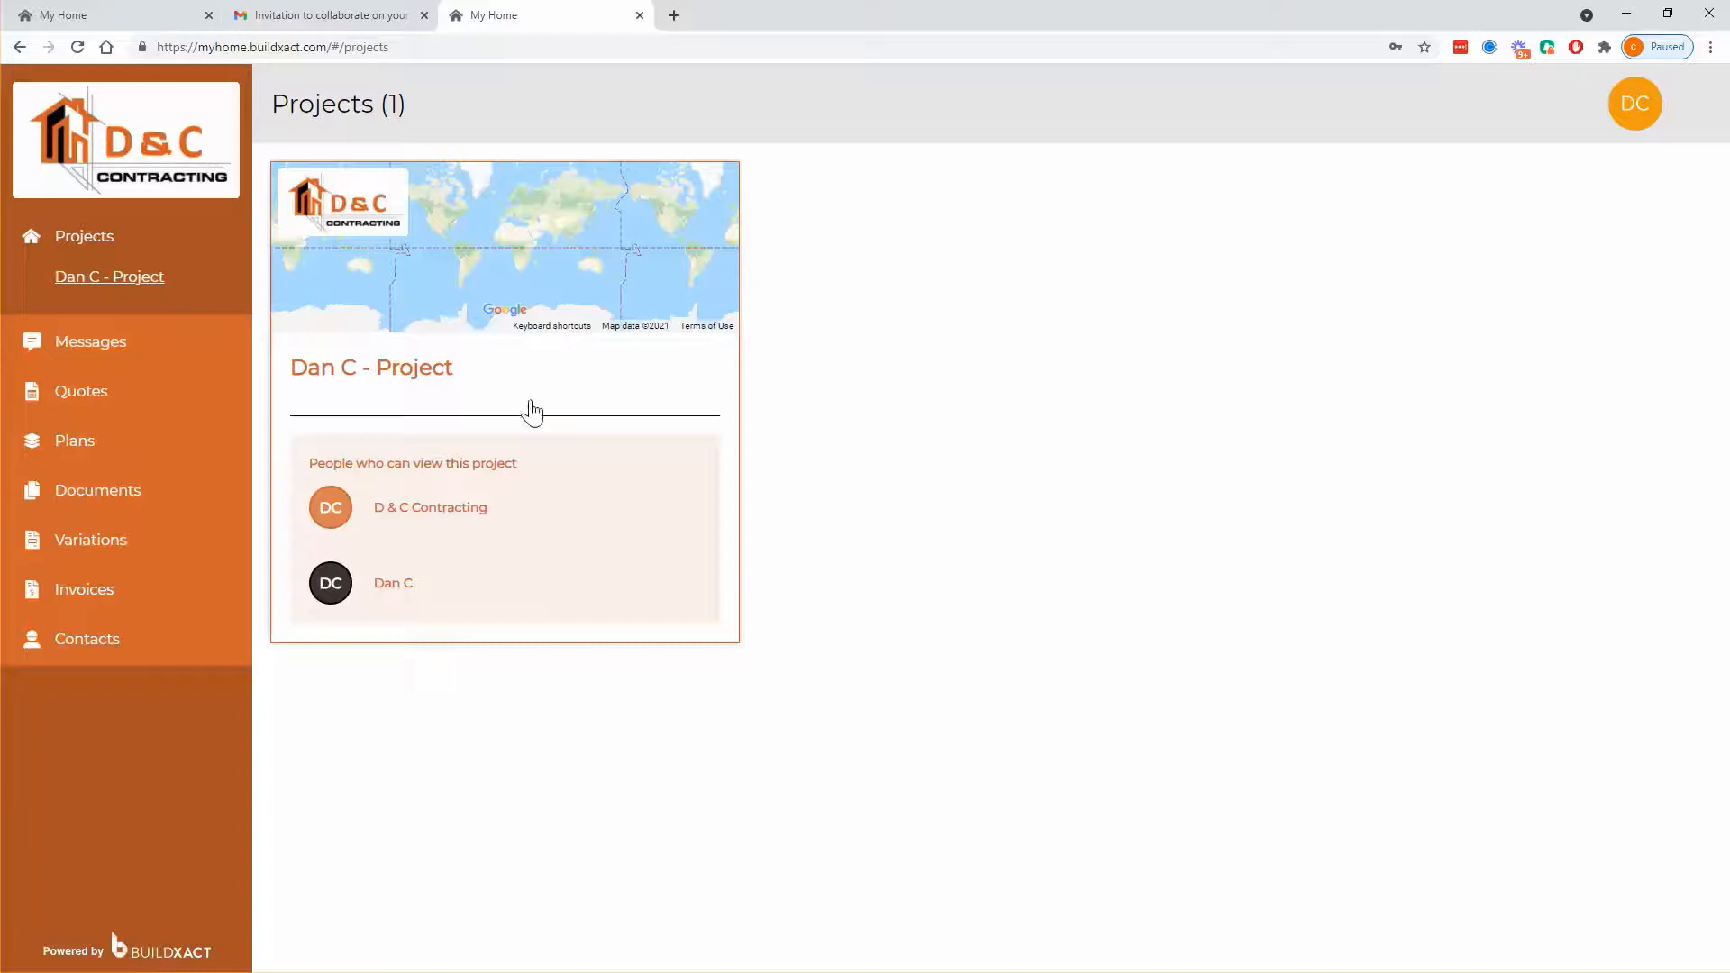
pyautogui.moveTo(430, 373)
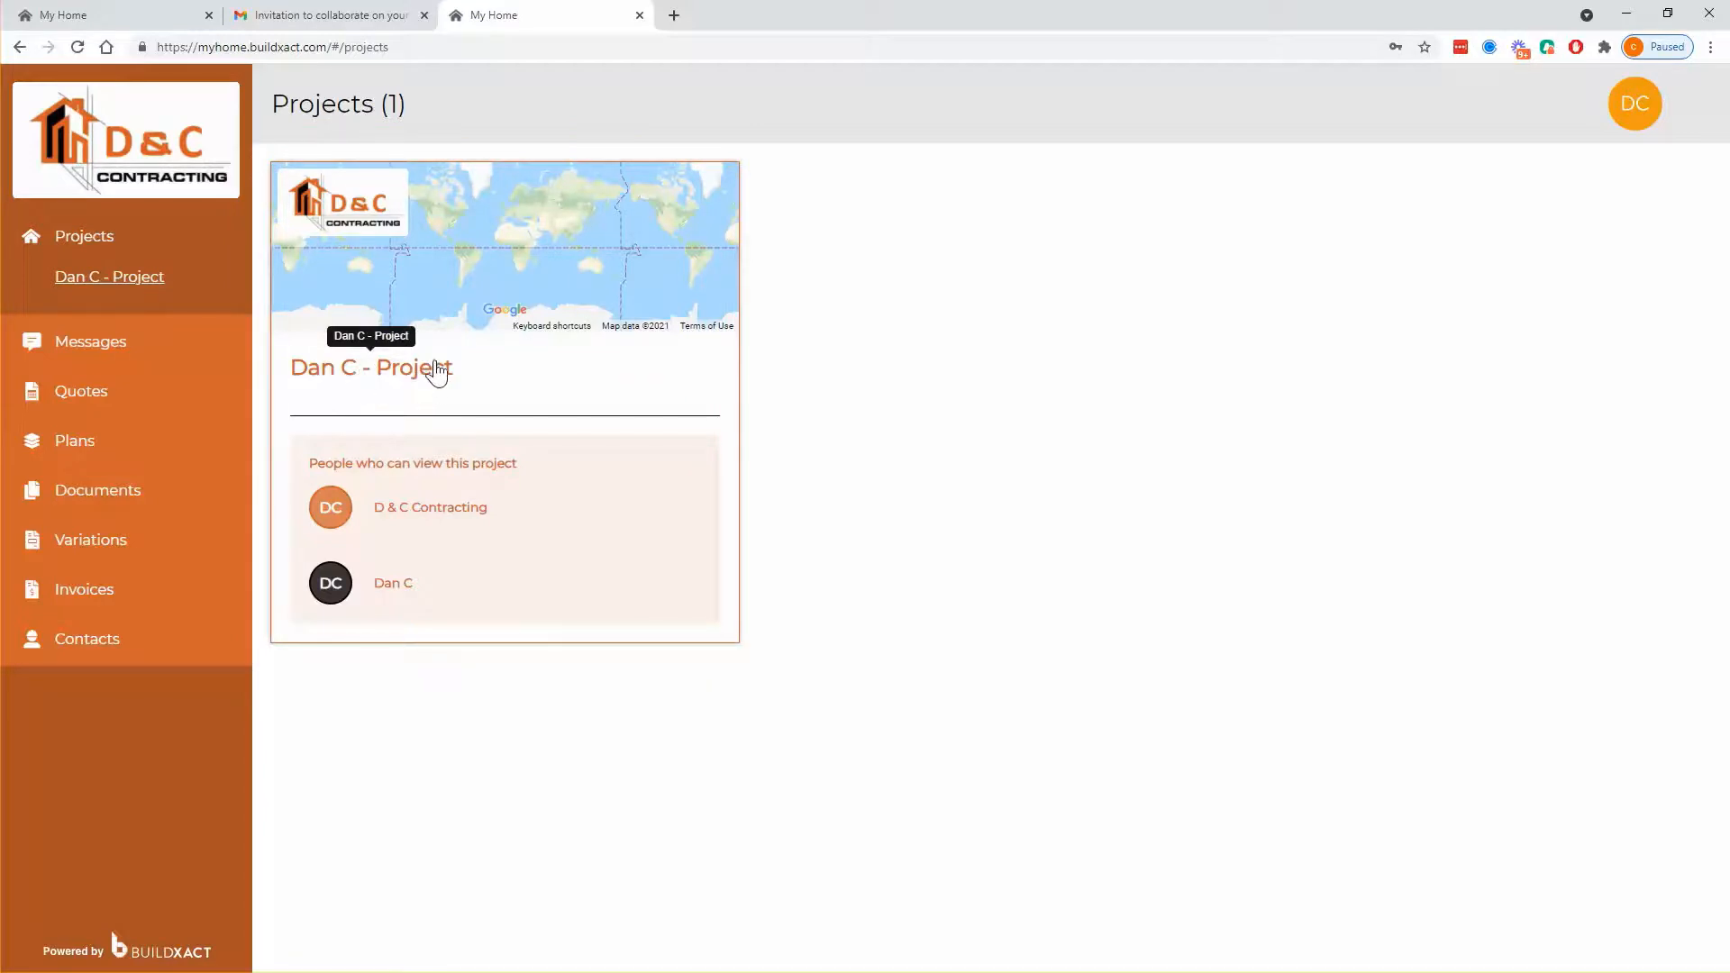
pyautogui.moveTo(433, 379)
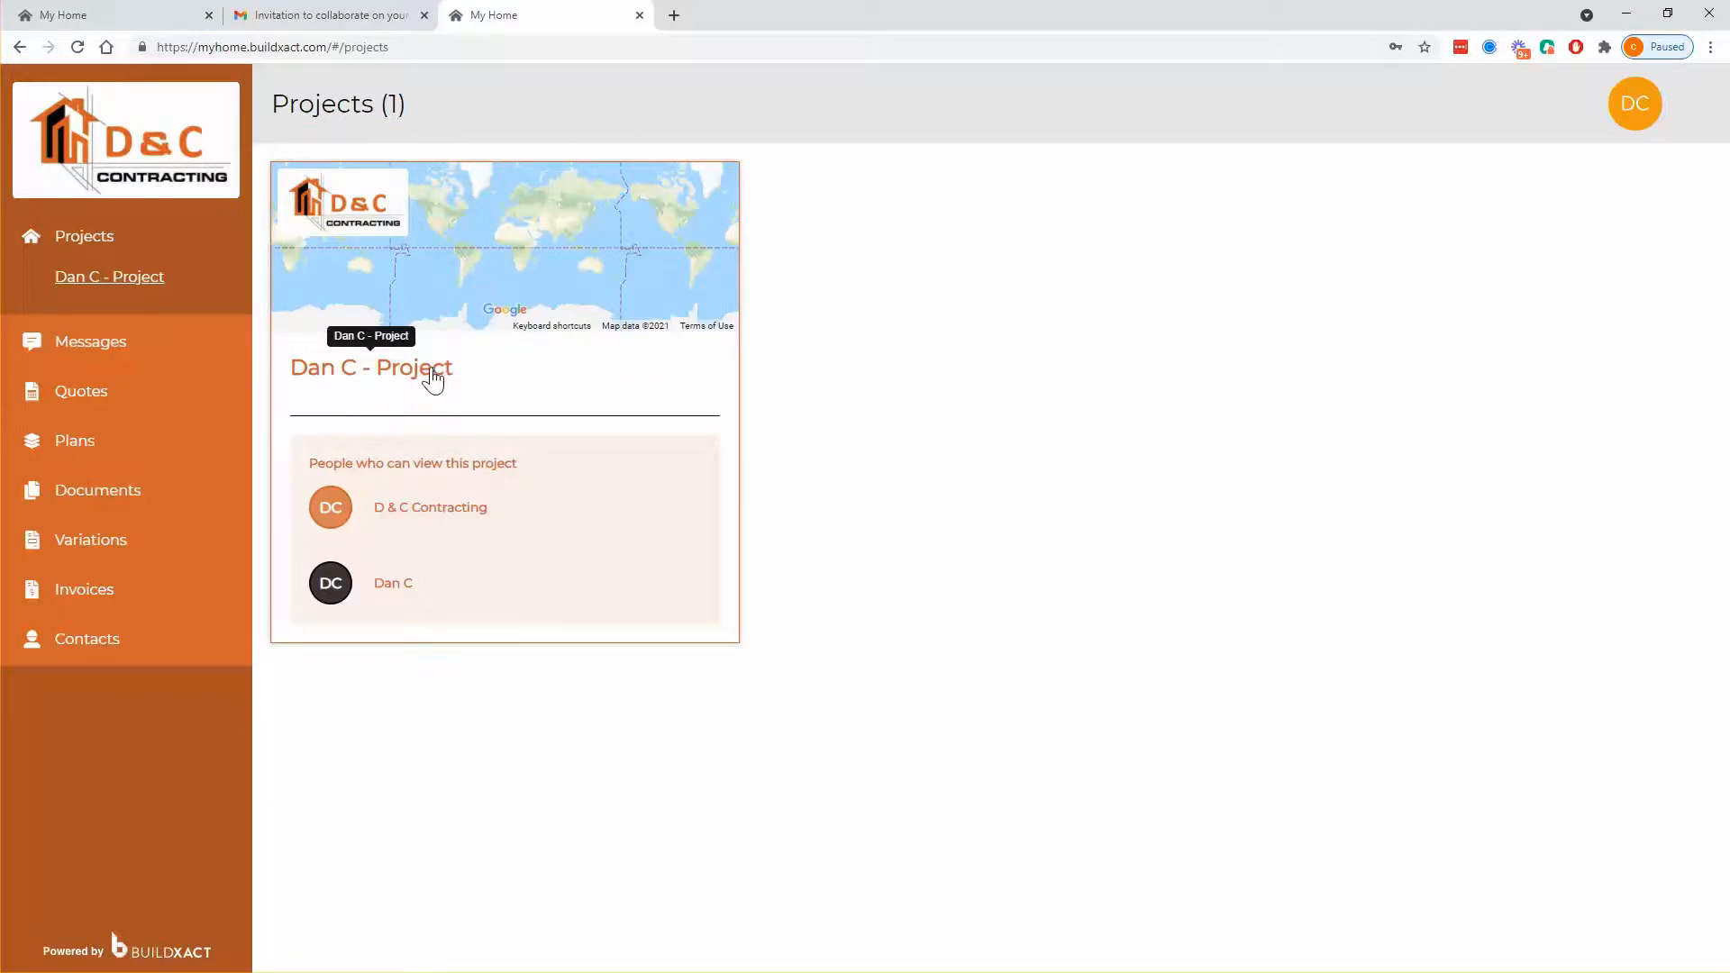
pyautogui.moveTo(505, 333)
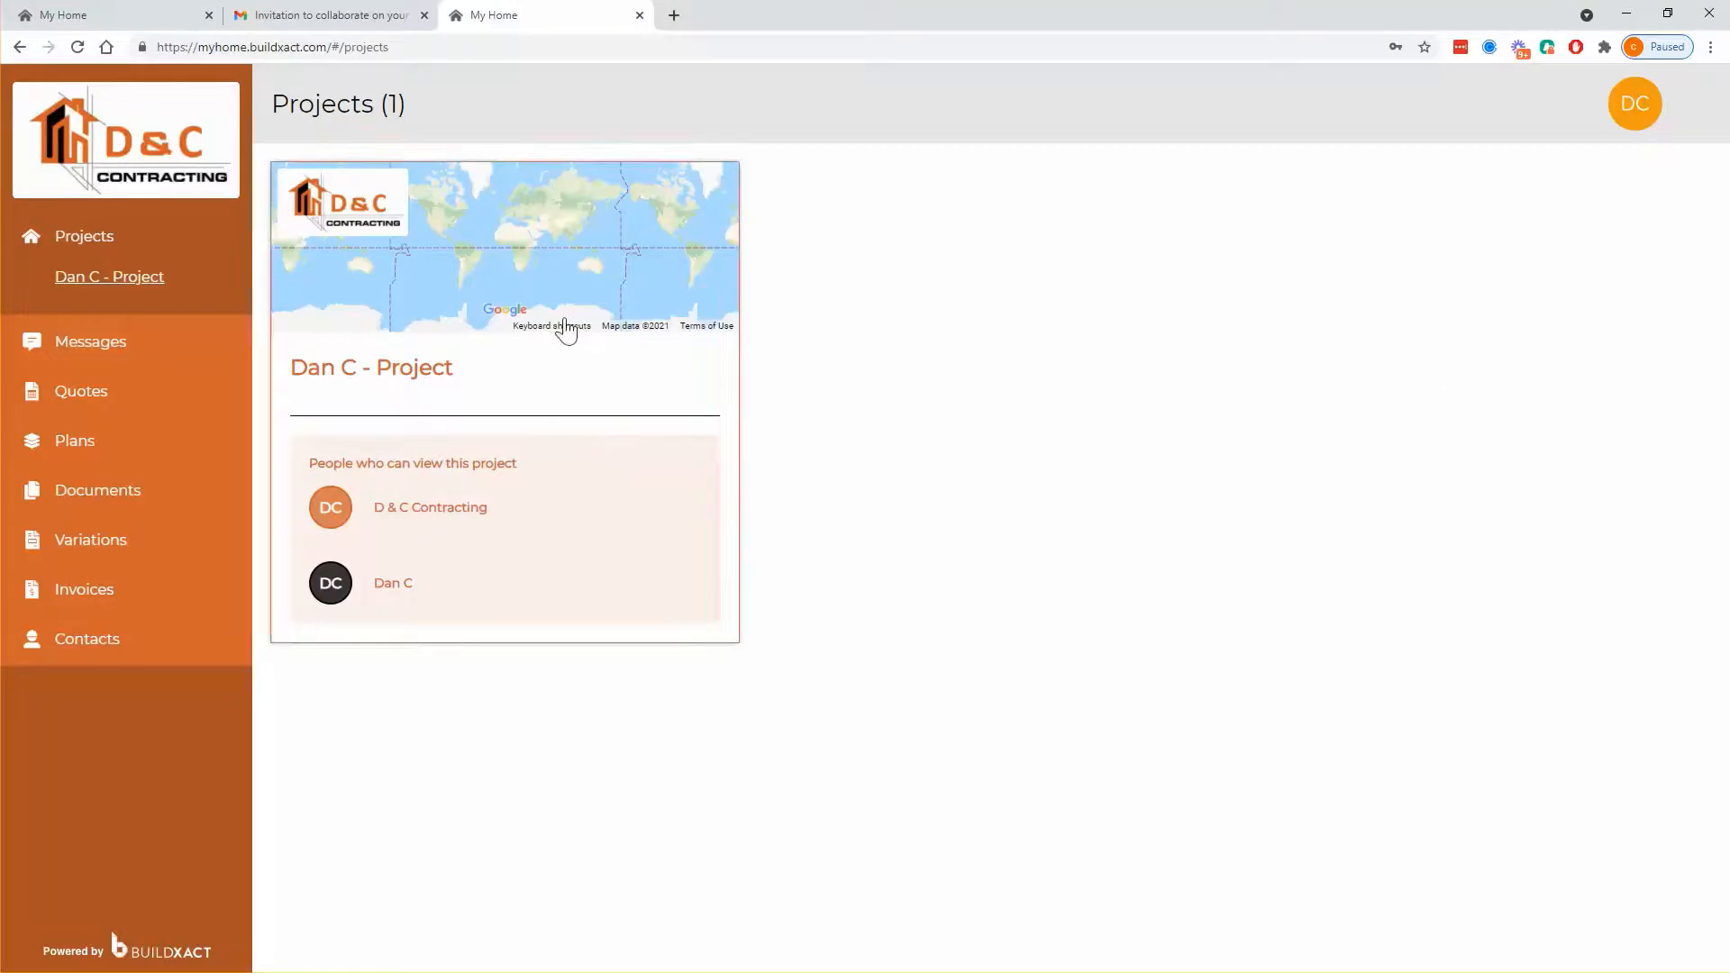
# Return to the project's Messages conversations.
pyautogui.click(91, 341)
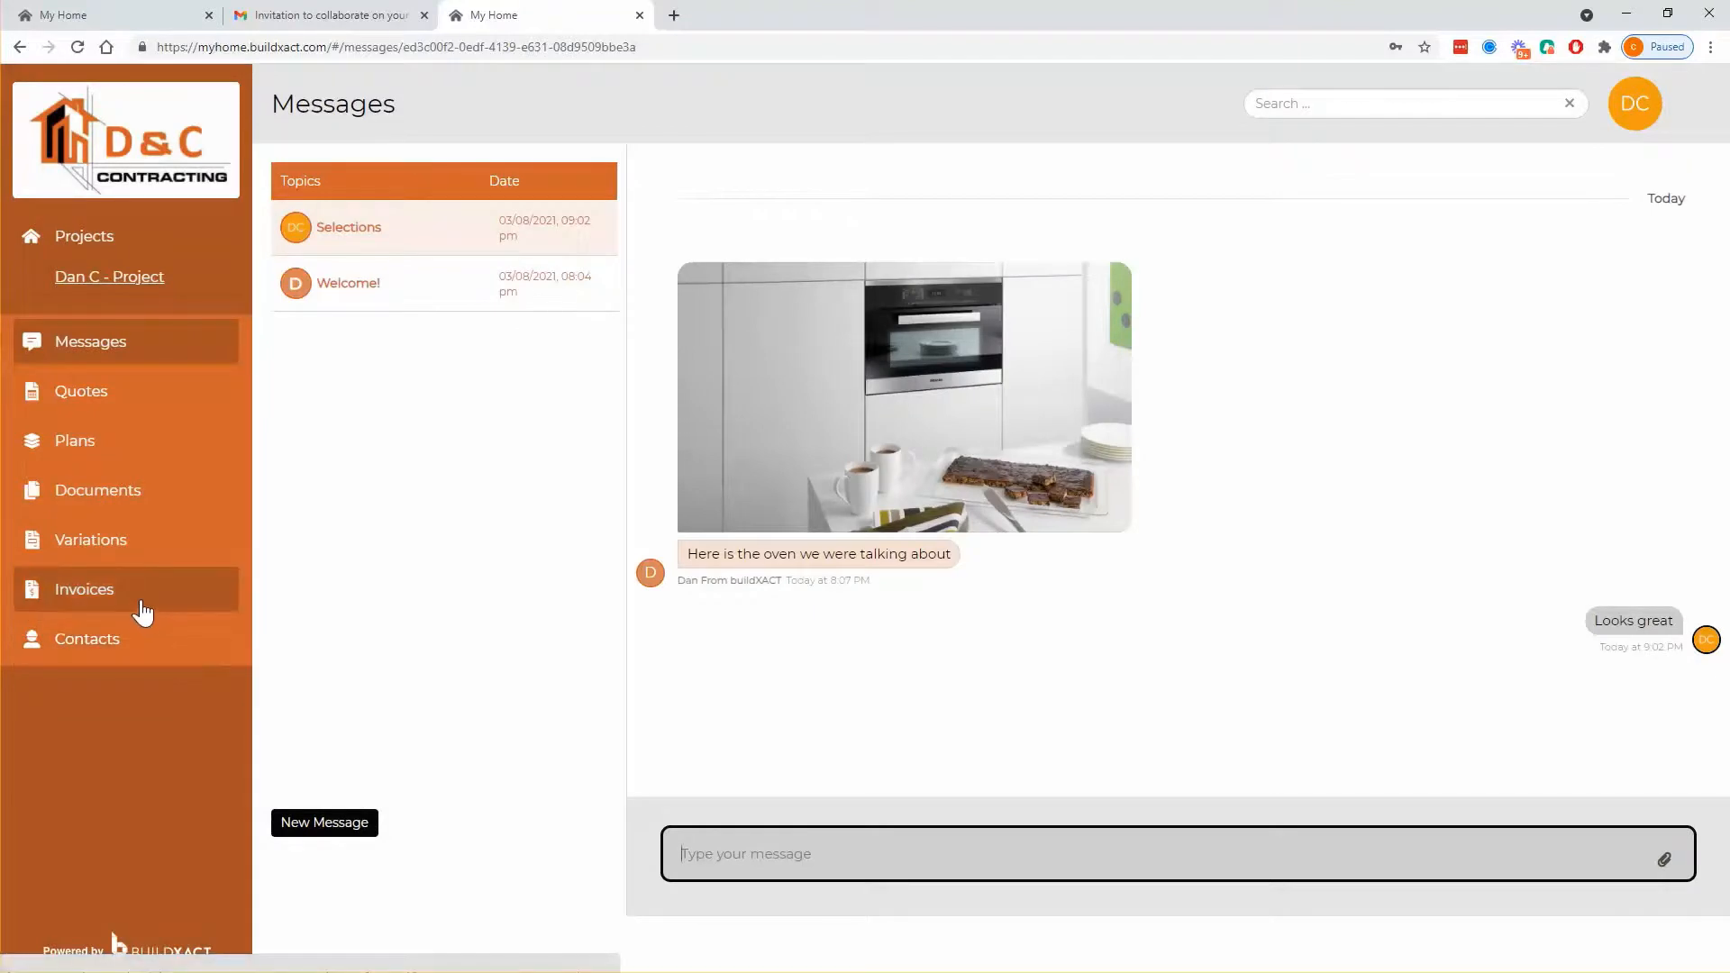
pyautogui.moveTo(254, 597)
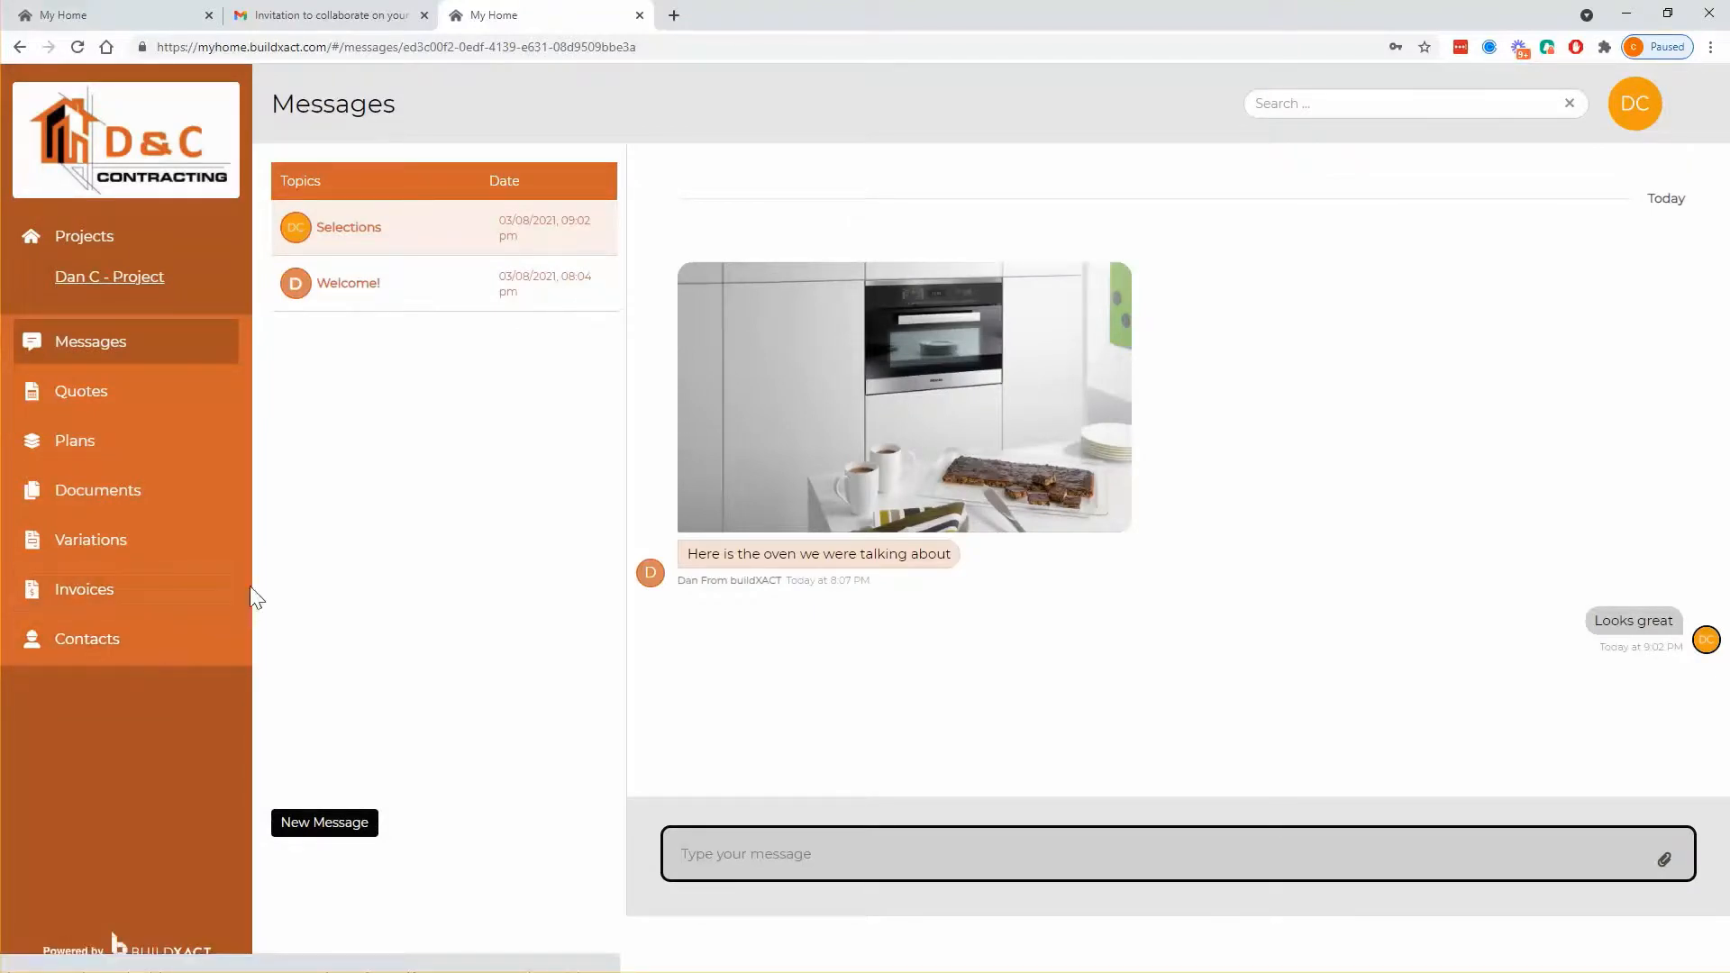
pyautogui.moveTo(84, 589)
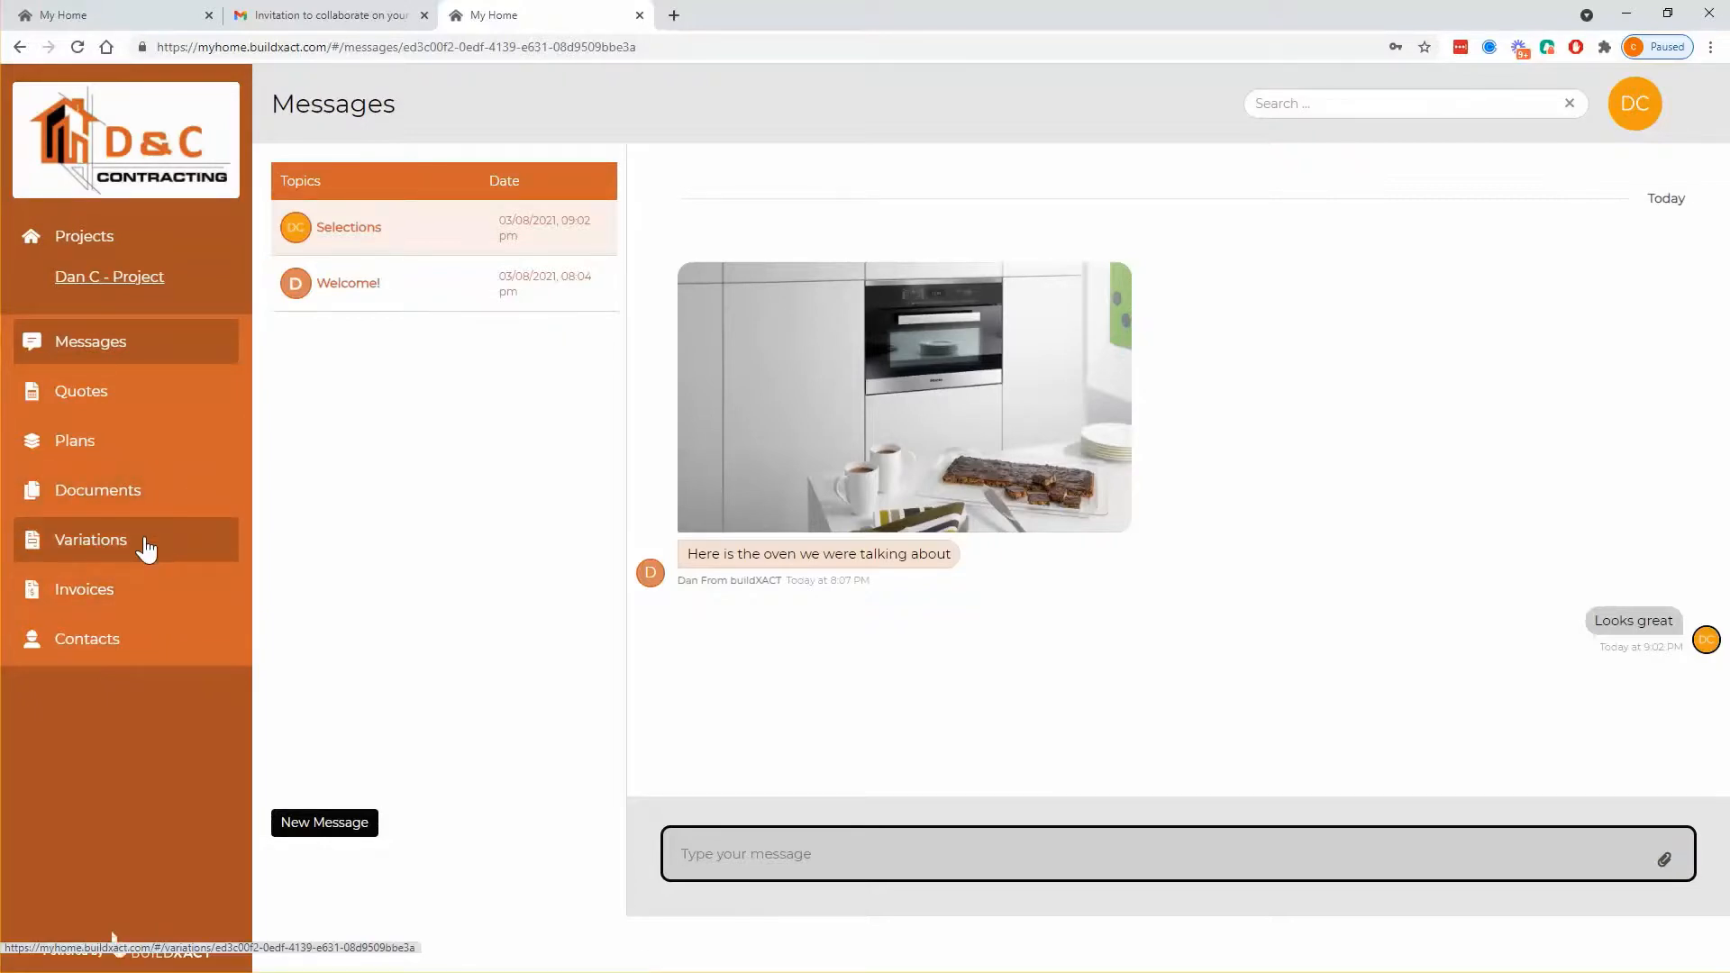
pyautogui.moveTo(158, 546)
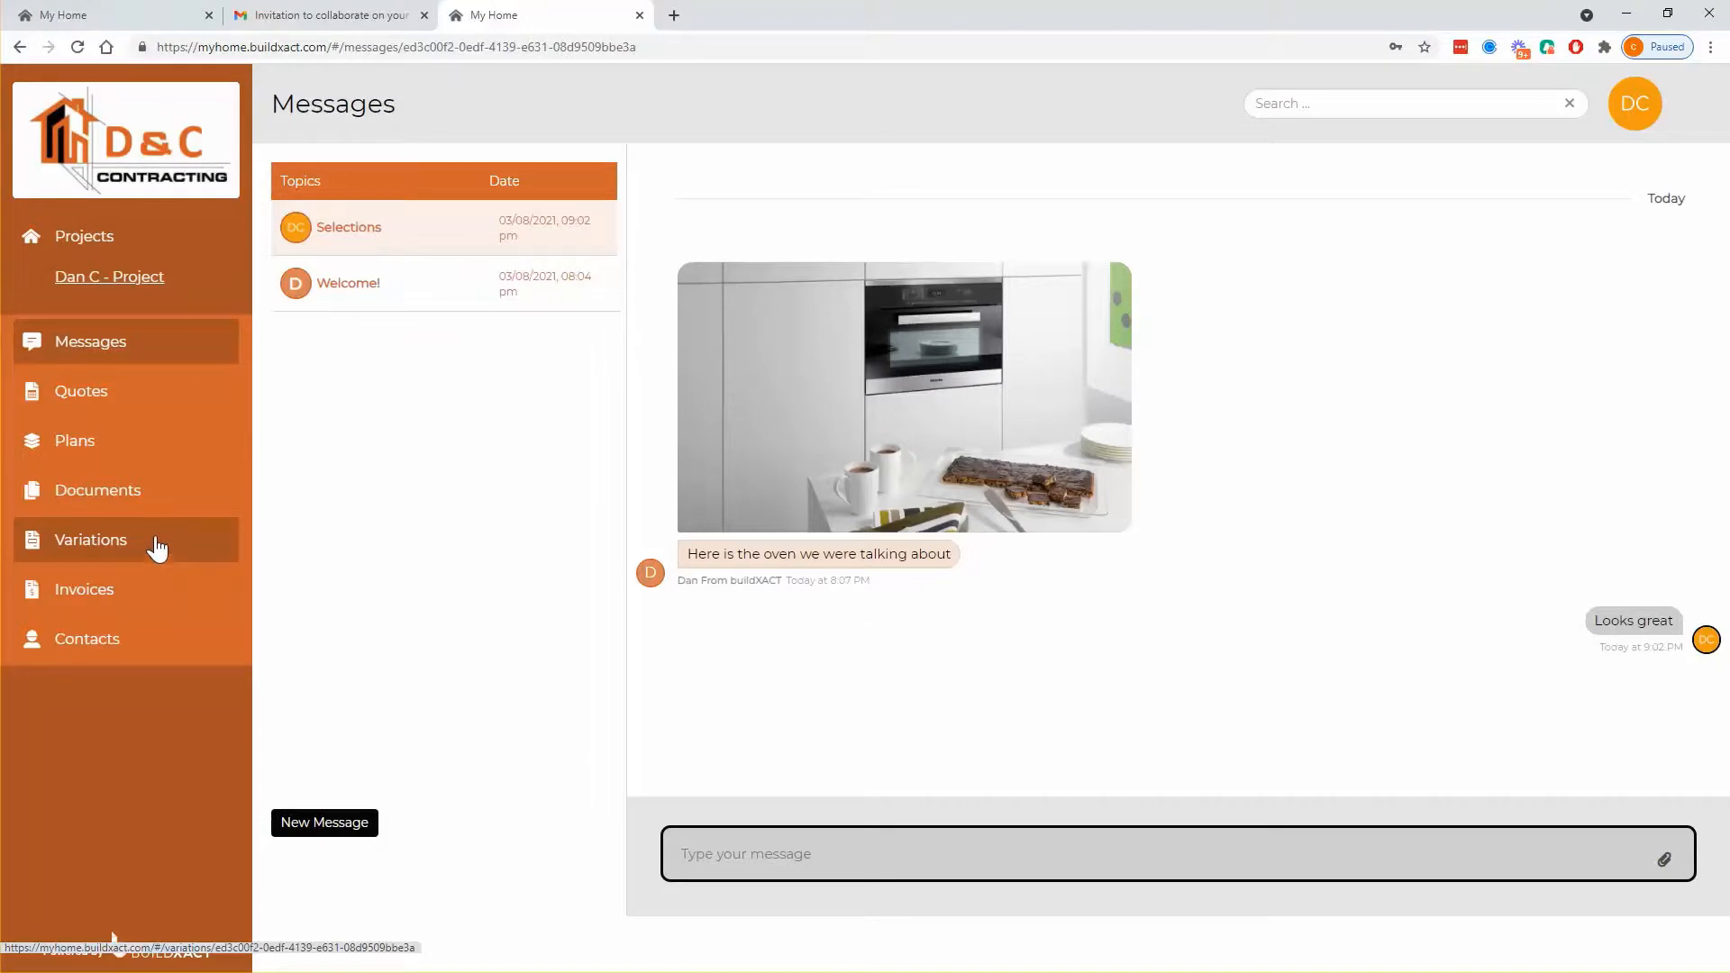
pyautogui.click(97, 491)
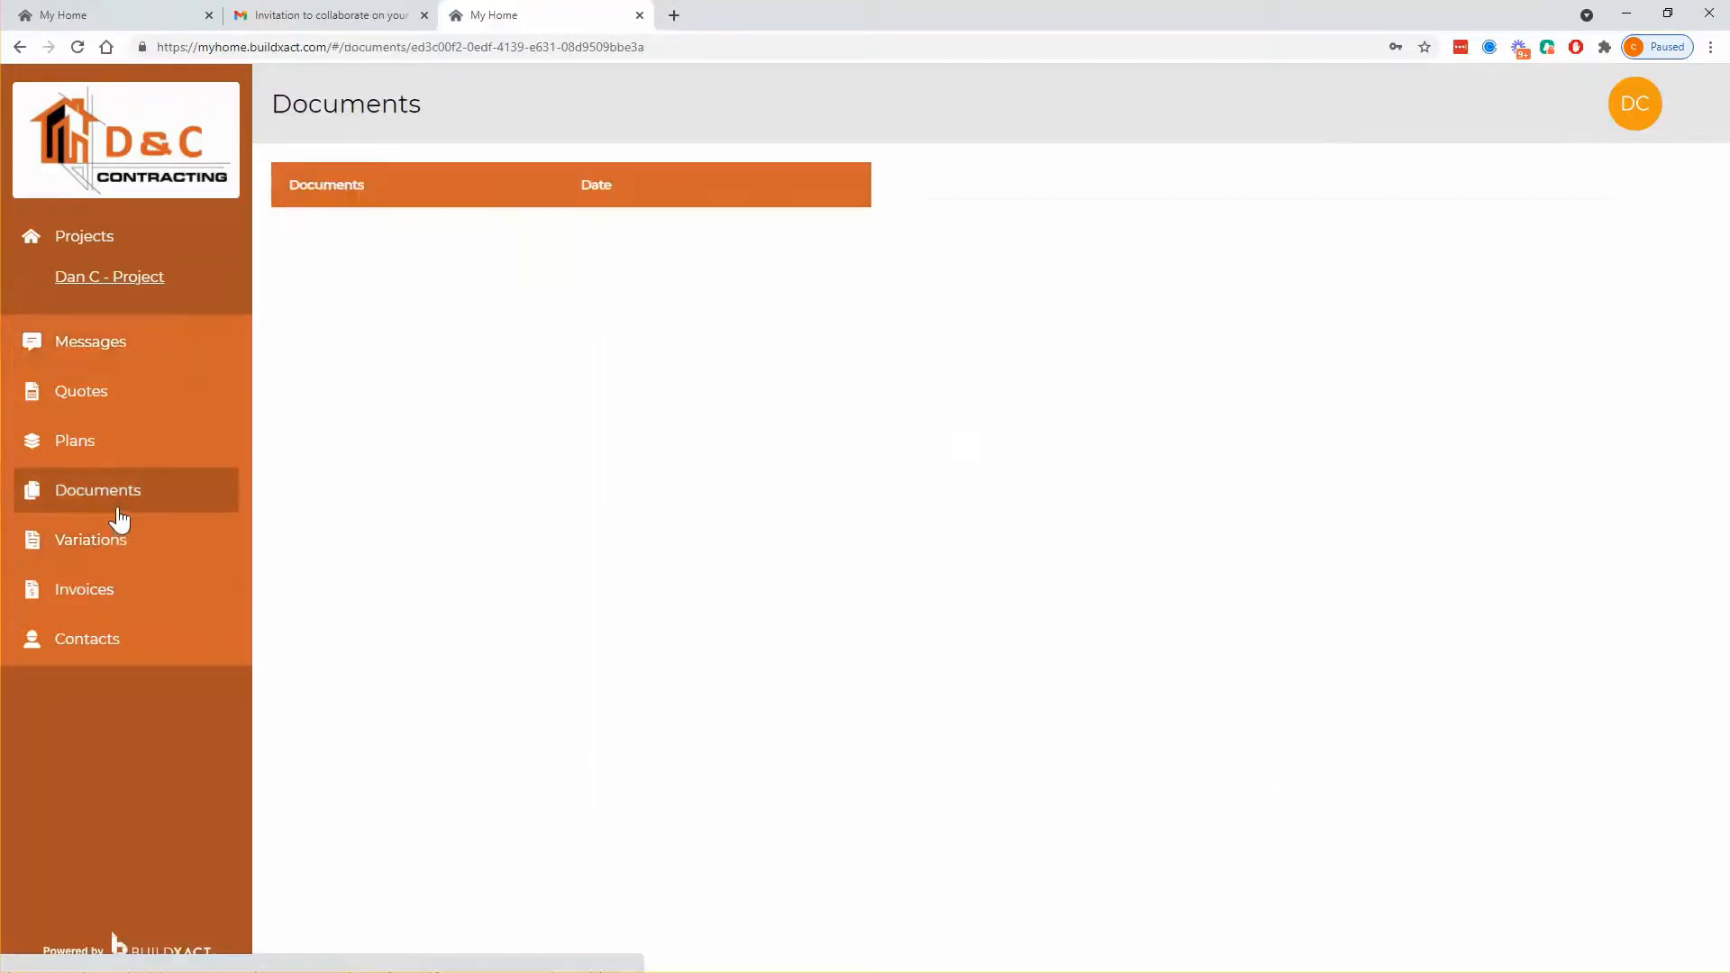
pyautogui.click(97, 490)
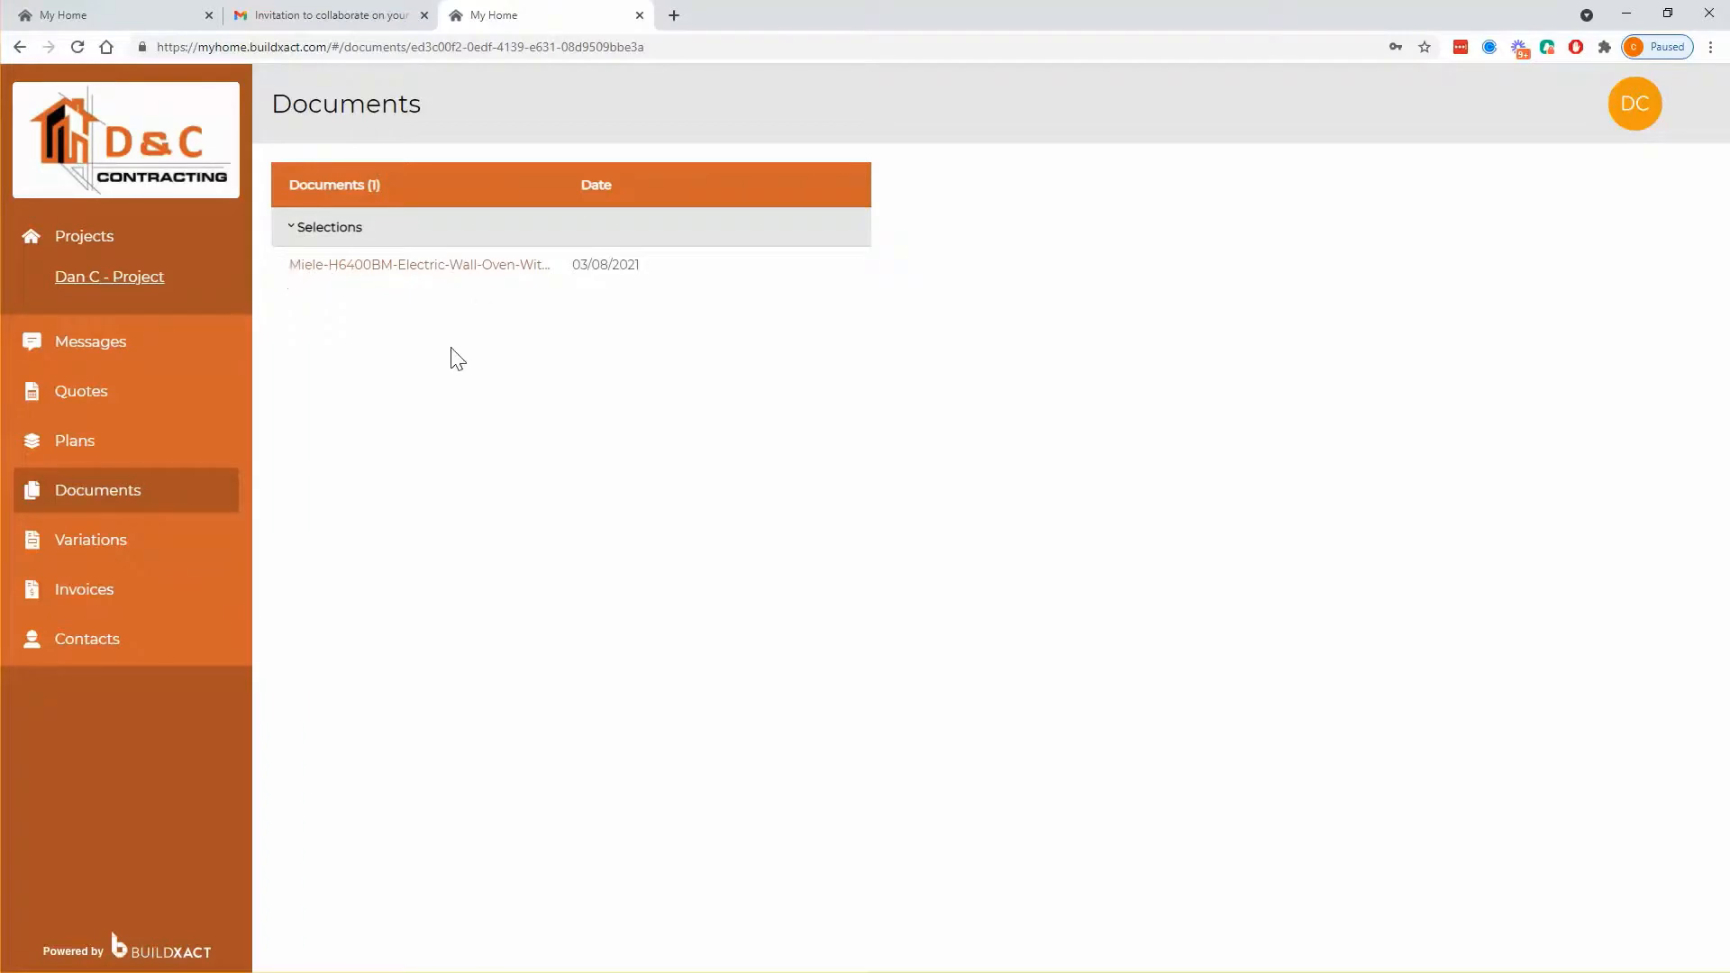
pyautogui.moveTo(275, 609)
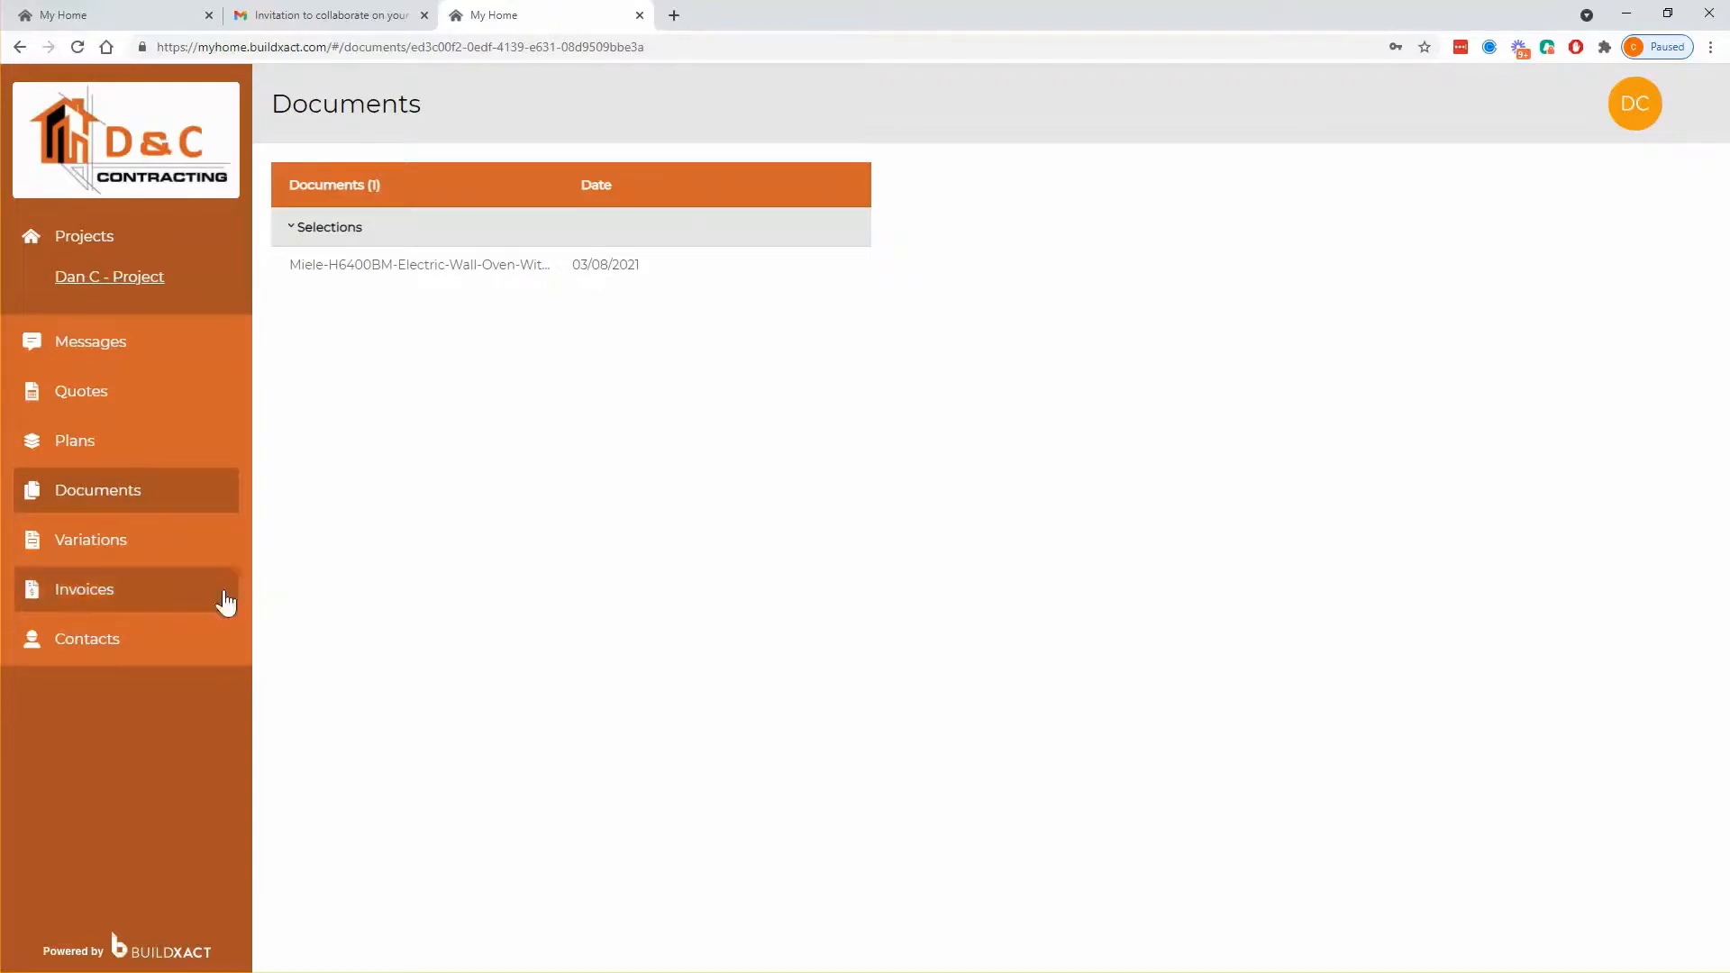
pyautogui.moveTo(242, 591)
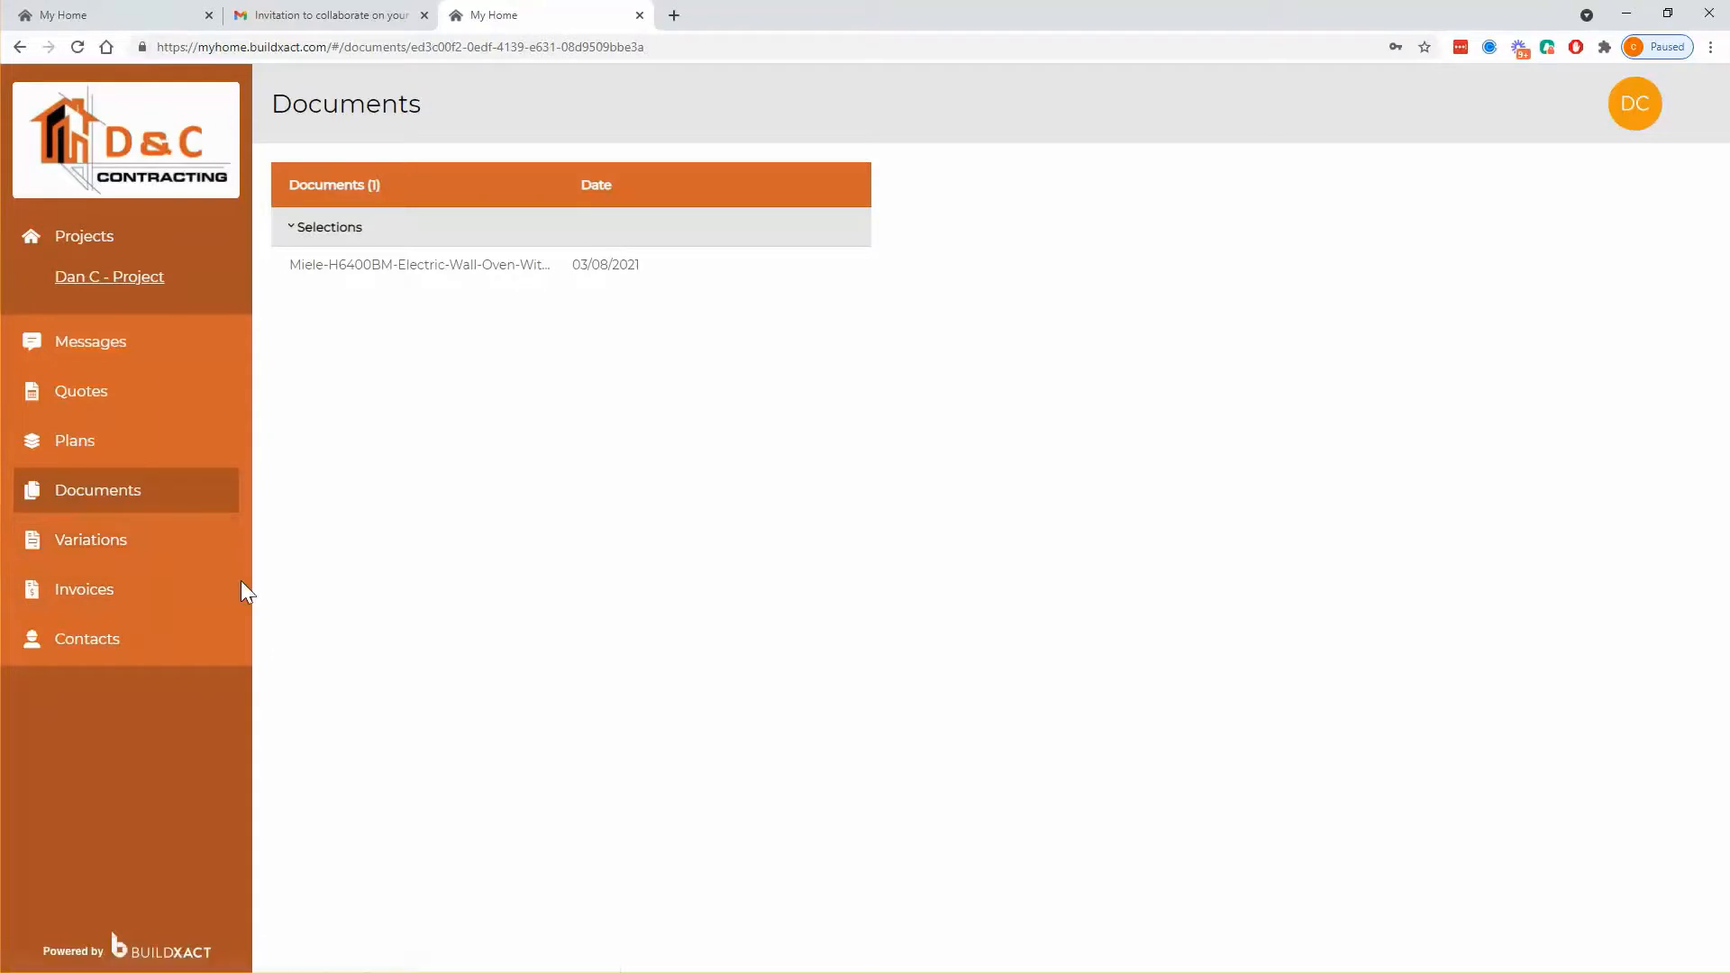
pyautogui.moveTo(375, 552)
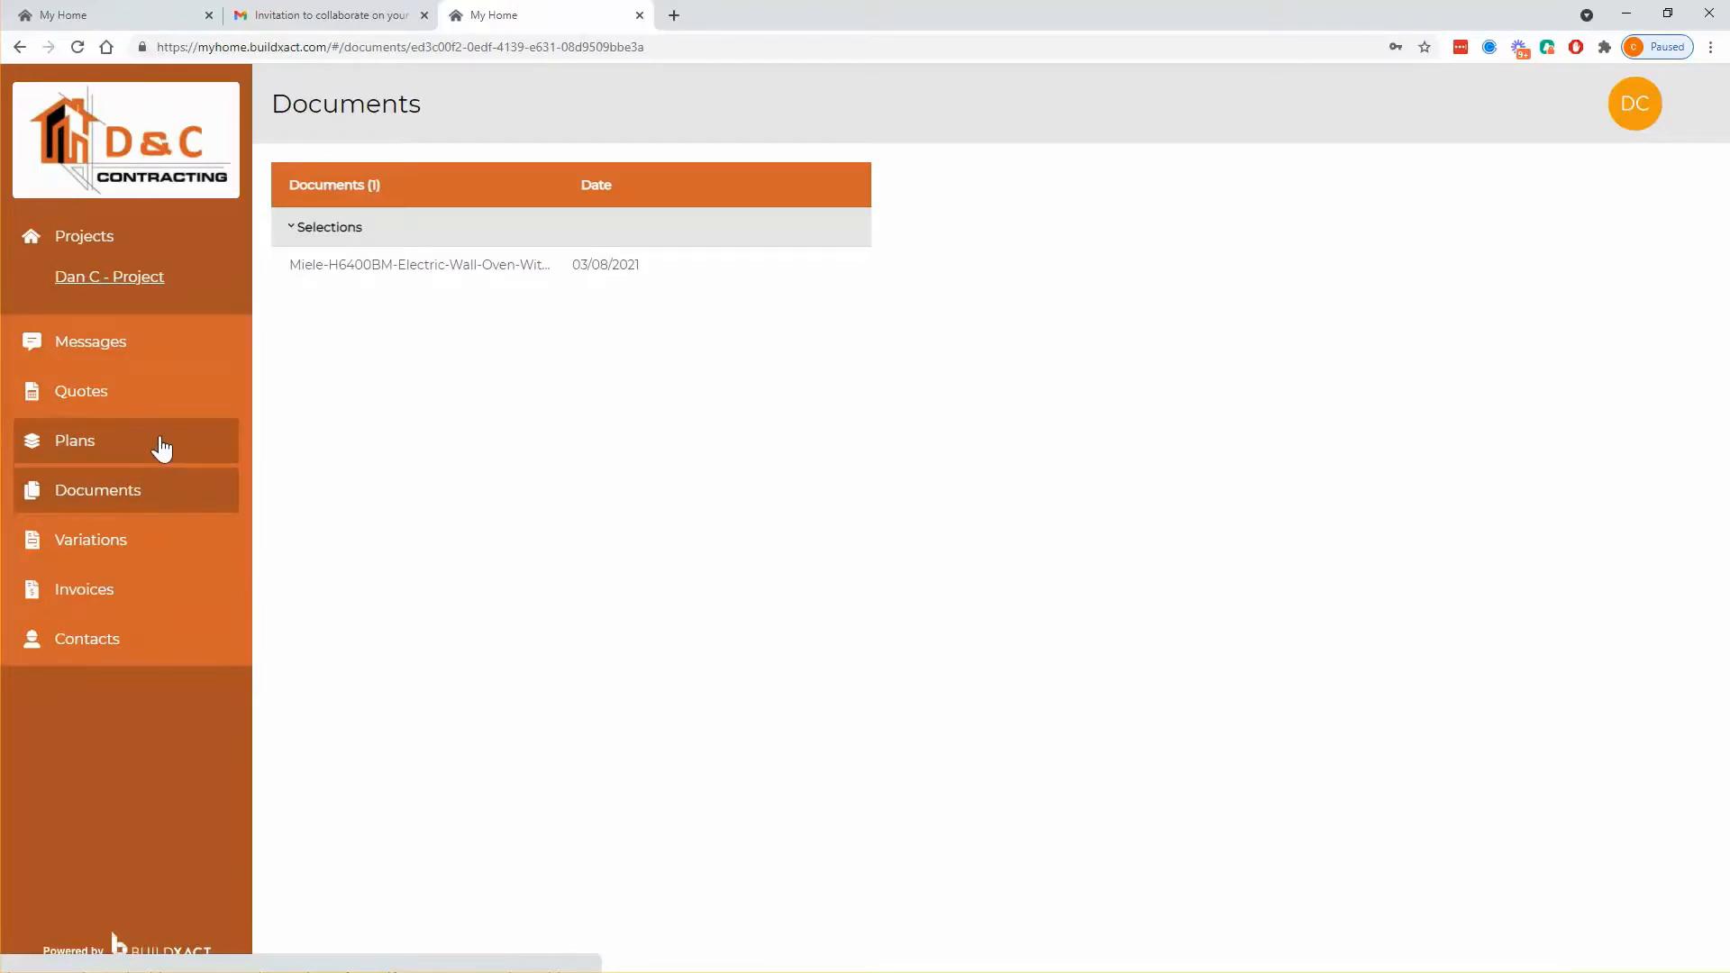
pyautogui.click(91, 341)
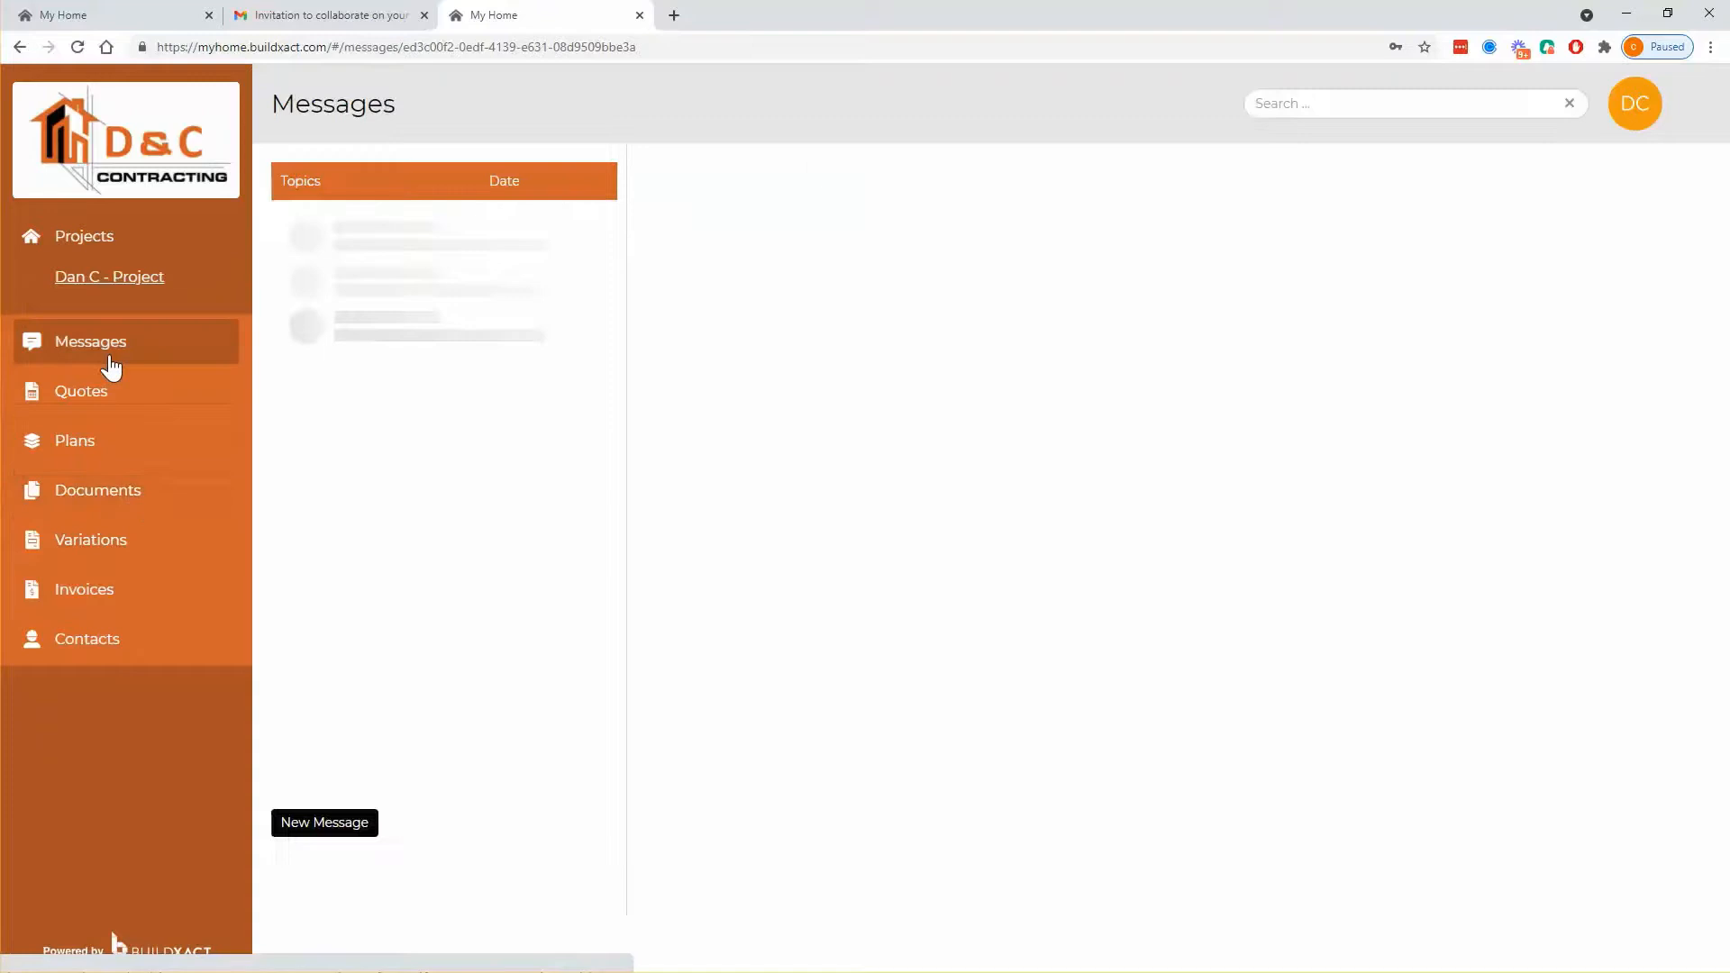
pyautogui.click(348, 227)
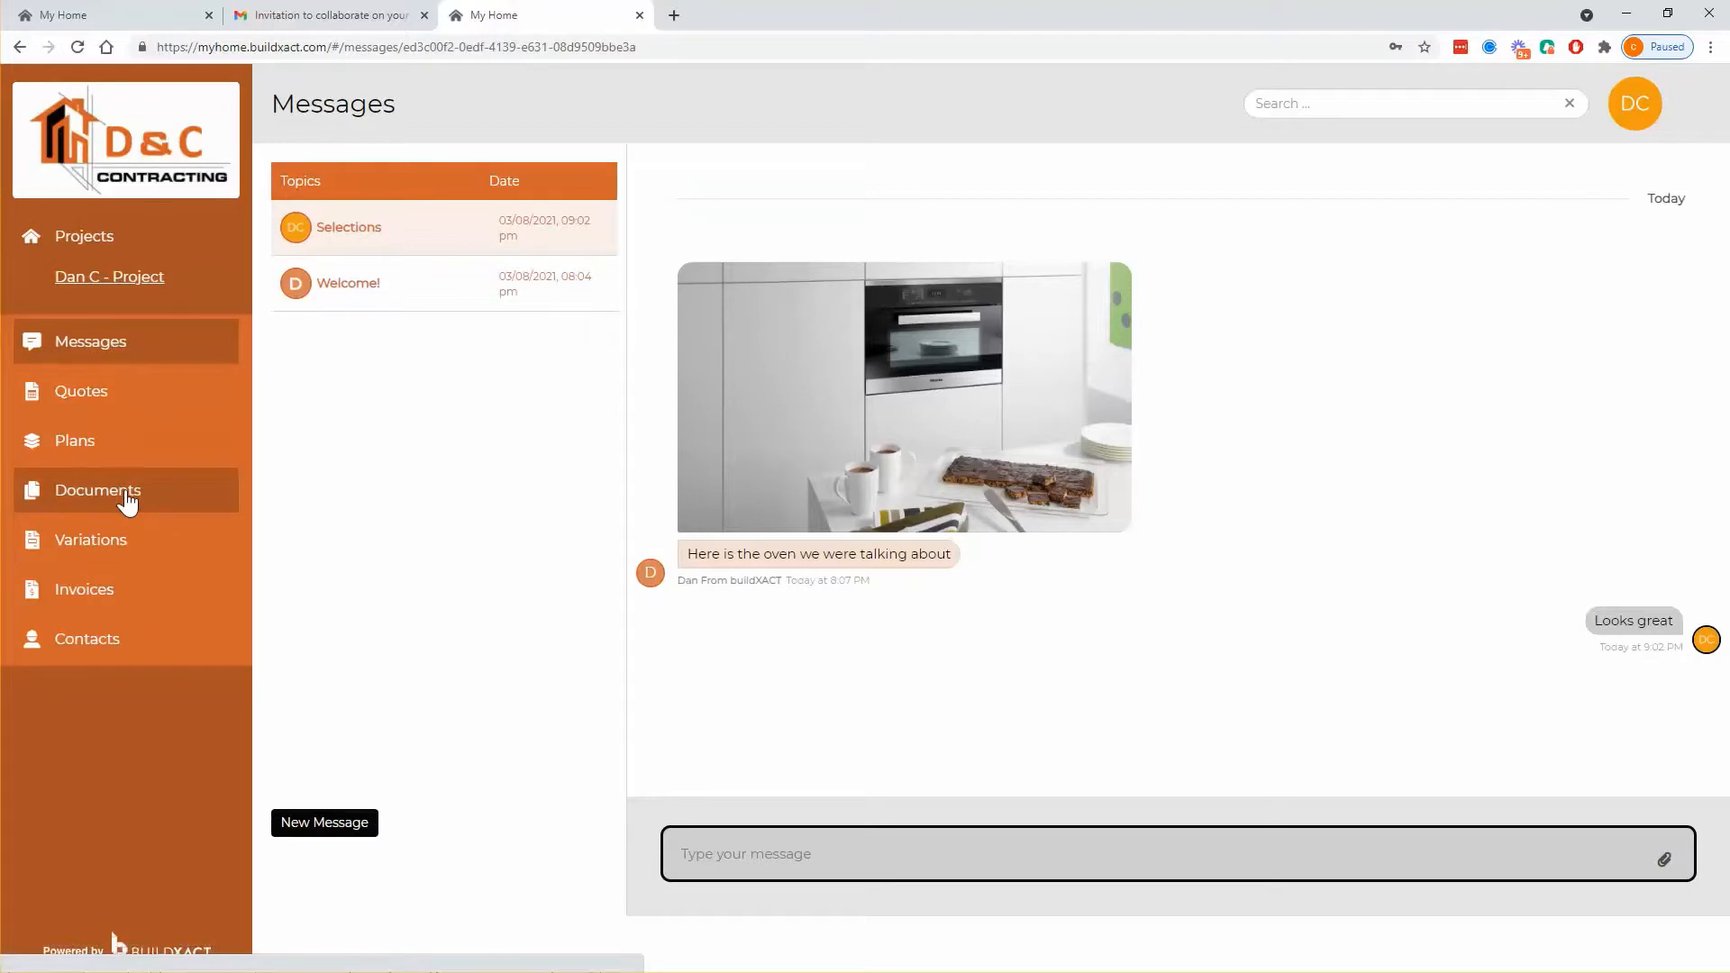
pyautogui.moveTo(551, 414)
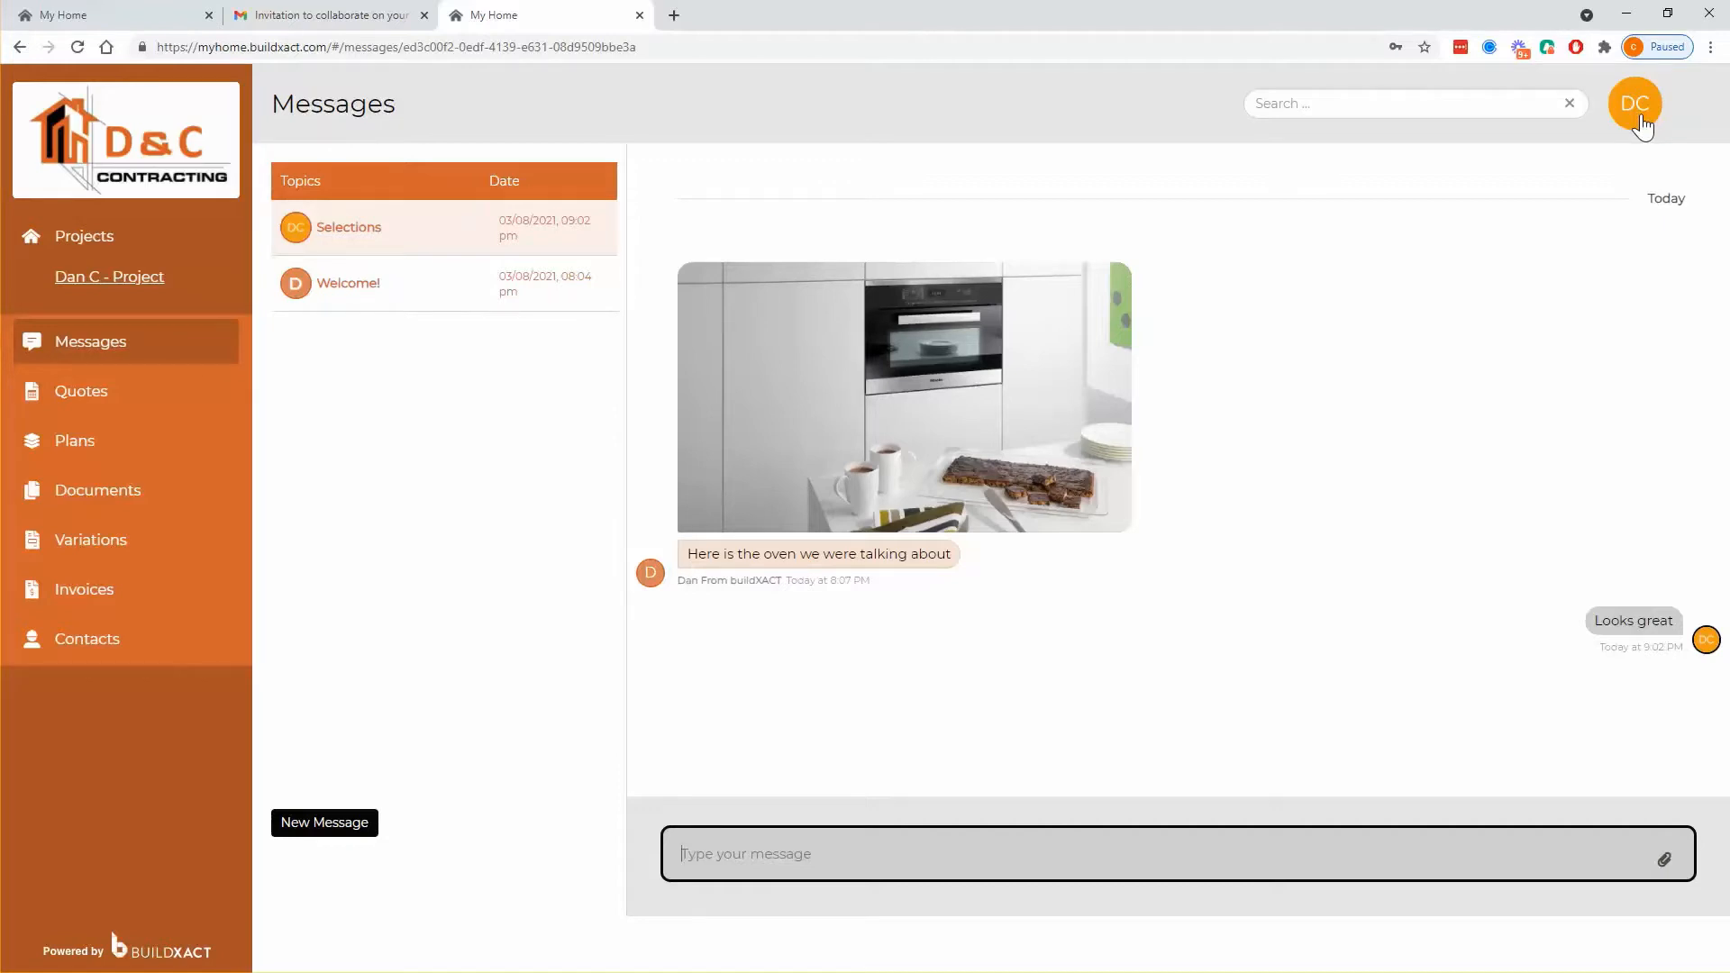
pyautogui.click(1634, 103)
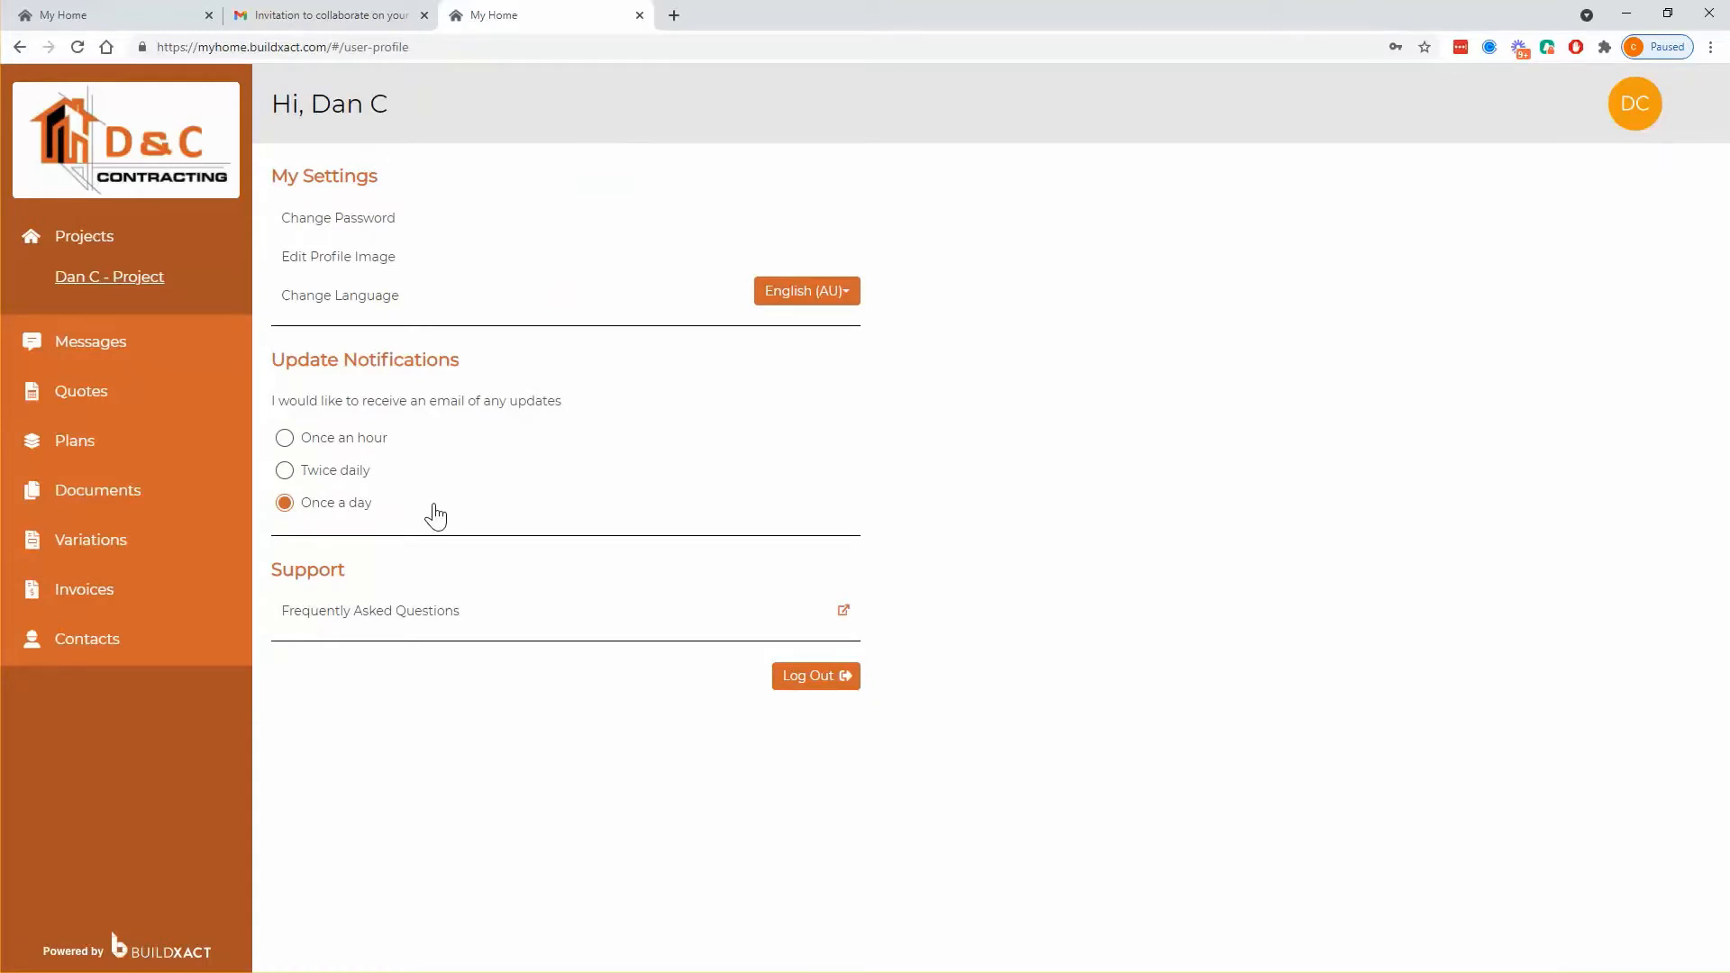
pyautogui.moveTo(414, 520)
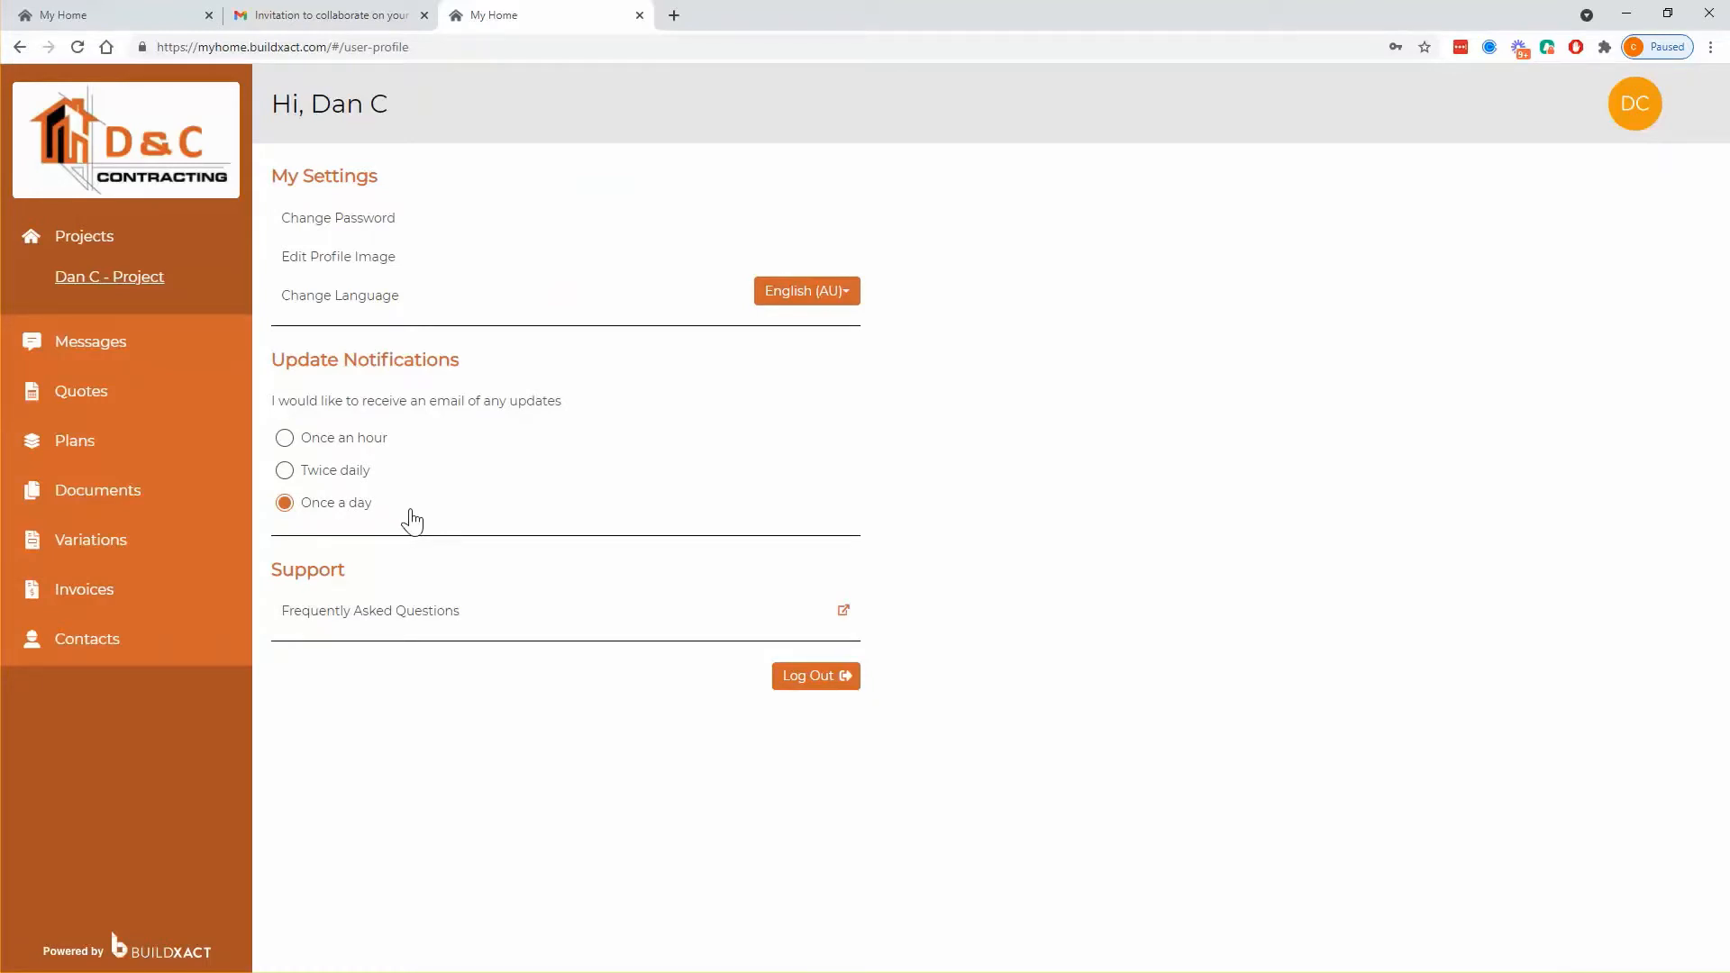
# Try hourly and twice-daily update emails, finally choosing once a day.
pyautogui.click(284, 437)
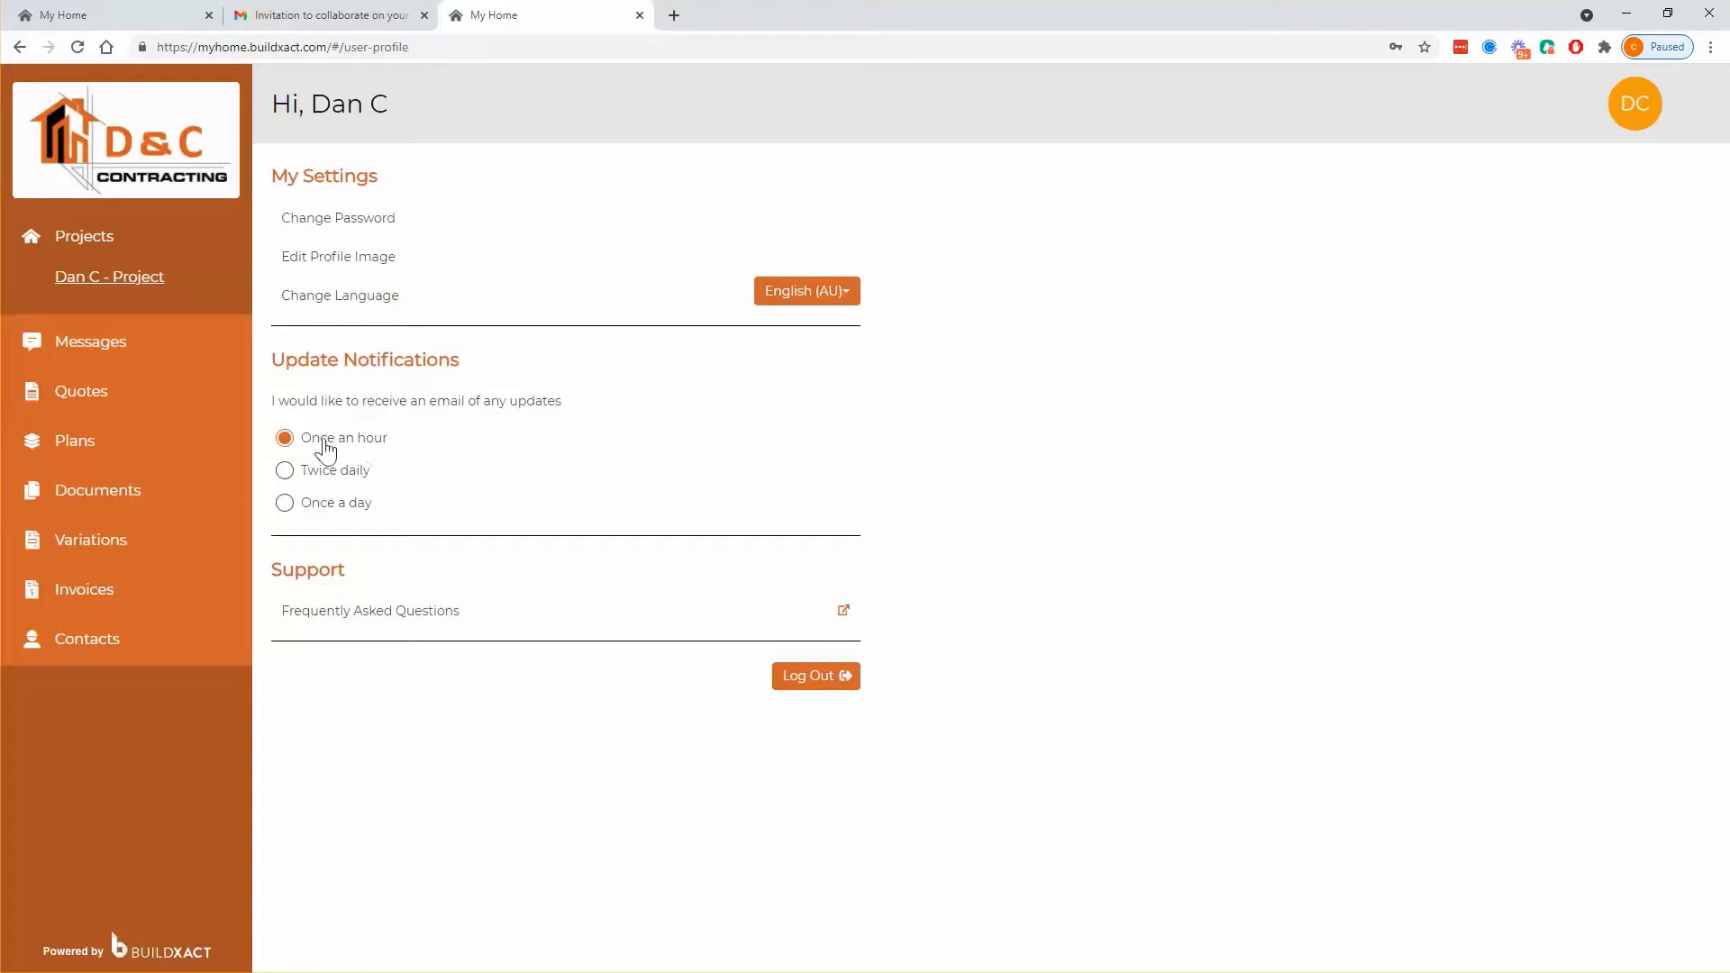
pyautogui.moveTo(351, 453)
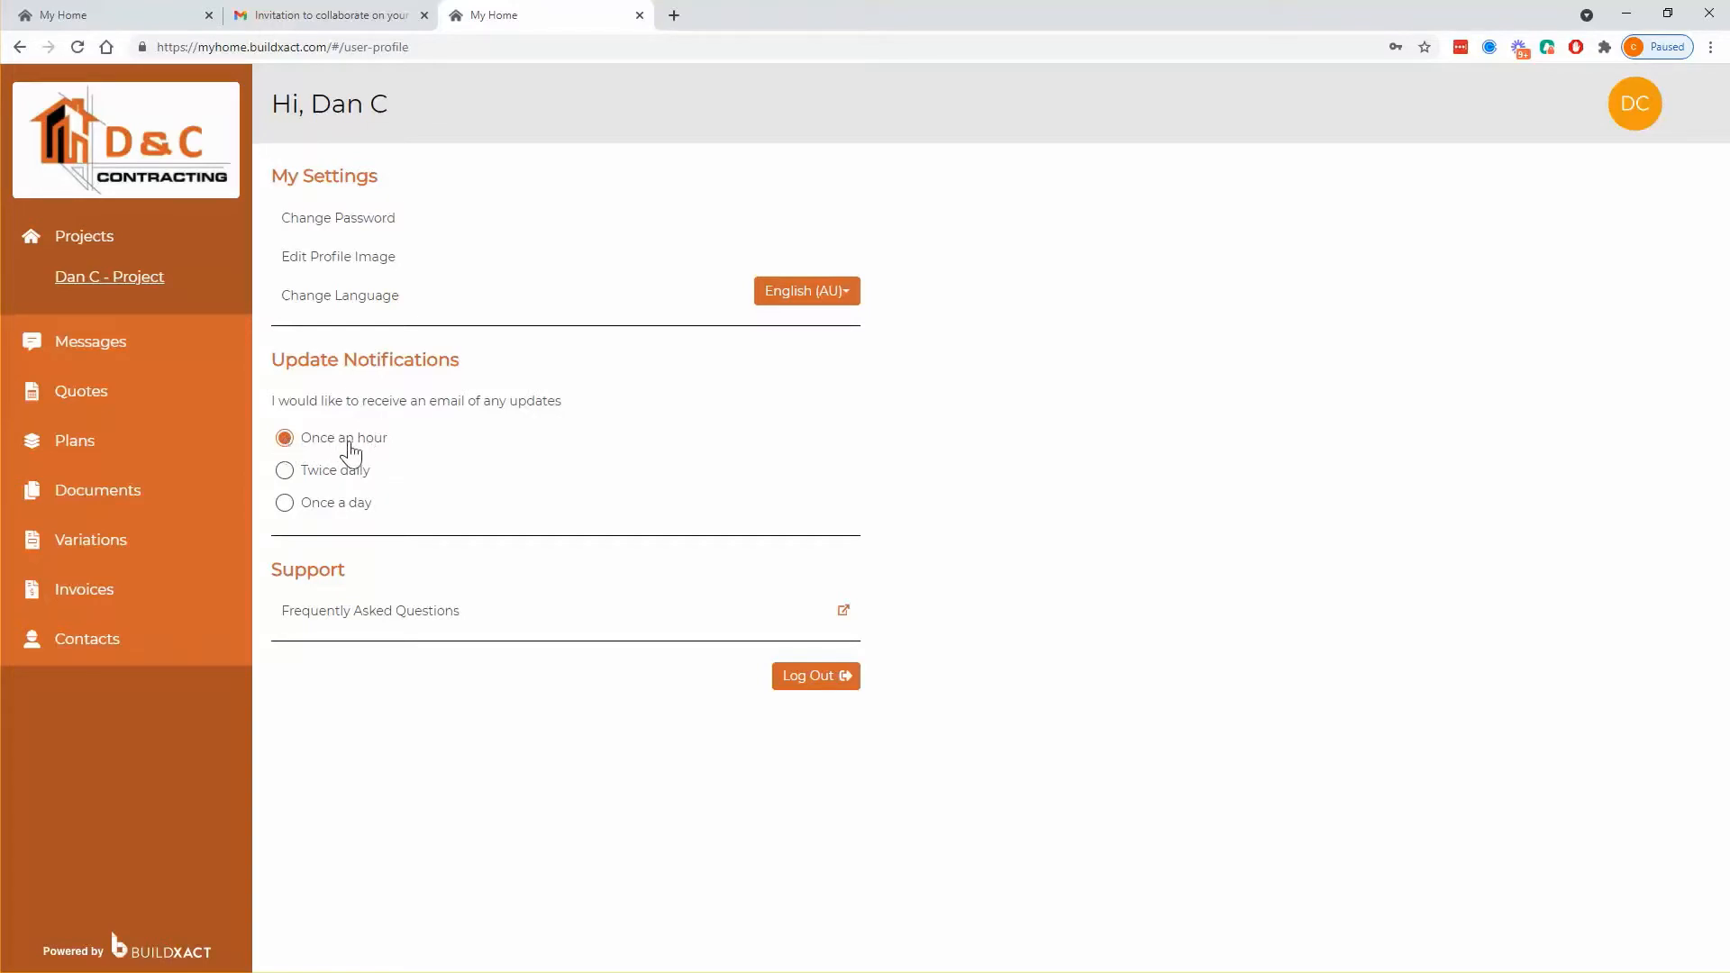
pyautogui.moveTo(375, 446)
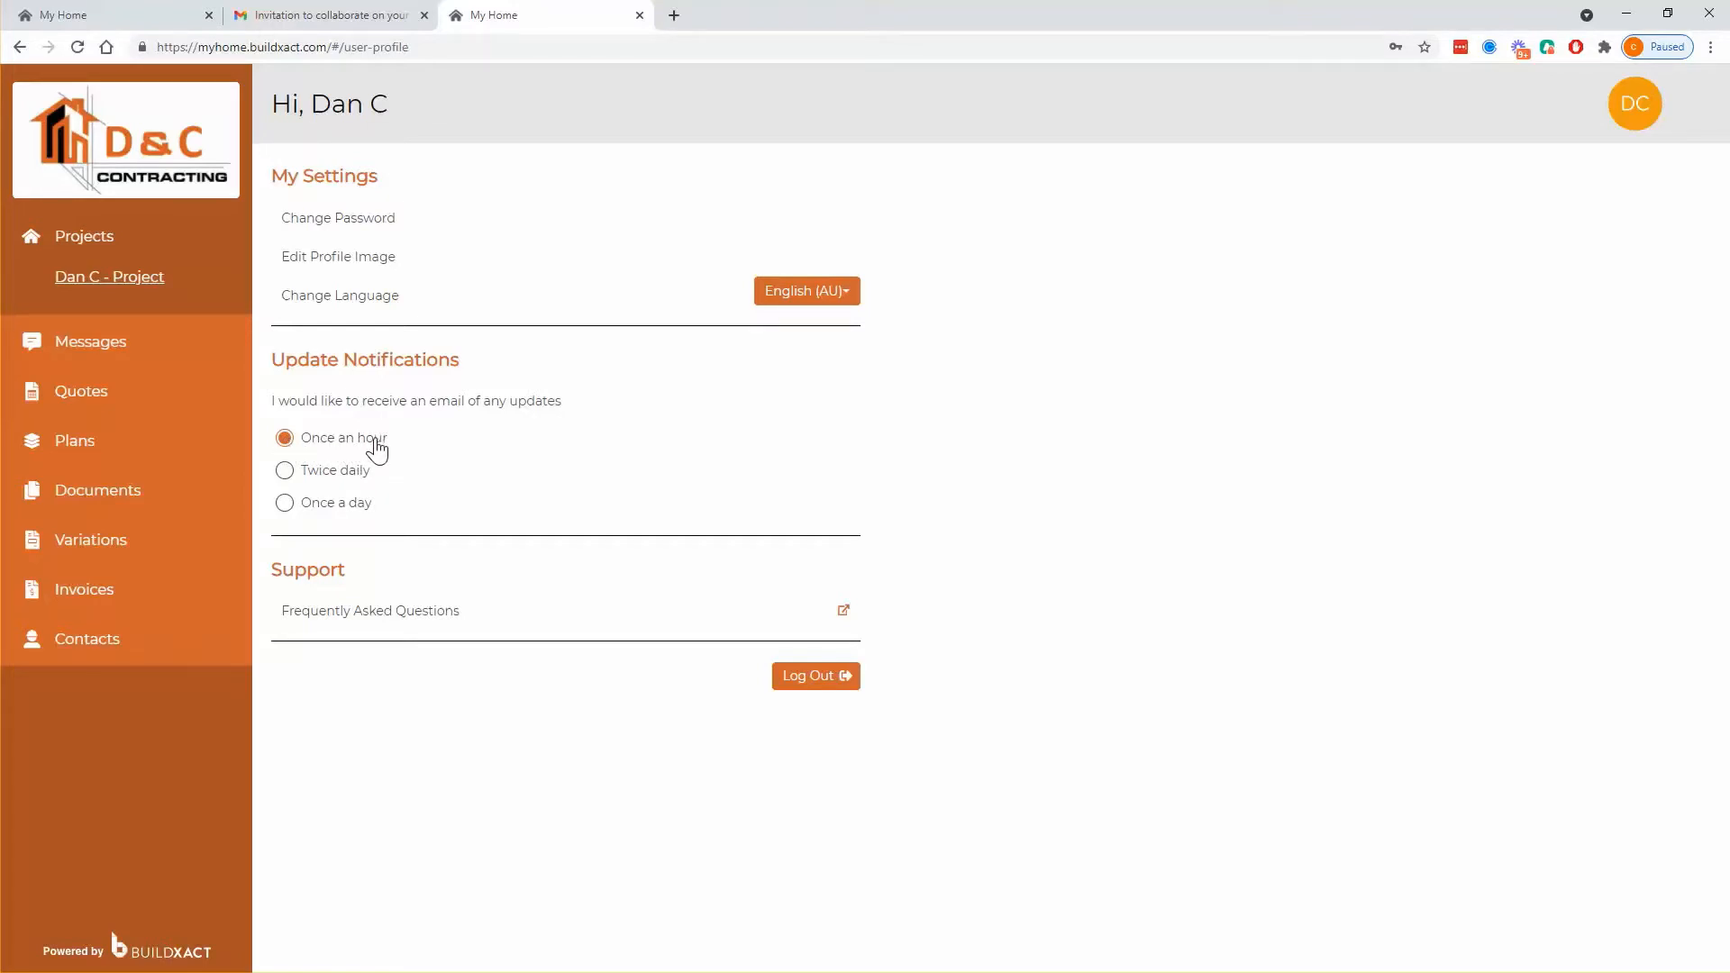
pyautogui.click(284, 469)
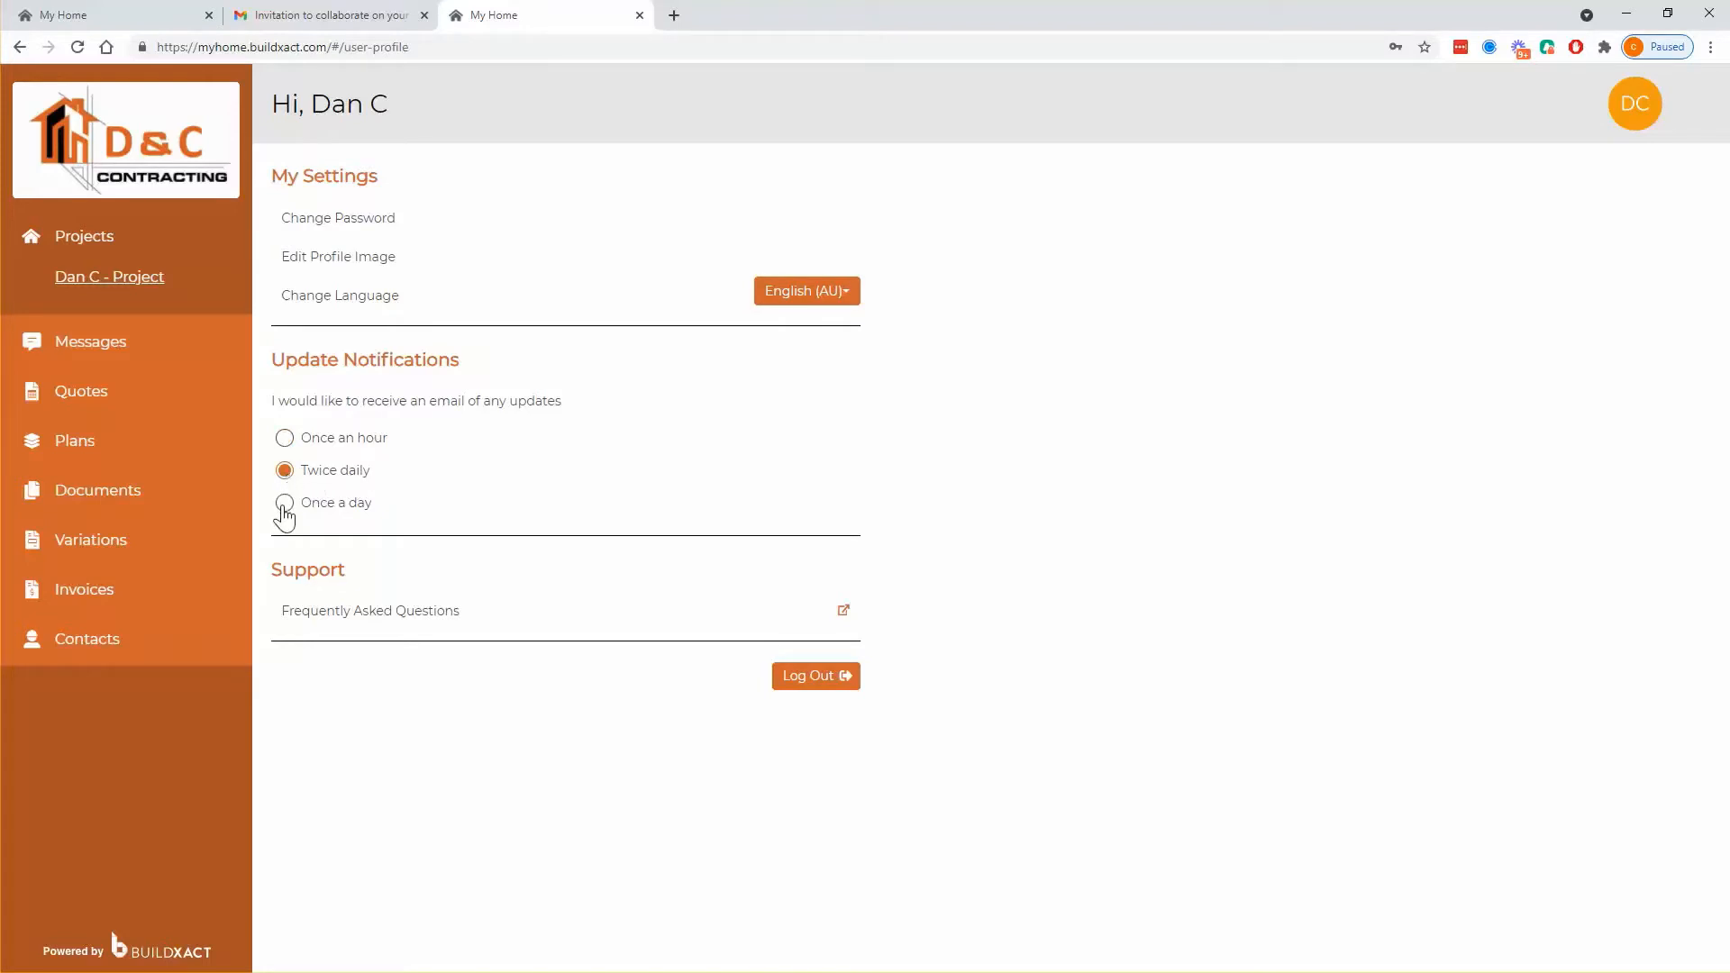
pyautogui.click(283, 502)
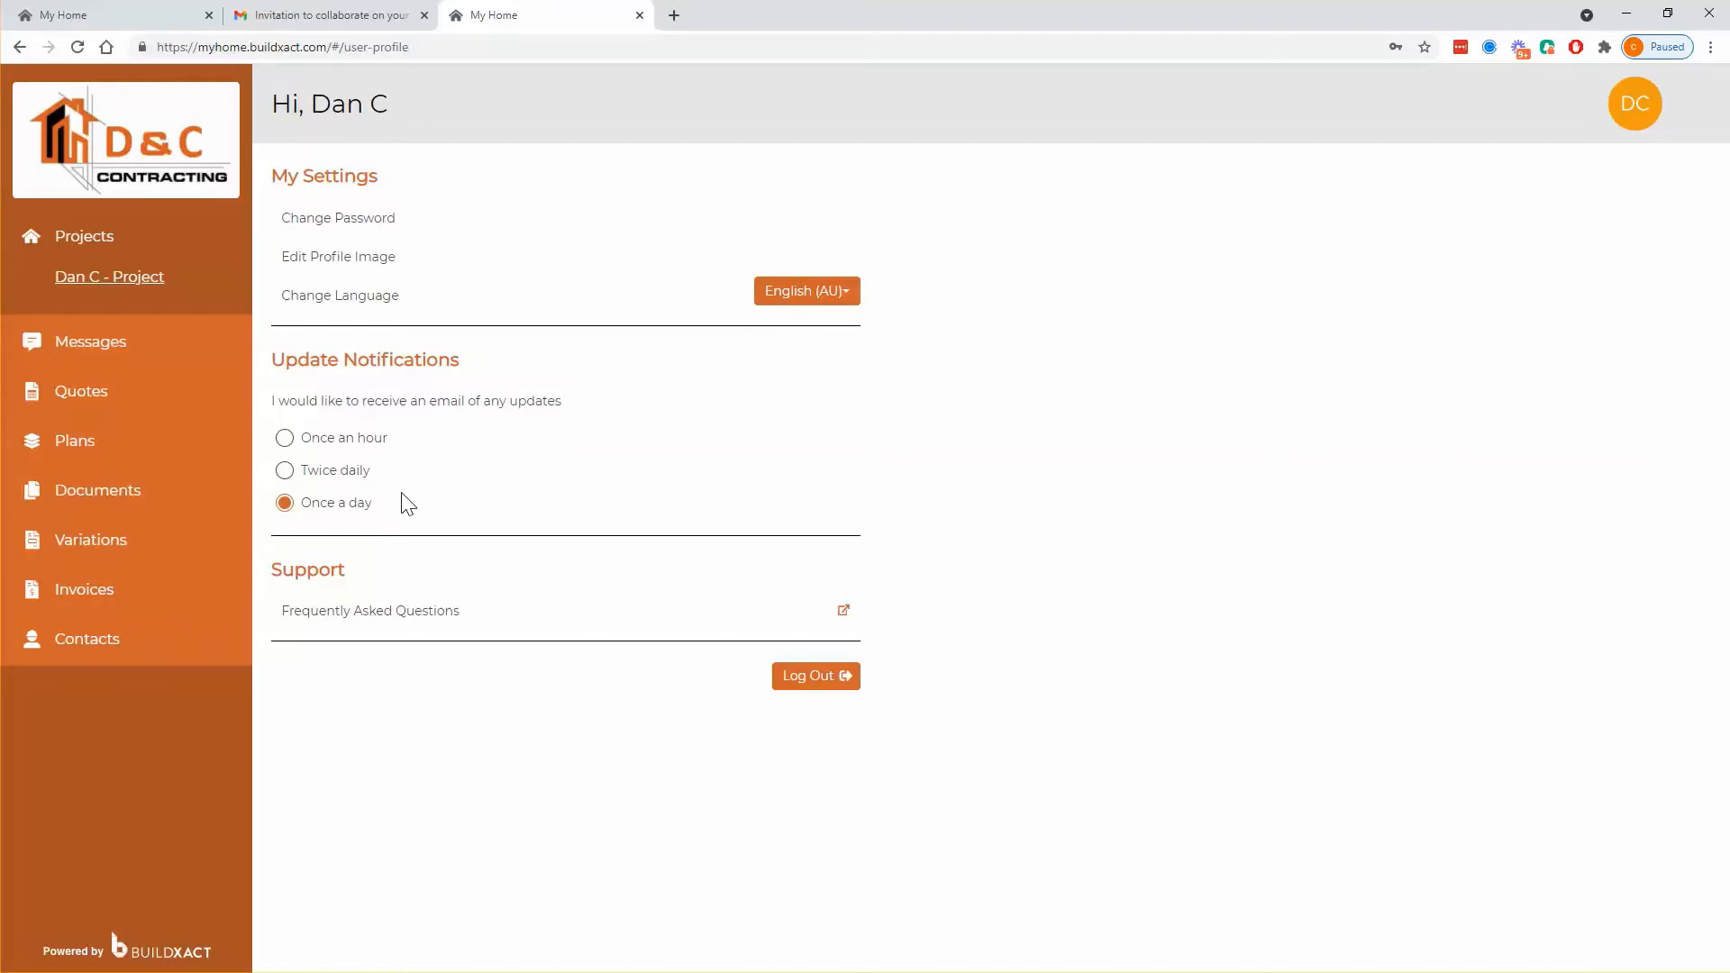
pyautogui.moveTo(411, 501)
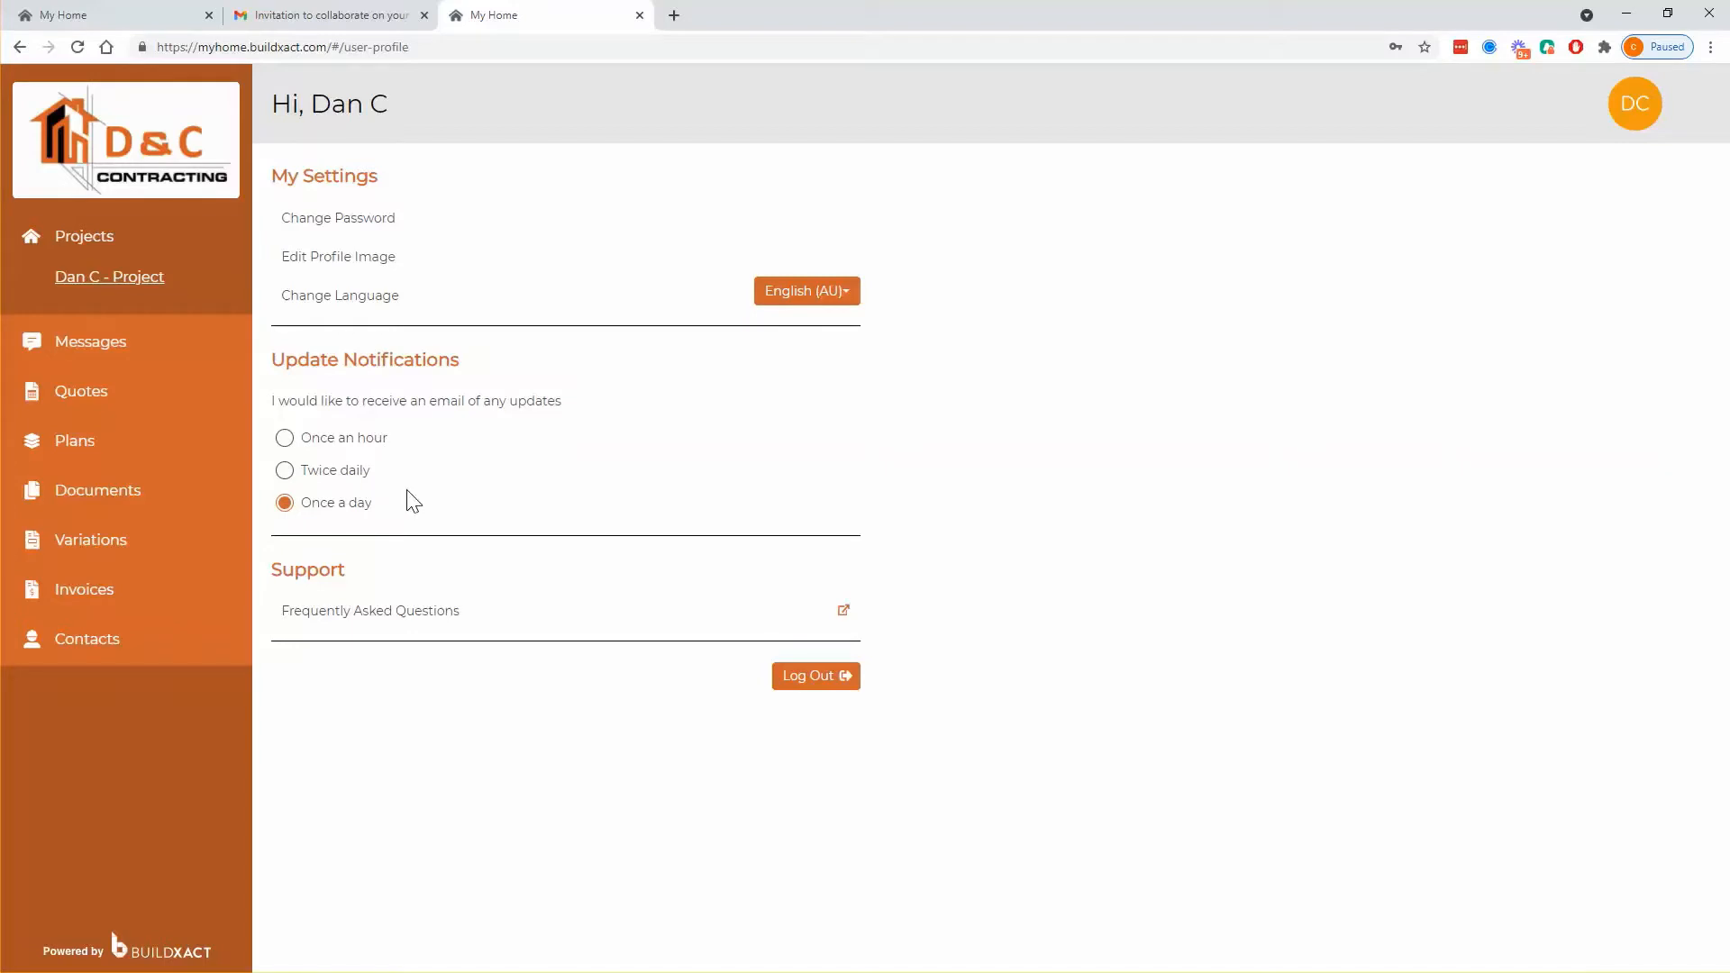
pyautogui.moveTo(477, 516)
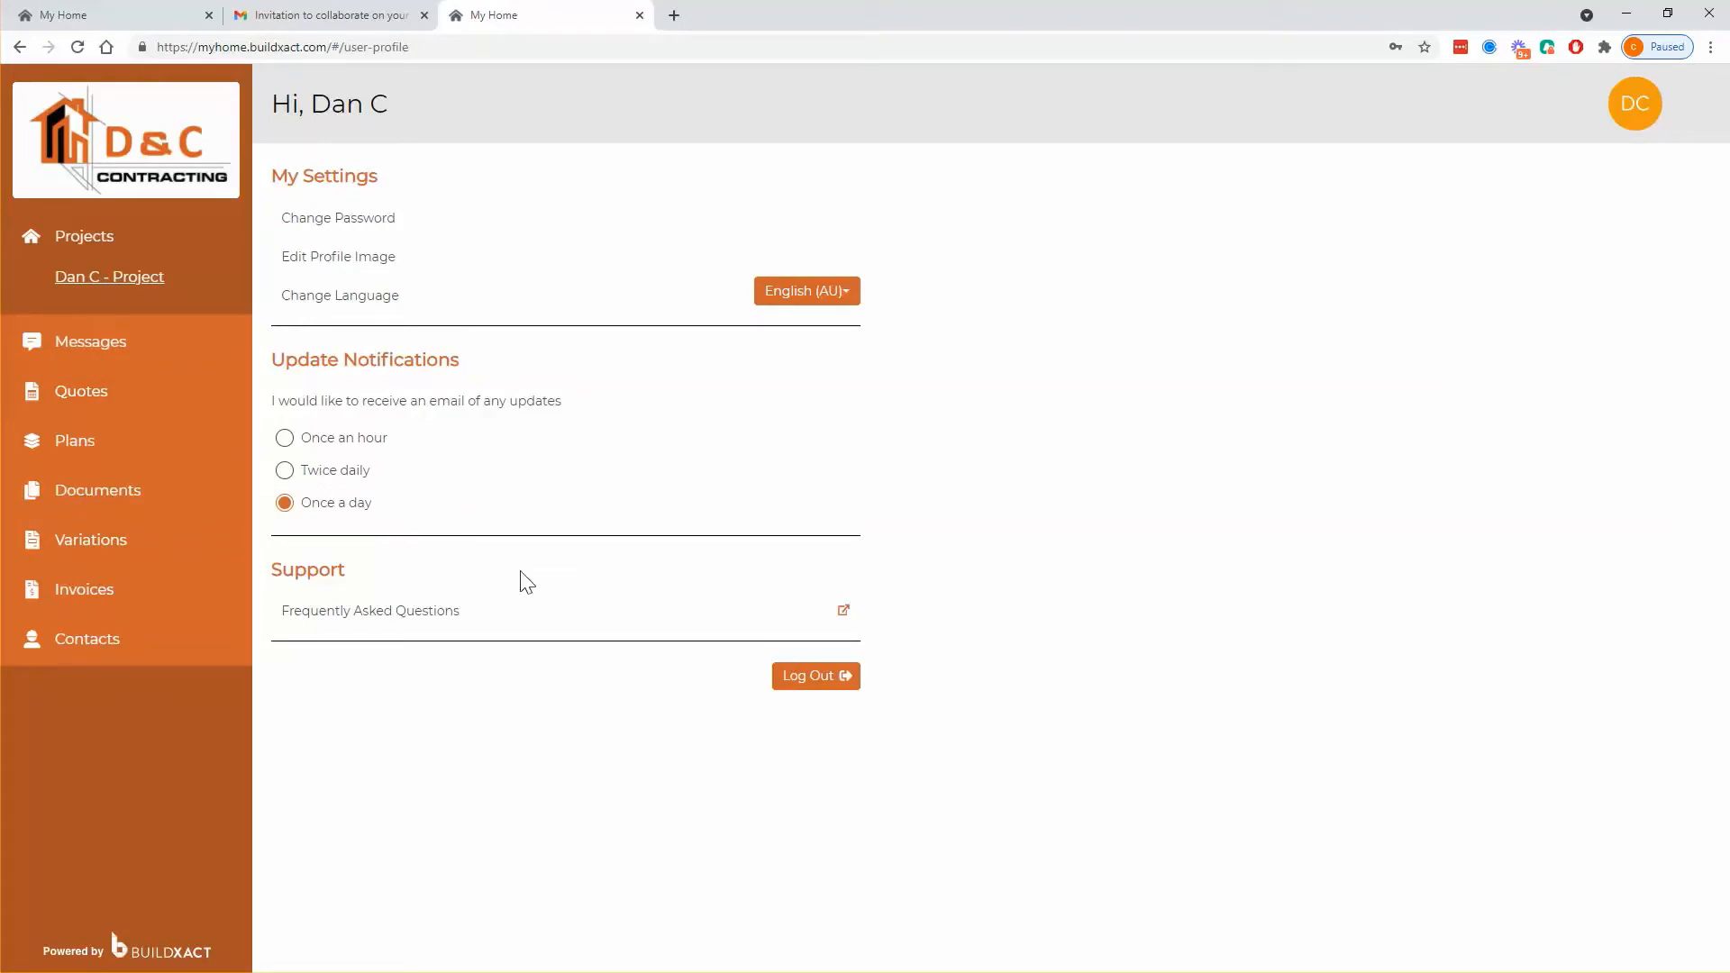
pyautogui.moveTo(695, 519)
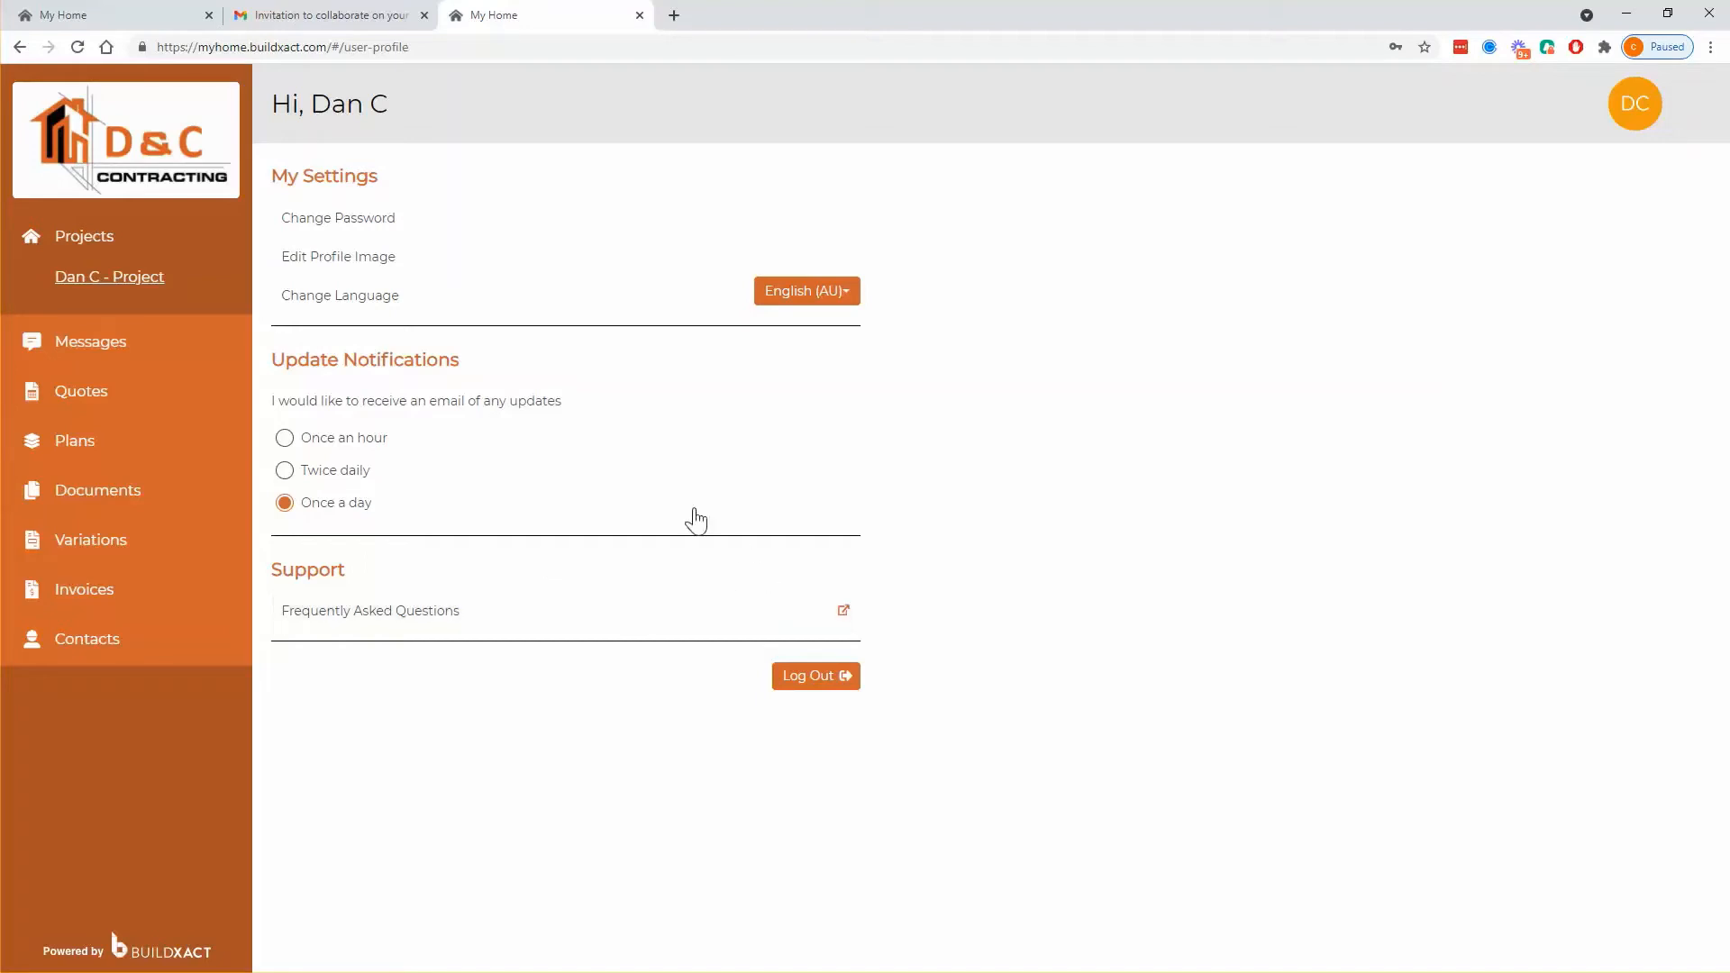
pyautogui.moveTo(1614, 134)
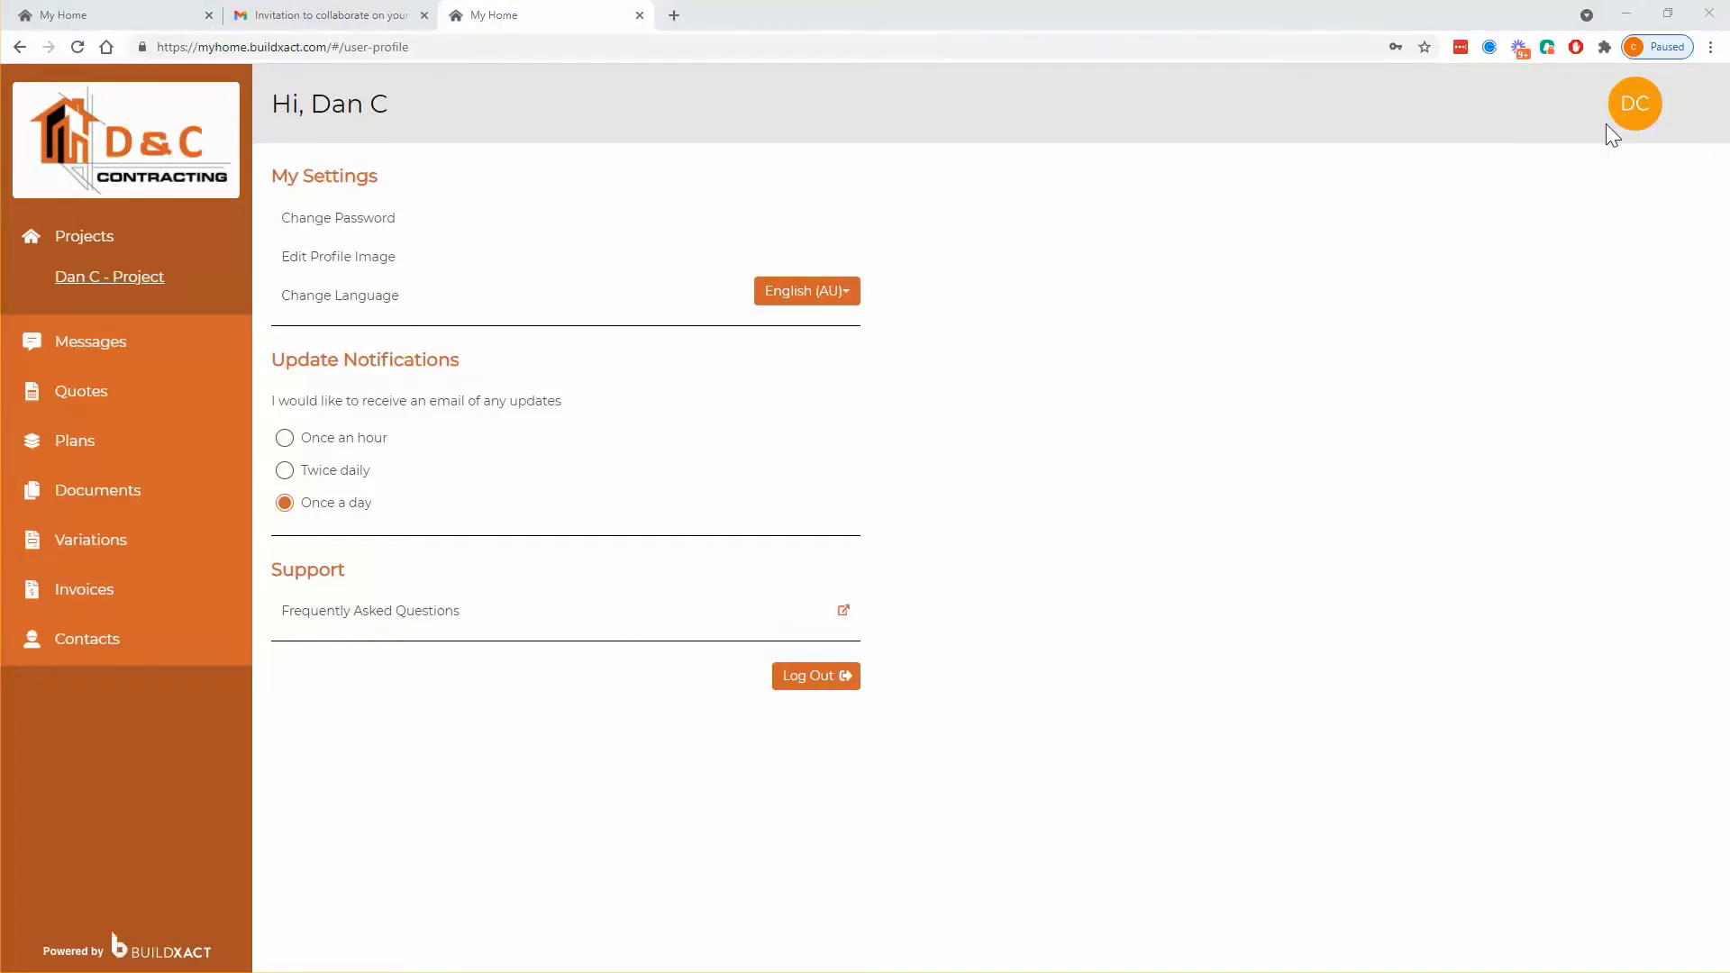